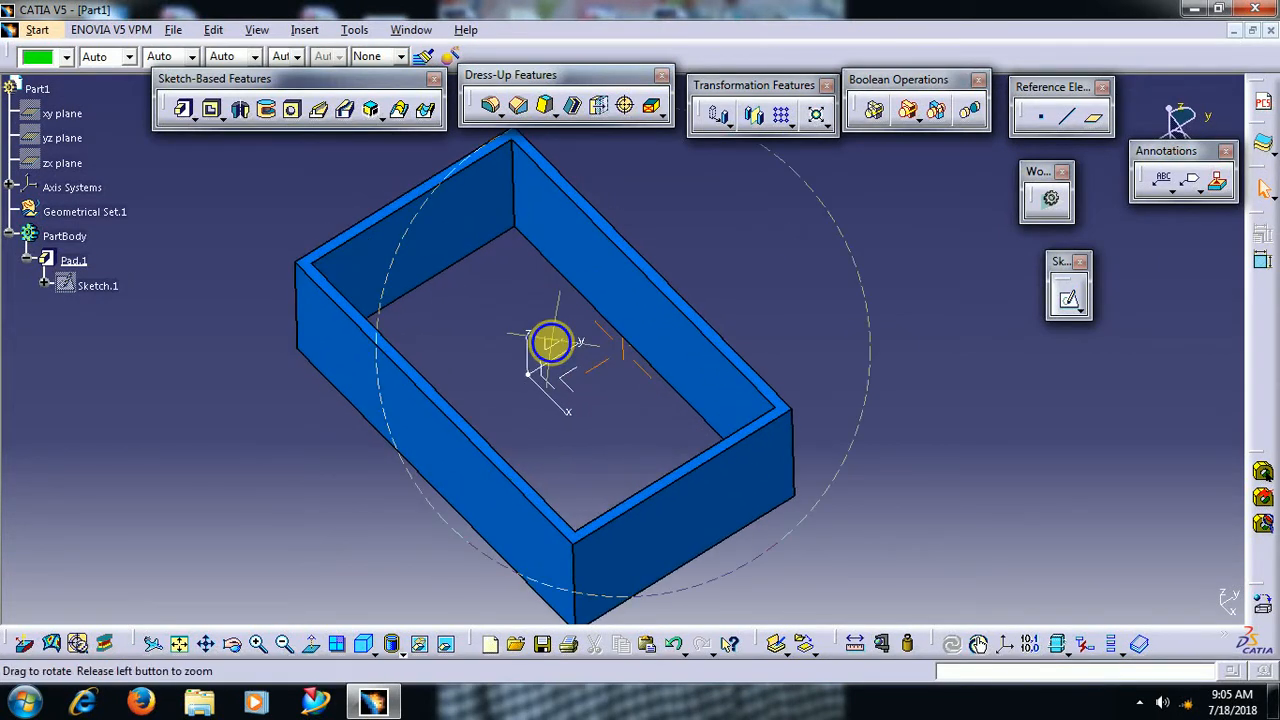
# Start a new pad, expand its extra options and enable the Thick (thin-wall) mode
pyautogui.moveTo(556, 344); pyautogui.dragTo(804, 220)
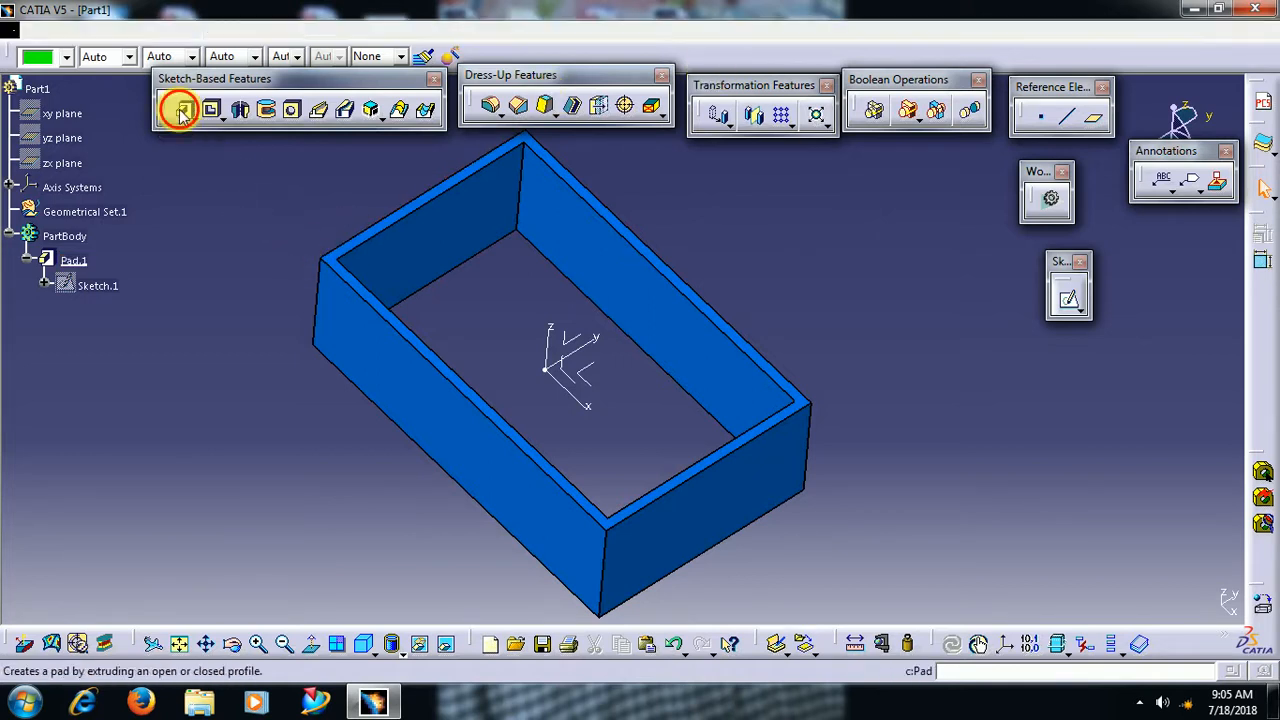
pyautogui.click(184, 108)
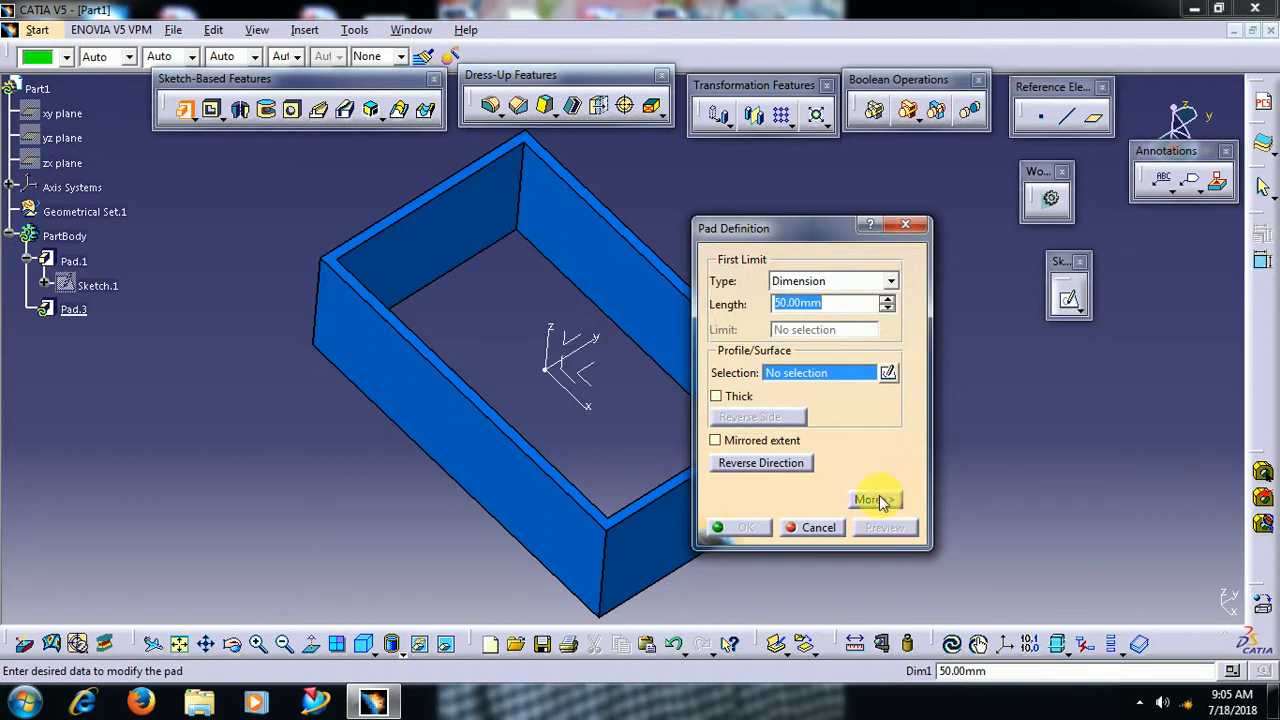
pyautogui.click(874, 500)
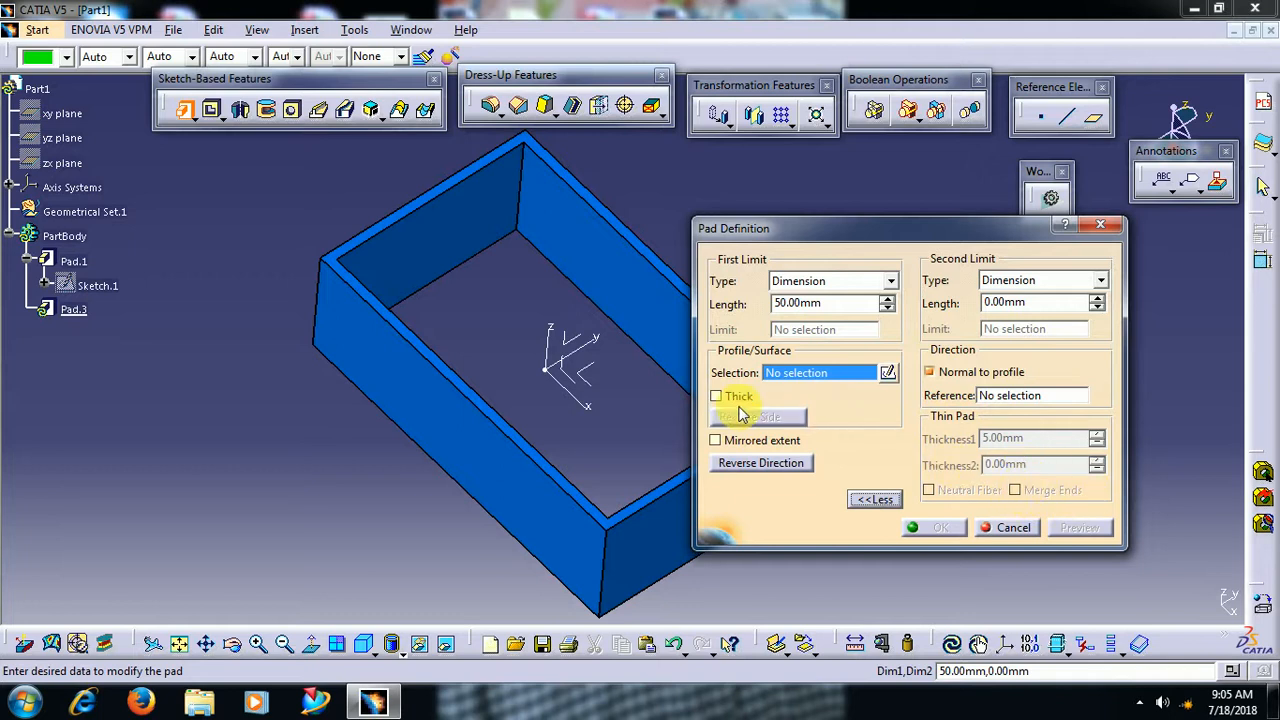
pyautogui.click(716, 396)
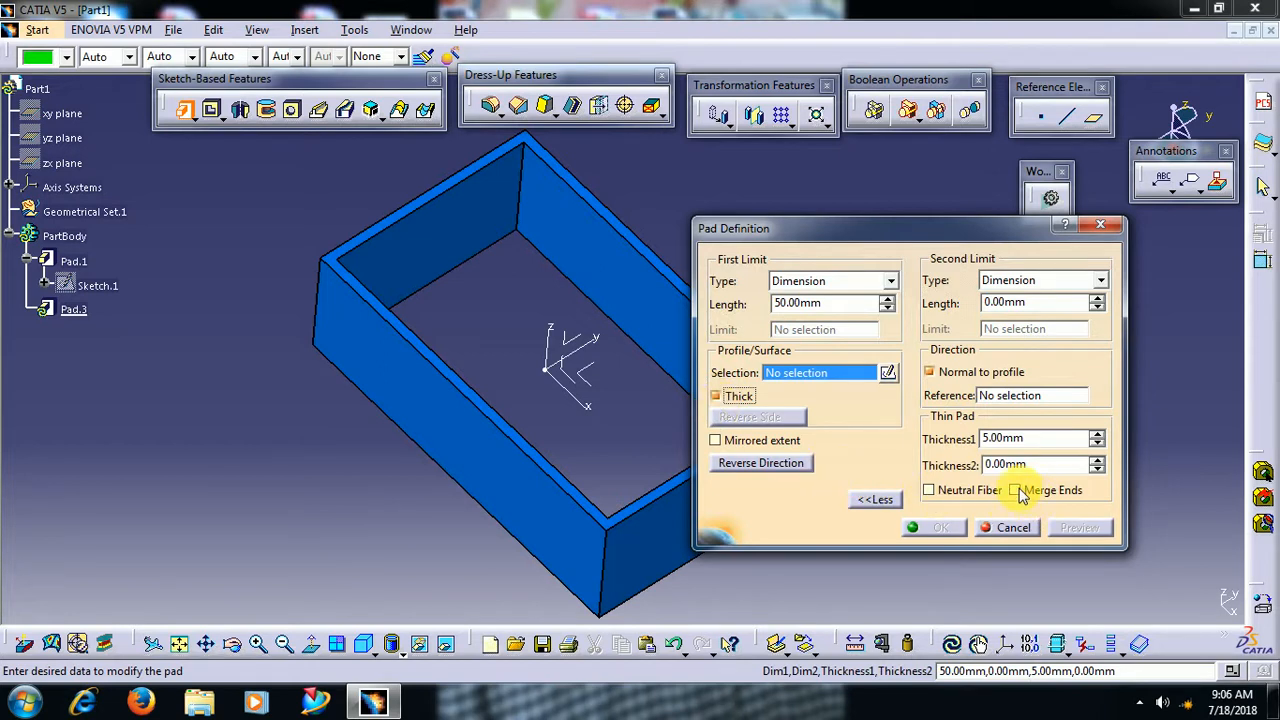
pyautogui.moveTo(1076, 488)
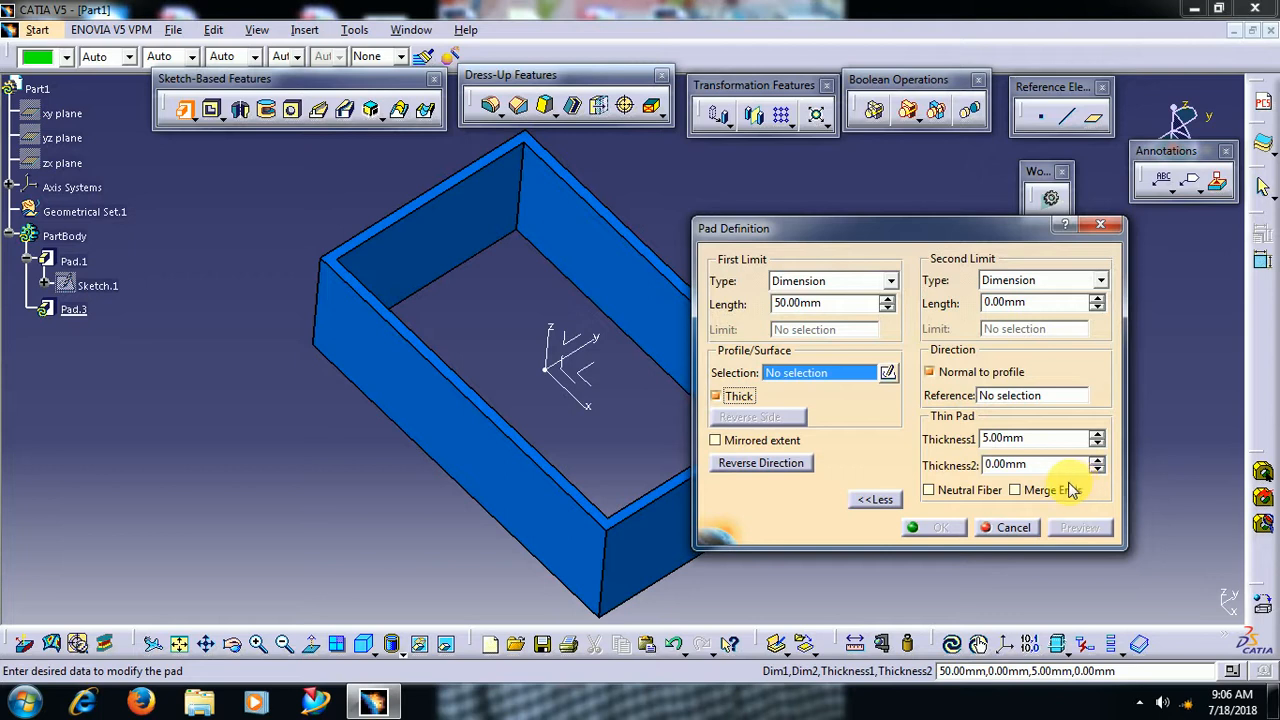
pyautogui.moveTo(1076, 488)
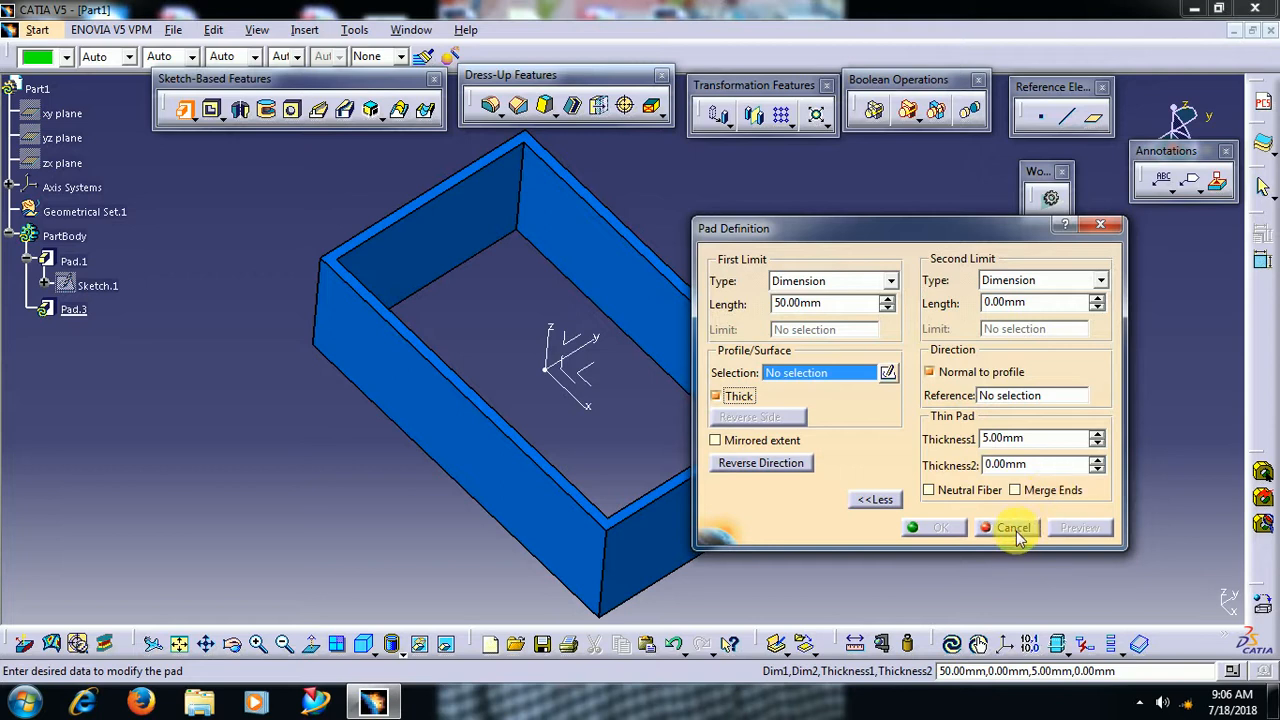
# Cancel the pad and begin Sketch.3 on the box floor face
pyautogui.click(1012, 528)
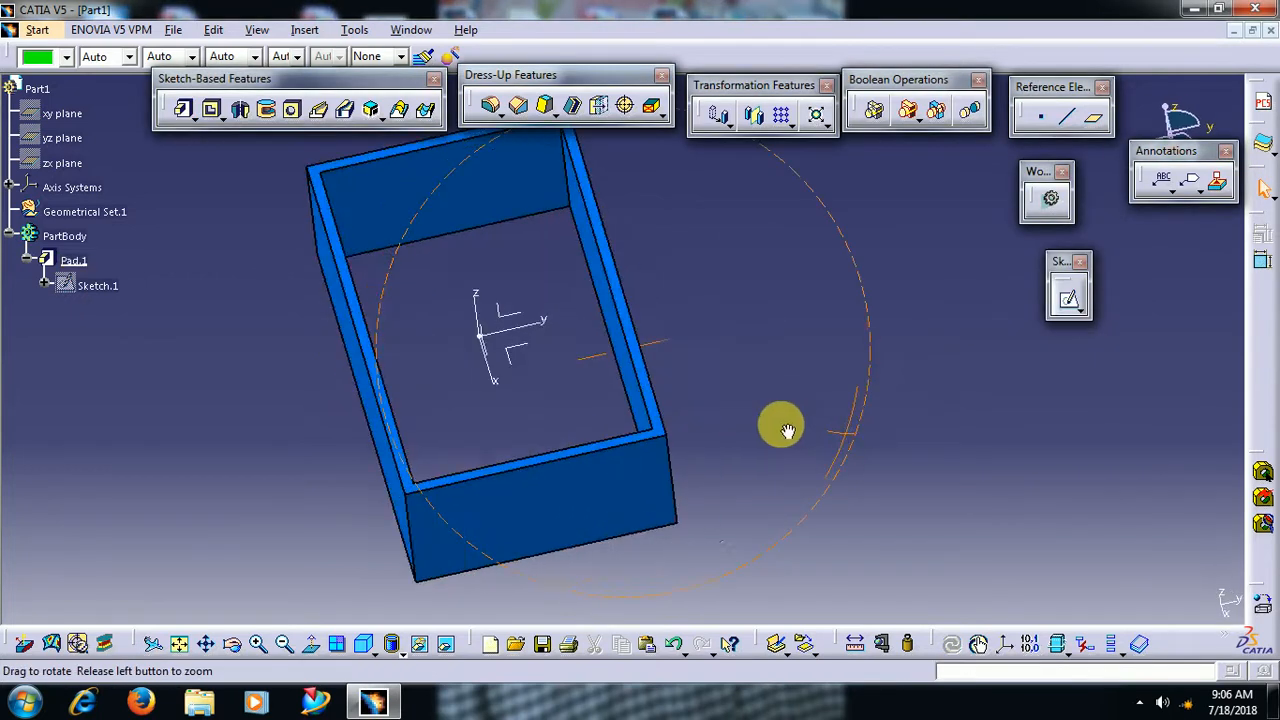
pyautogui.moveTo(782, 428); pyautogui.dragTo(768, 424)
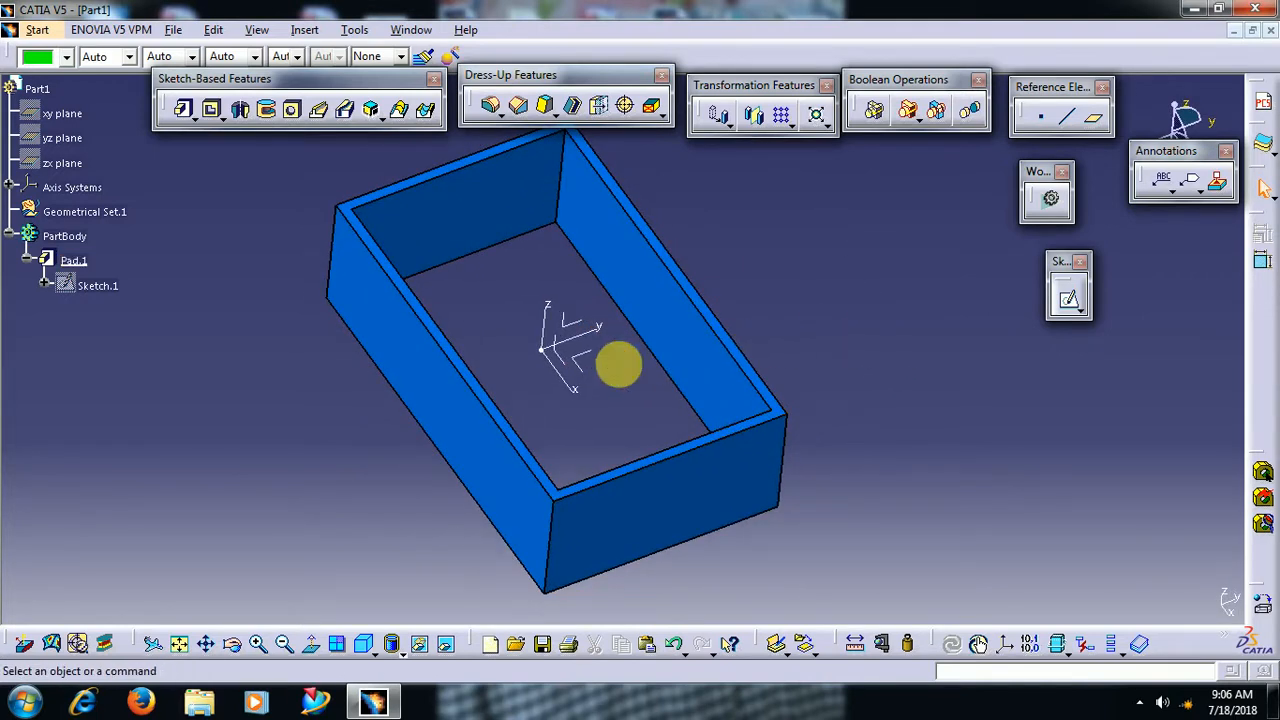
pyautogui.click(36, 88)
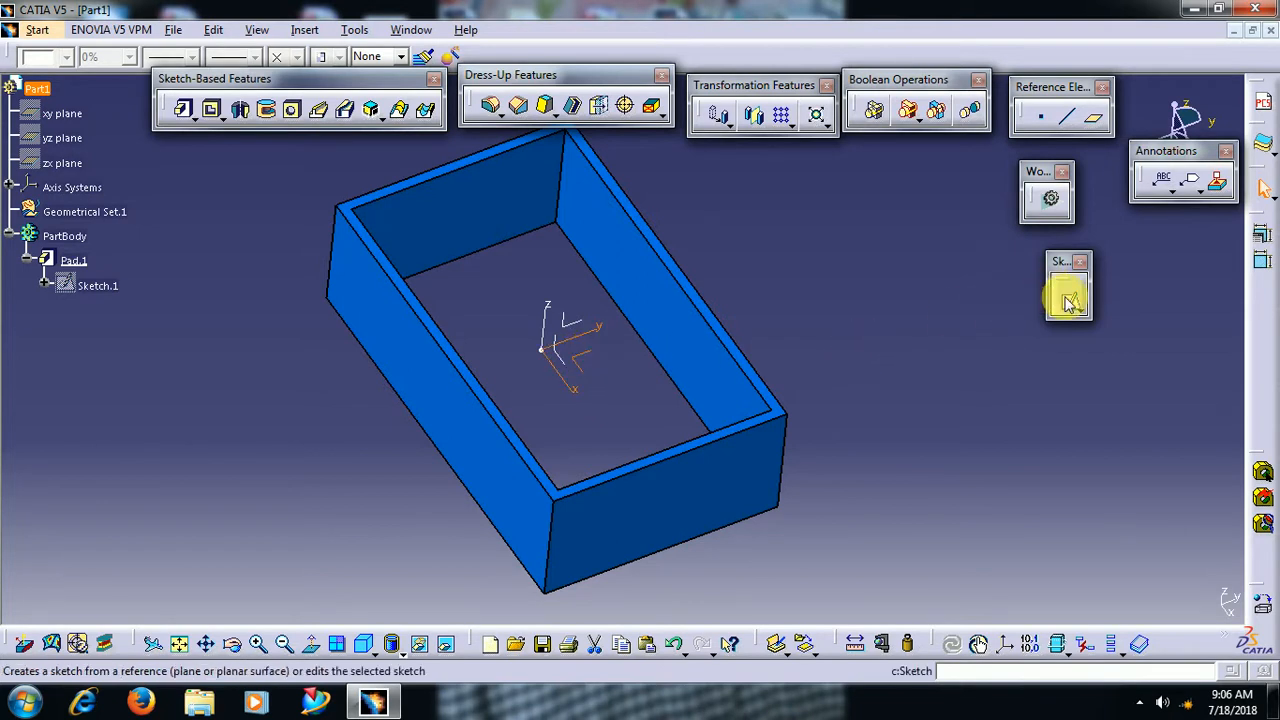
pyautogui.click(1068, 290)
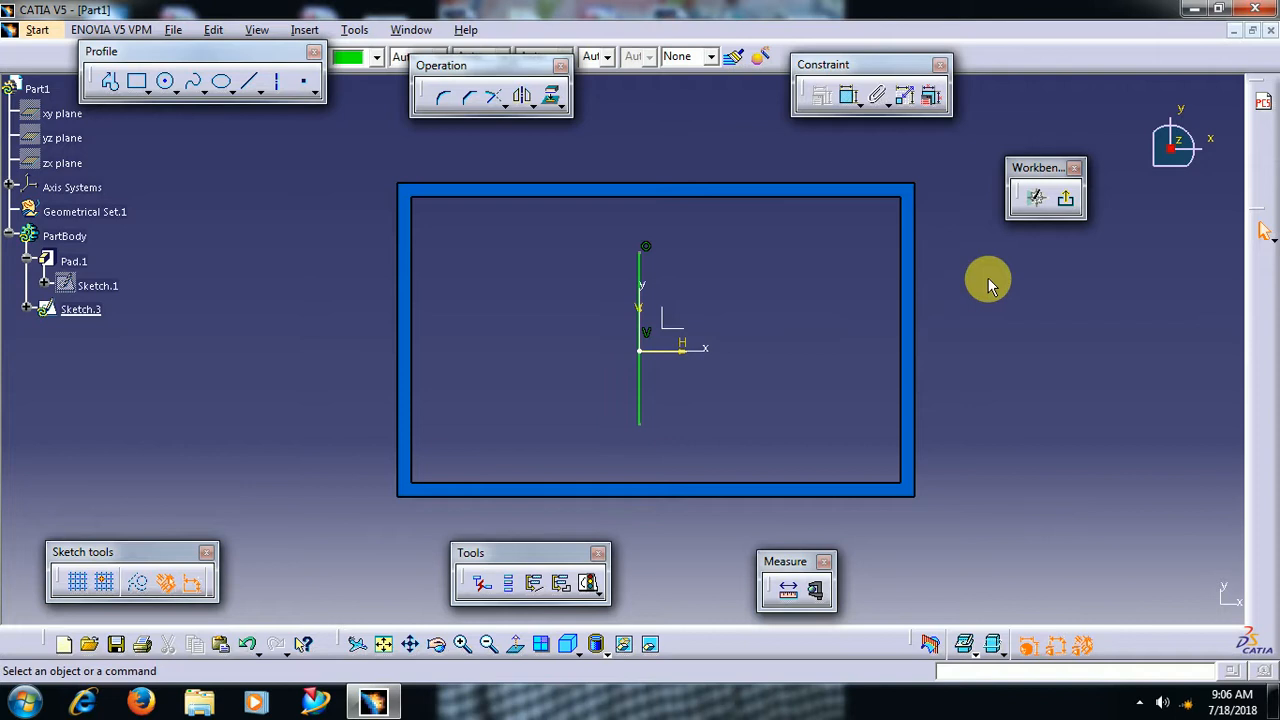
pyautogui.moveTo(1108, 216)
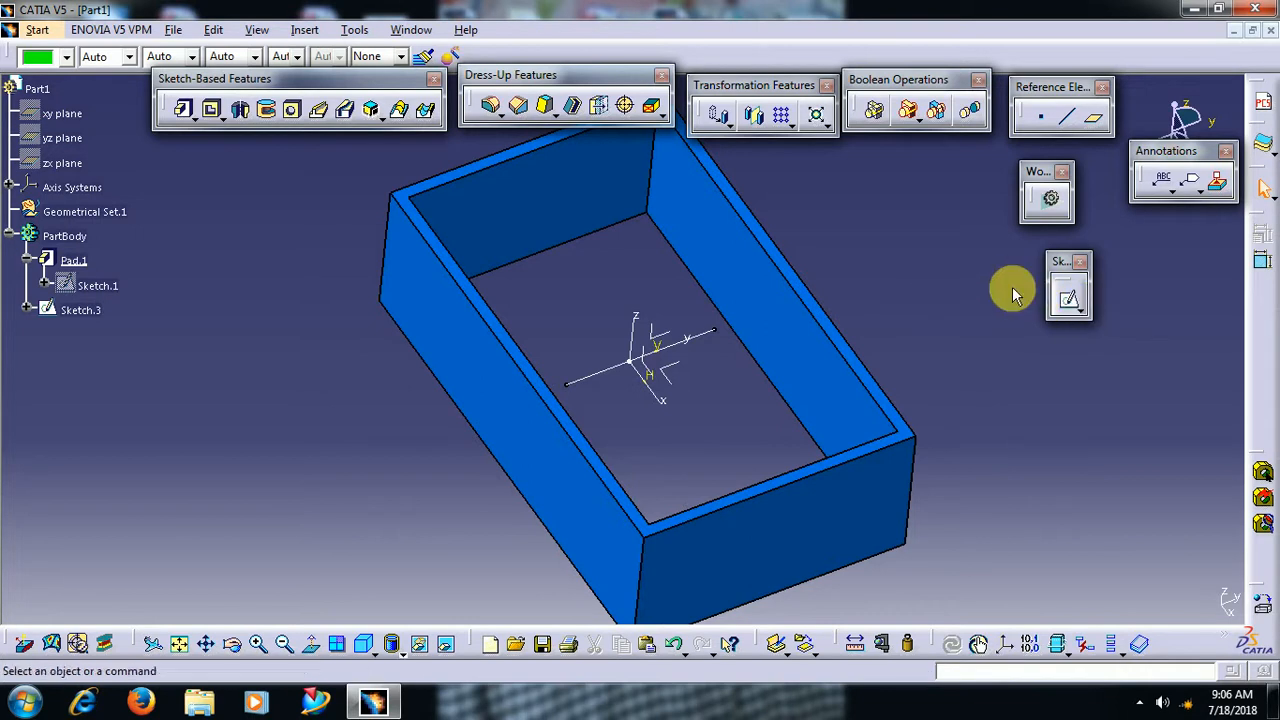
pyautogui.moveTo(204, 178)
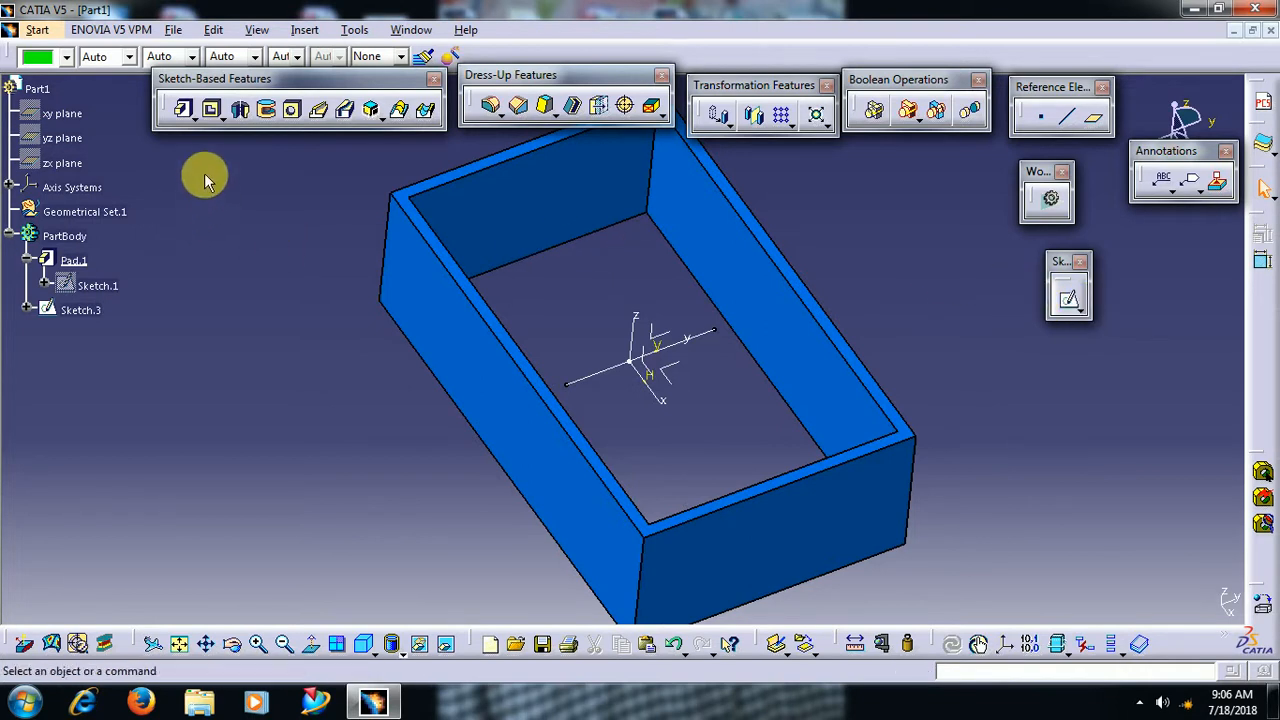
# Start a new pad on Sketch.3 and dismiss the invalid-profile error
pyautogui.click(184, 108)
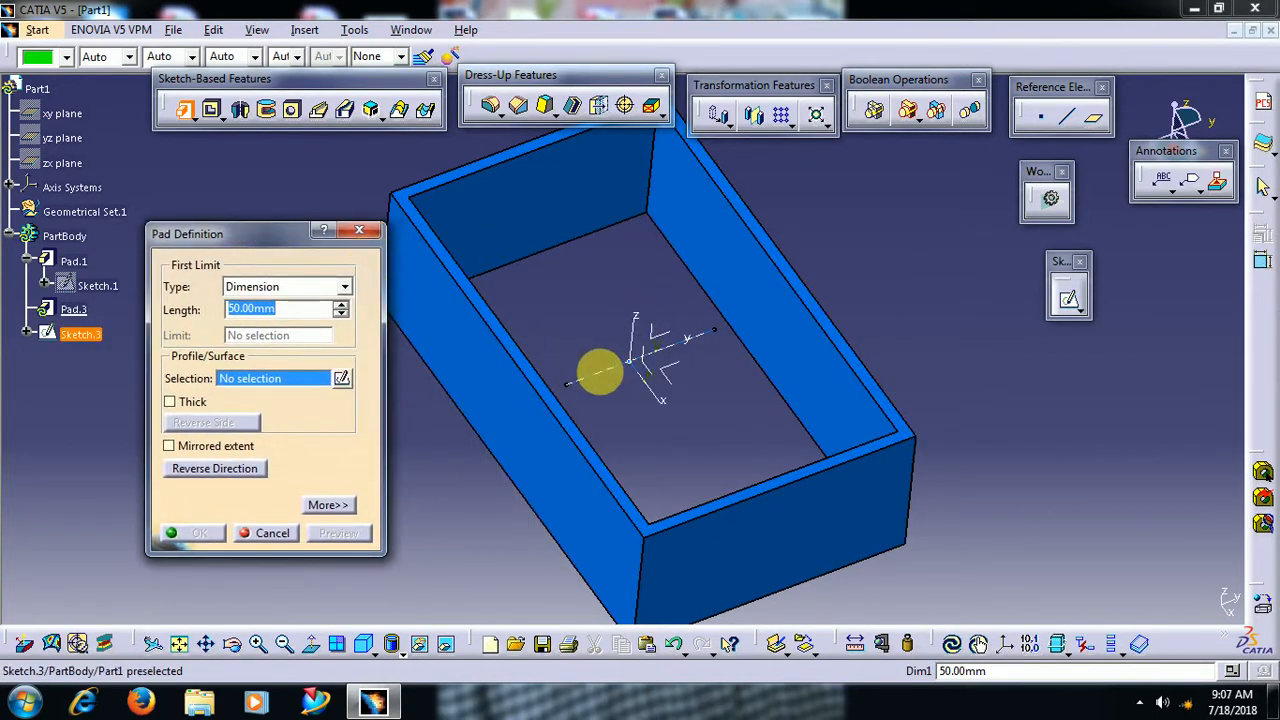
pyautogui.click(200, 532)
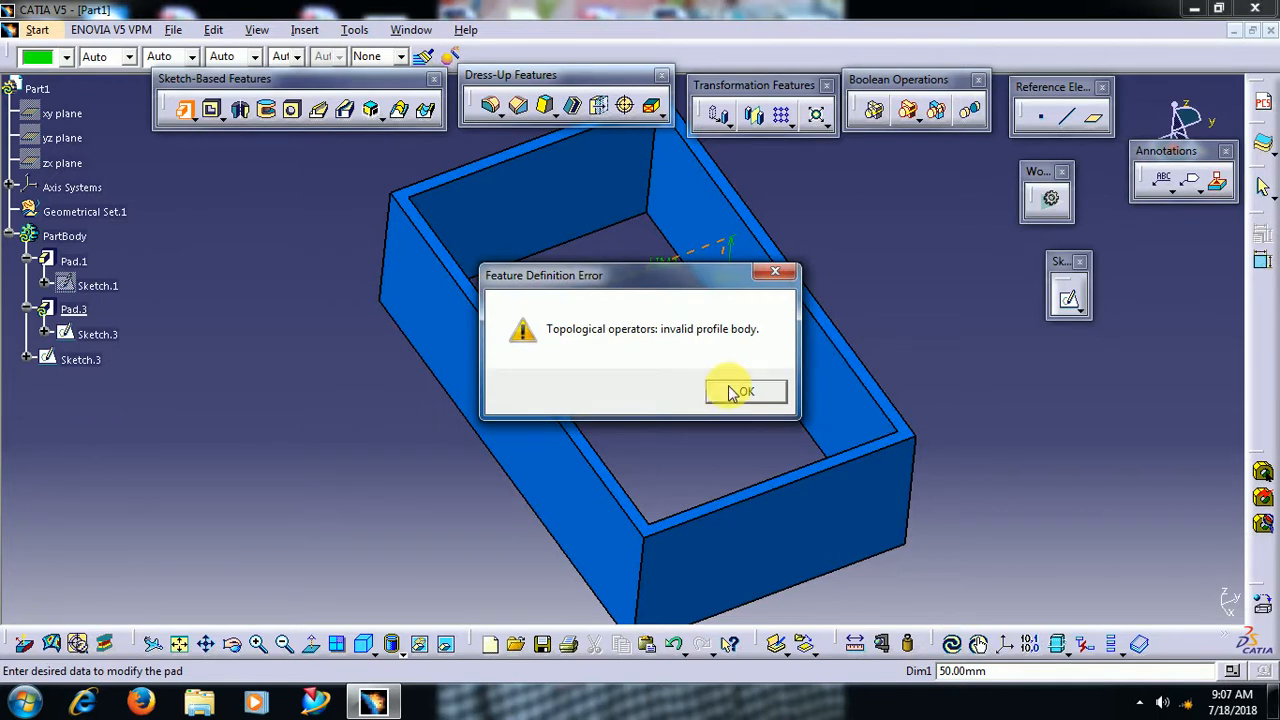
pyautogui.click(744, 390)
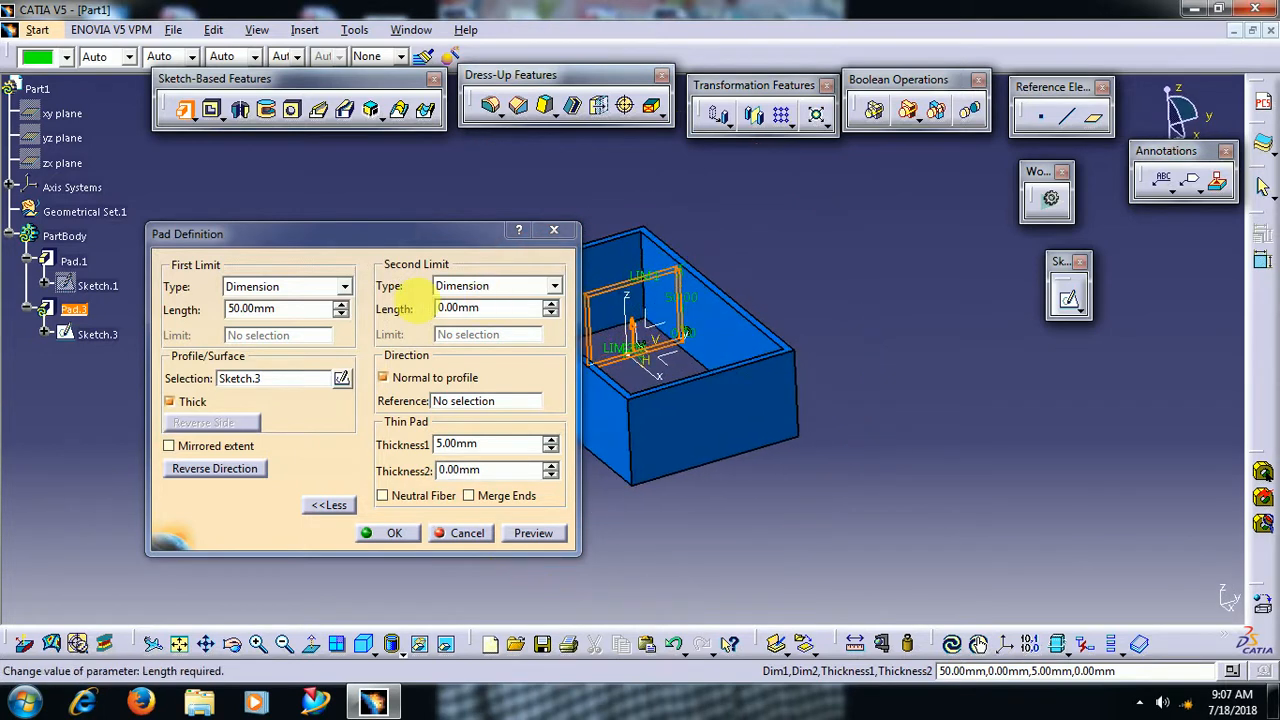
# Set the thin pad length to 20 mm with Mirrored extent so it extends both ways
pyautogui.tripleClick(284, 308)
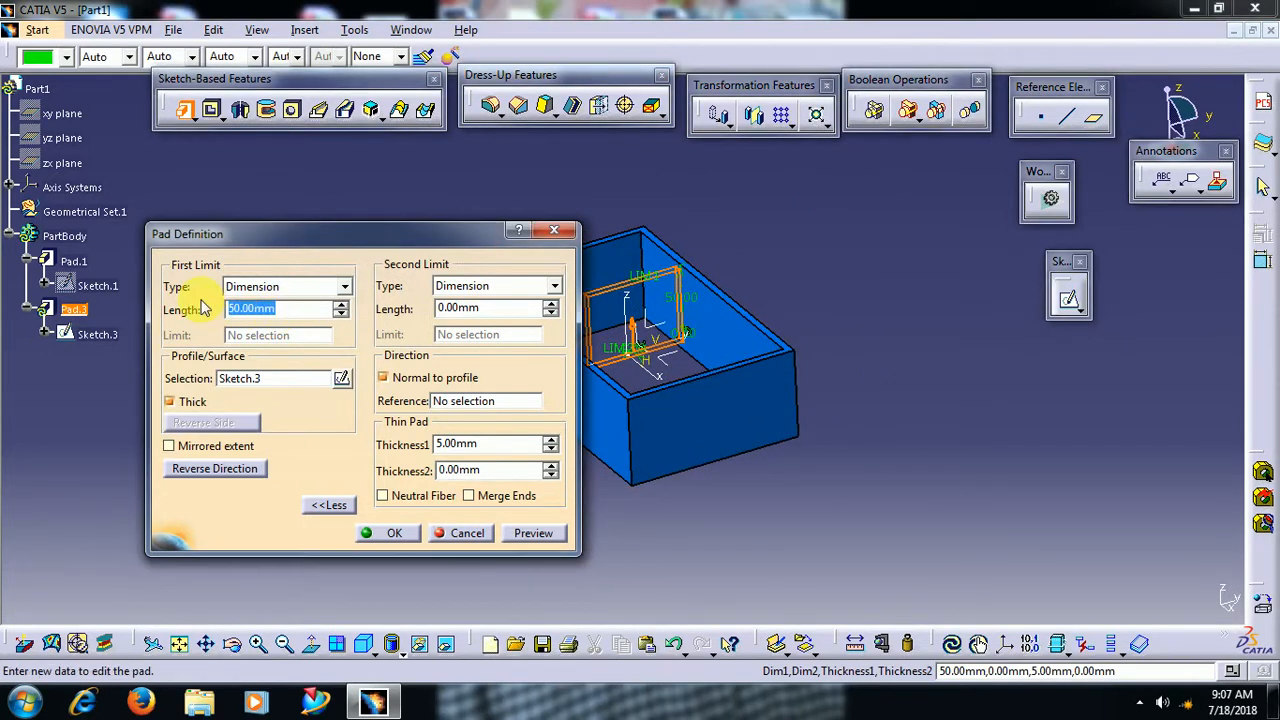
pyautogui.write('20')
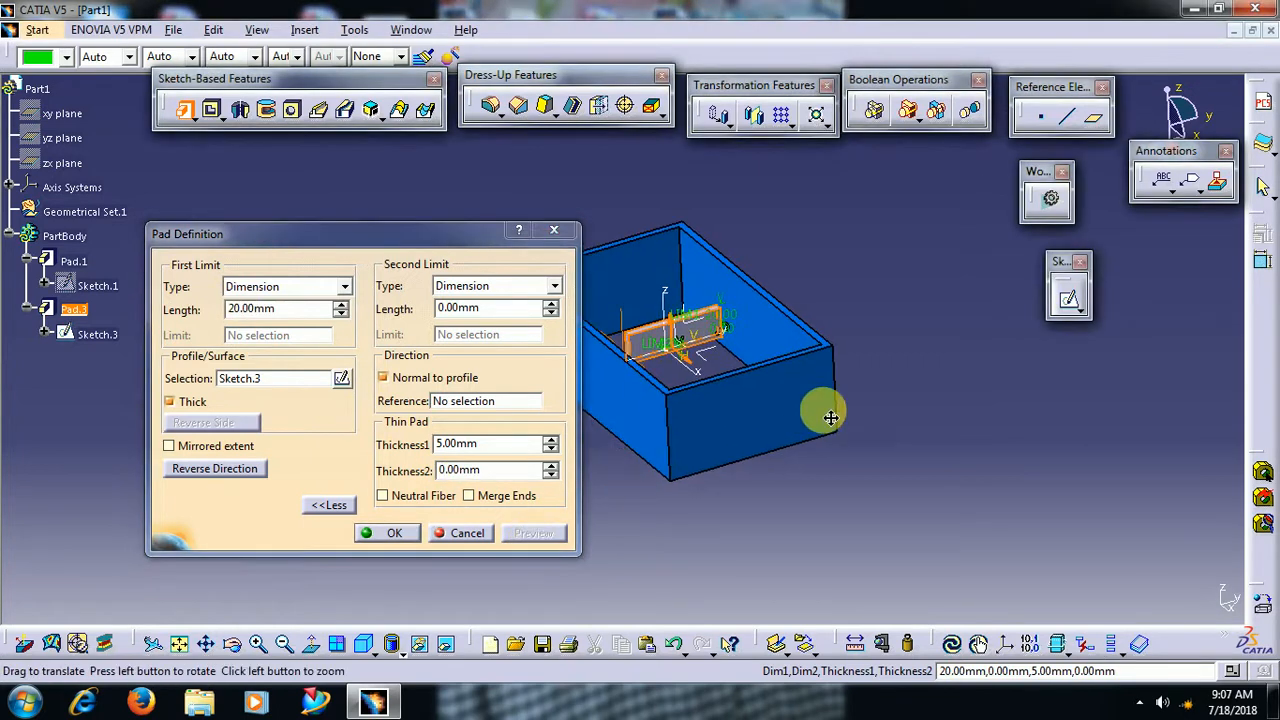
pyautogui.moveTo(830, 418); pyautogui.dragTo(900, 370)
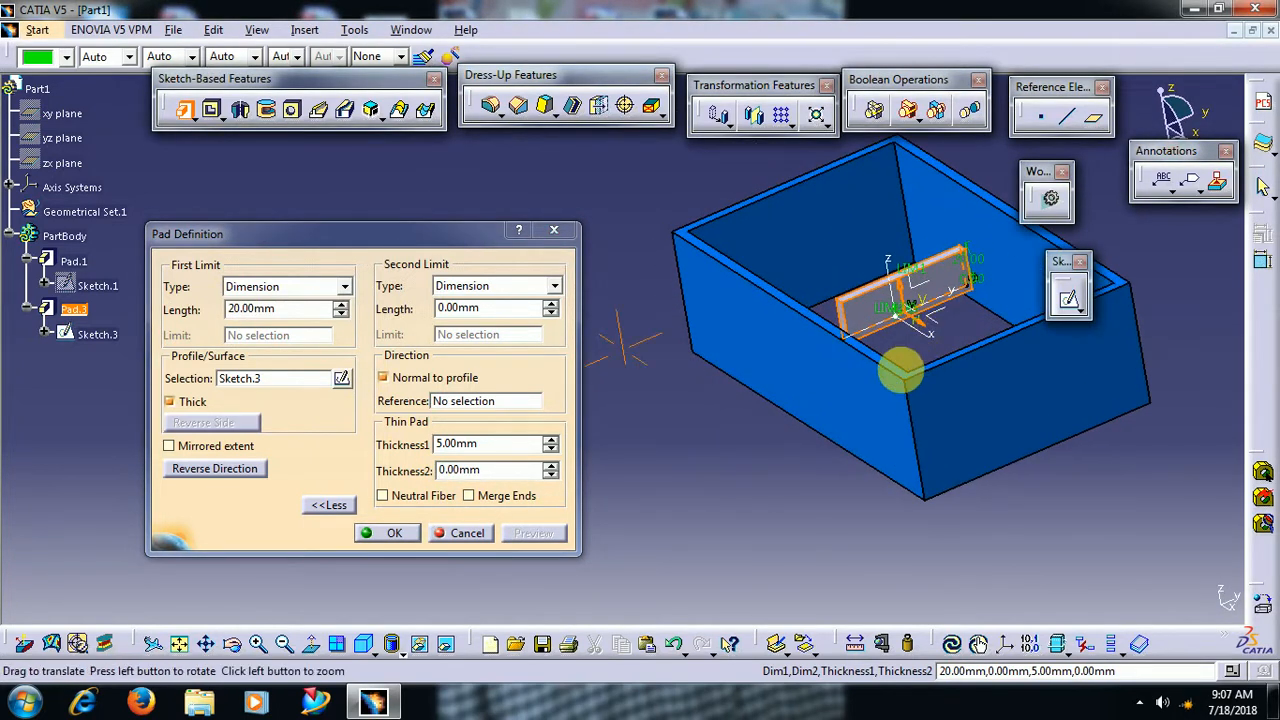
pyautogui.moveTo(900, 370); pyautogui.dragTo(700, 450)
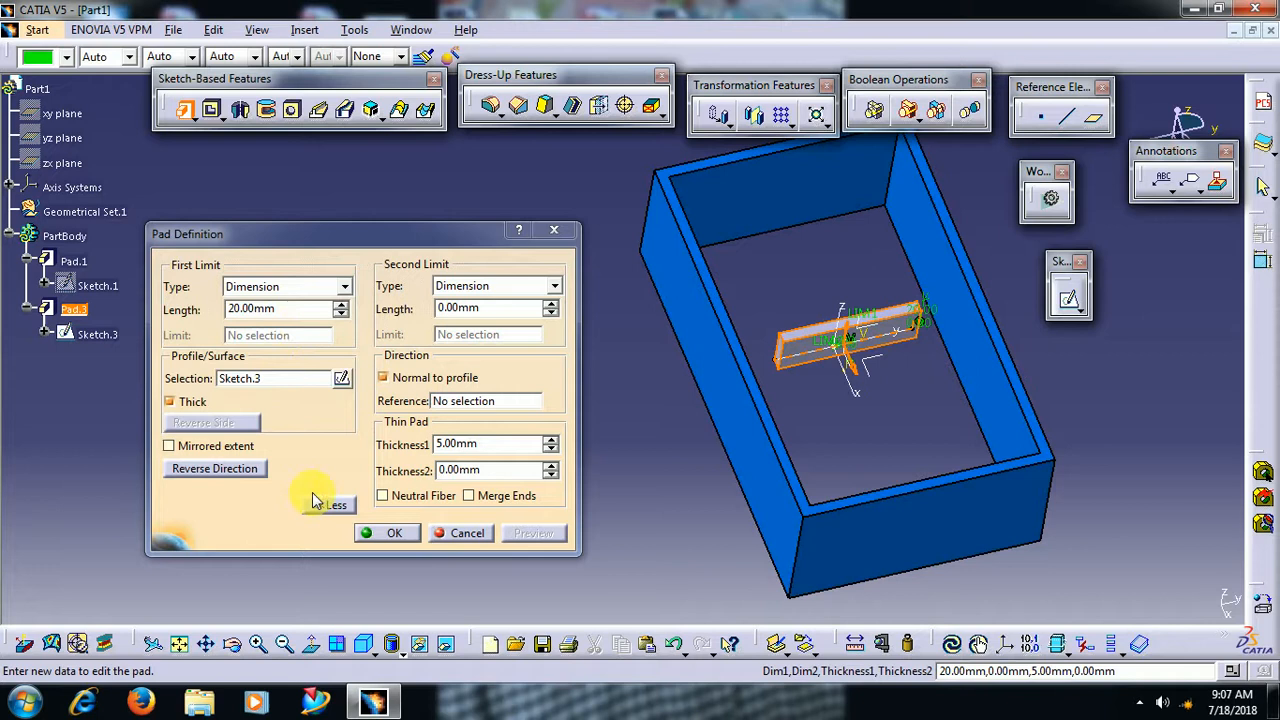
pyautogui.click(168, 444)
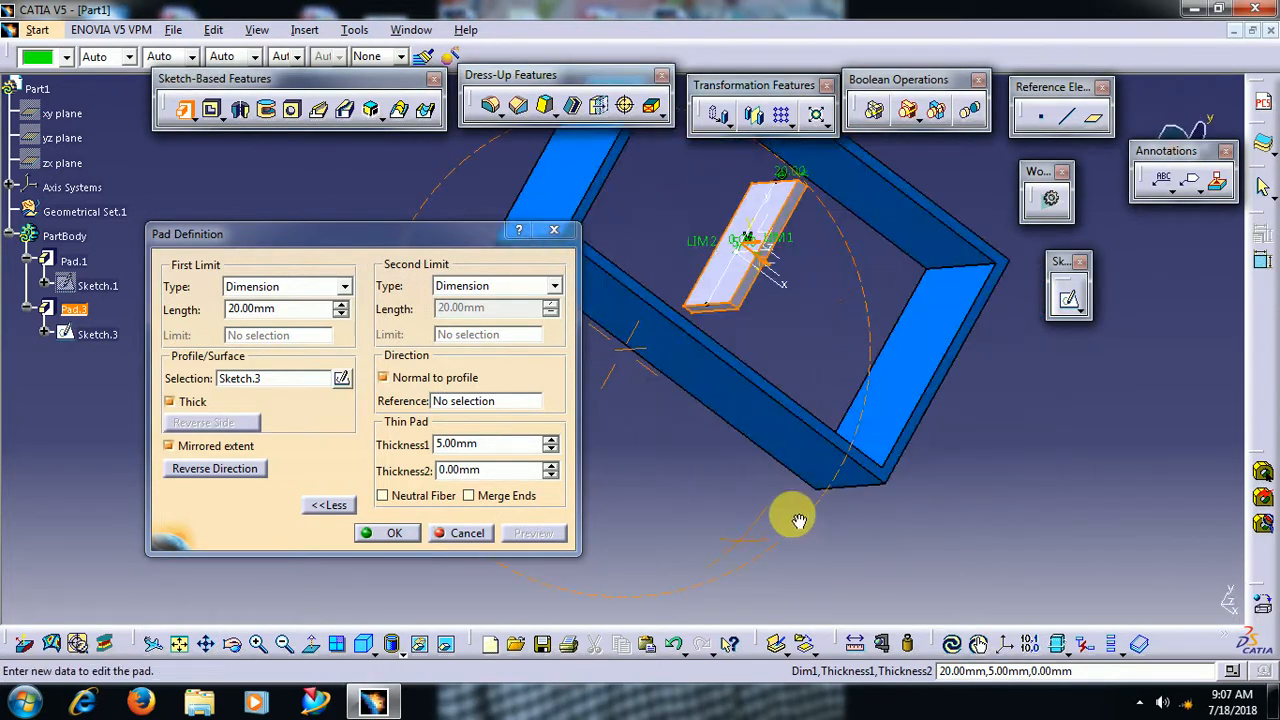
# Try a 2 mm wall thickness, then restore Thickness1 to 5 mm and preview
pyautogui.moveTo(792, 520); pyautogui.dragTo(656, 468)
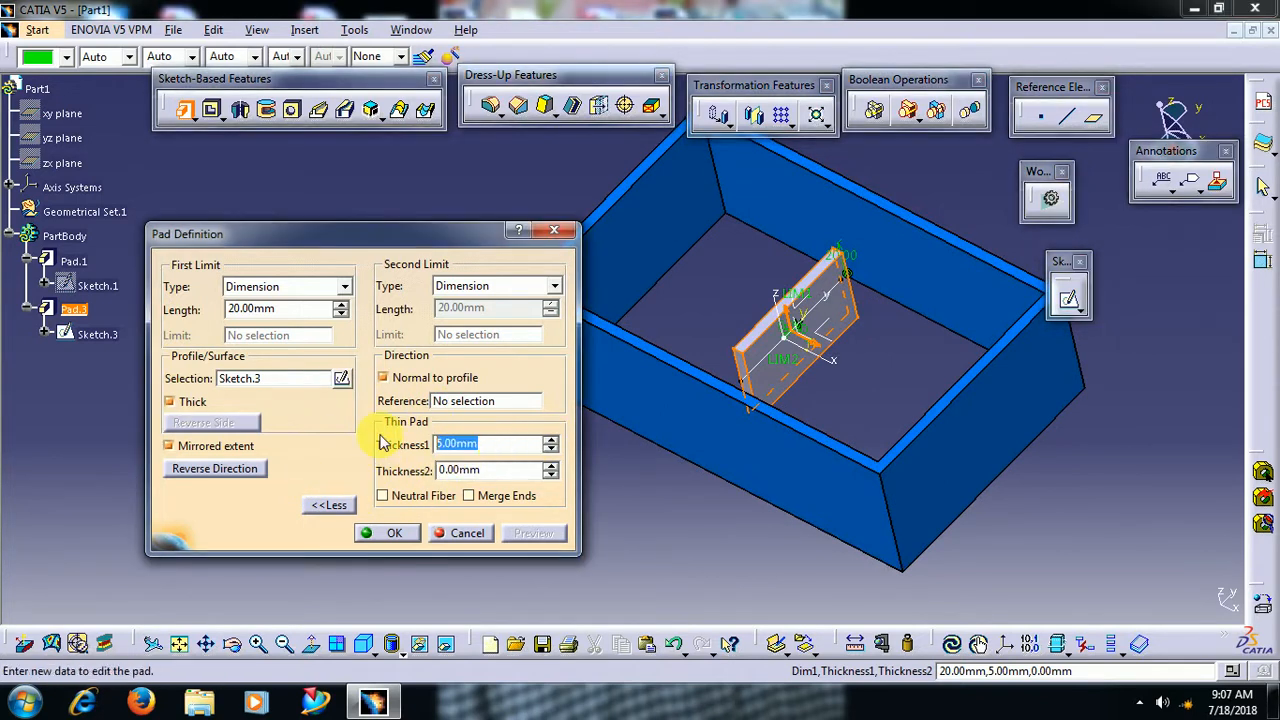
pyautogui.write('2')
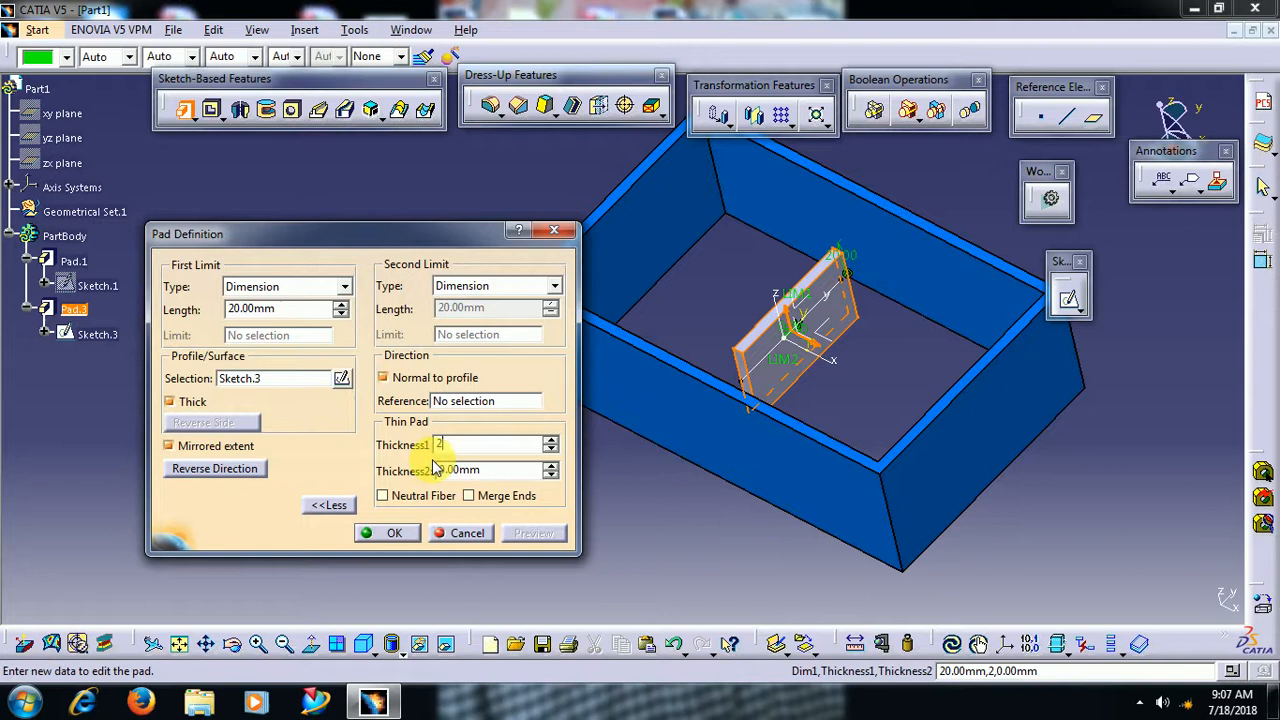
pyautogui.click(532, 532)
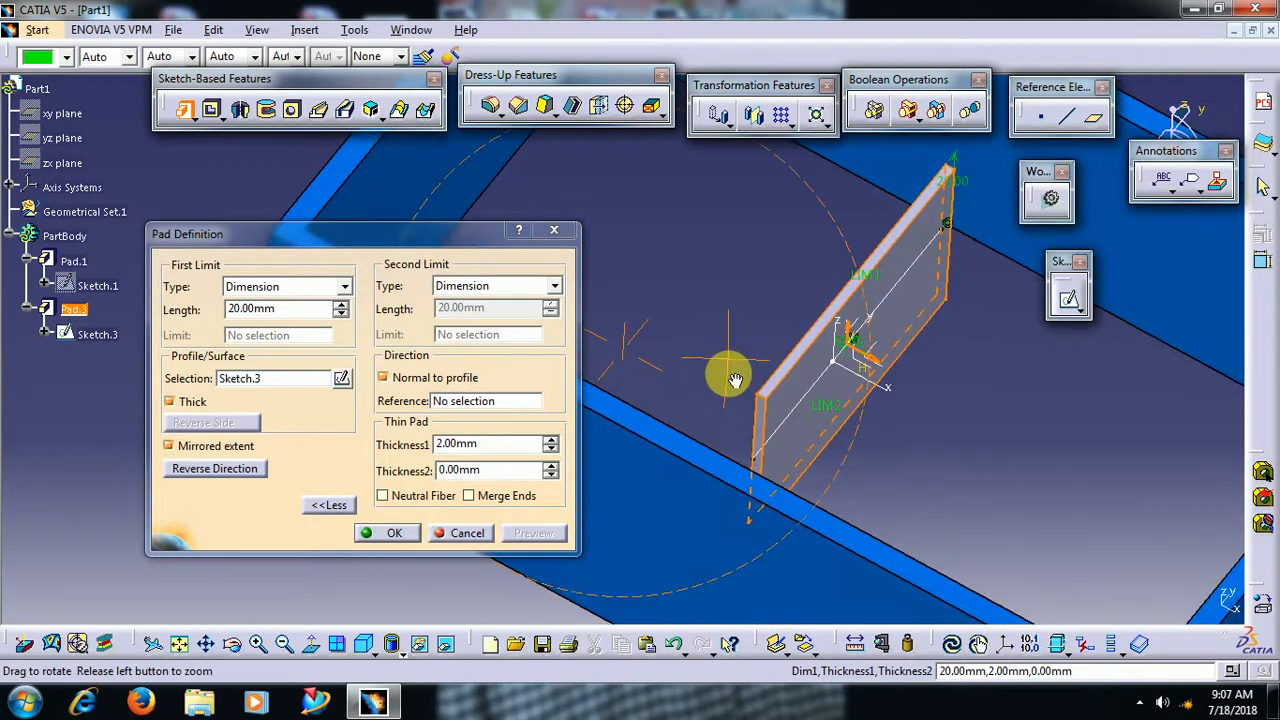
pyautogui.moveTo(736, 380); pyautogui.dragTo(676, 530)
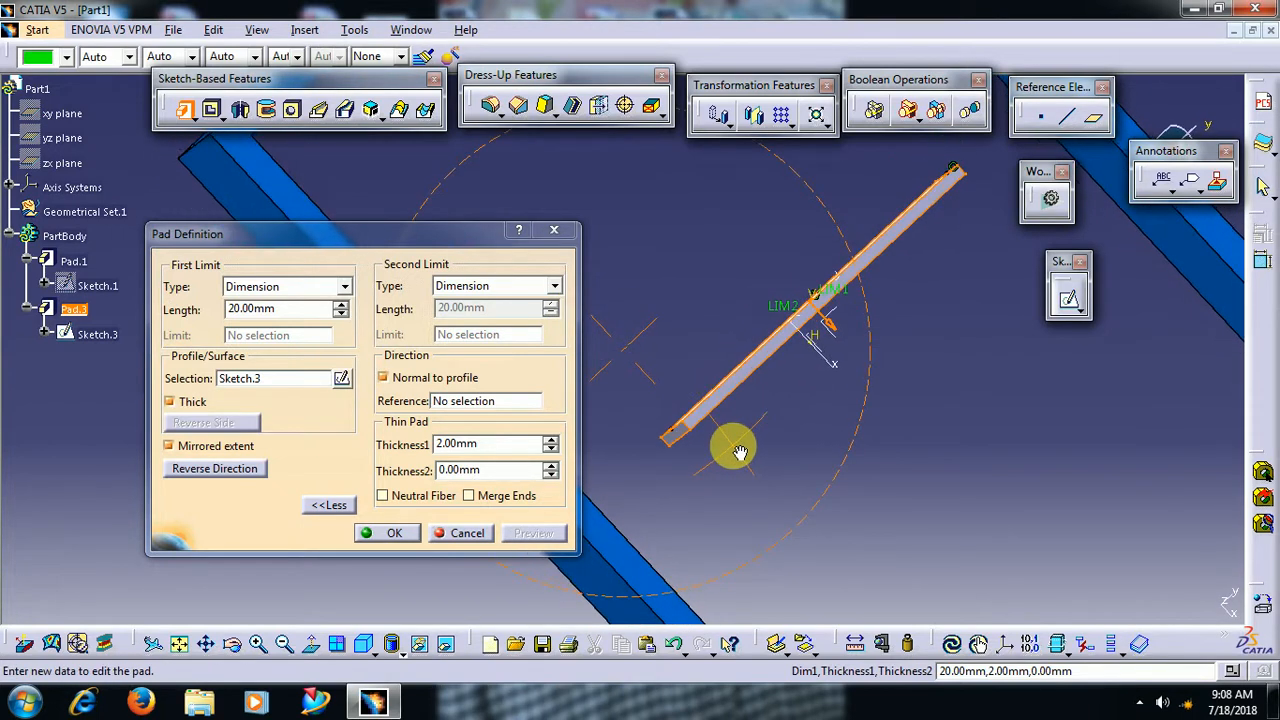
pyautogui.click(490, 444)
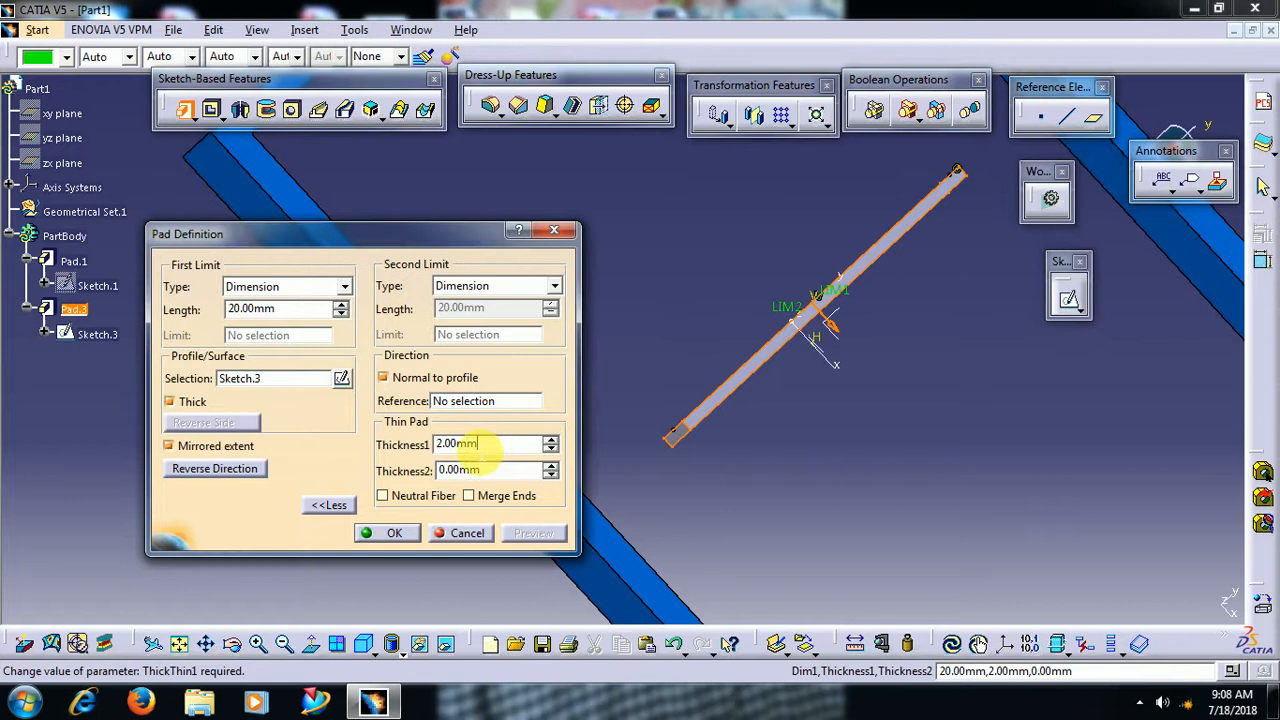
pyautogui.write('5')
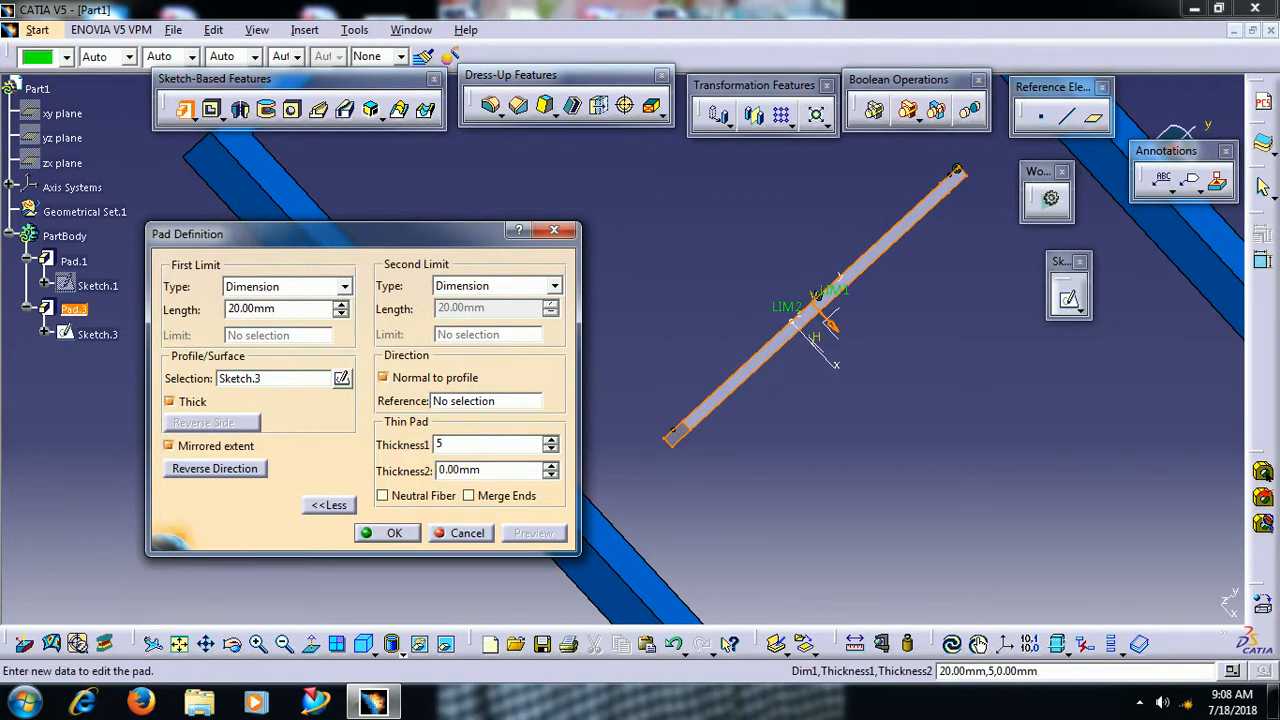
pyautogui.click(532, 532)
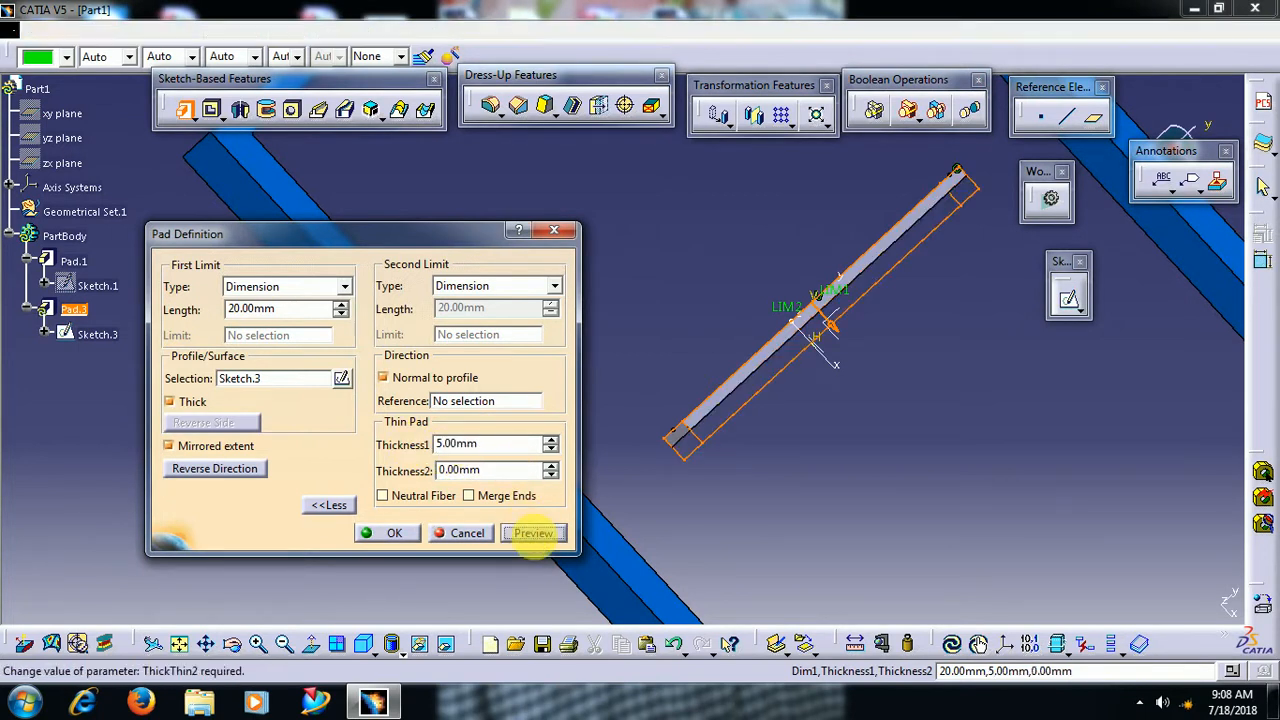
# Enter 3 mm as Thickness2 and centre the wall on the profile with Neutral Fiber
pyautogui.click(532, 532)
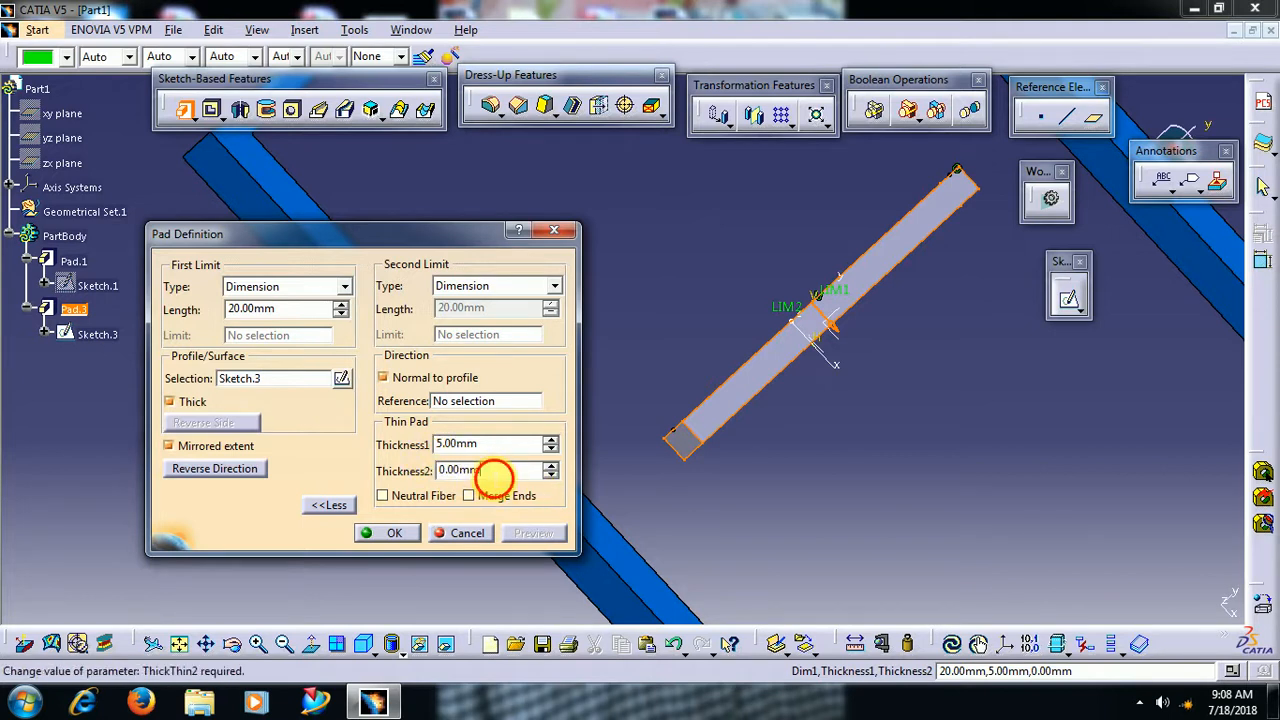
pyautogui.click(490, 470)
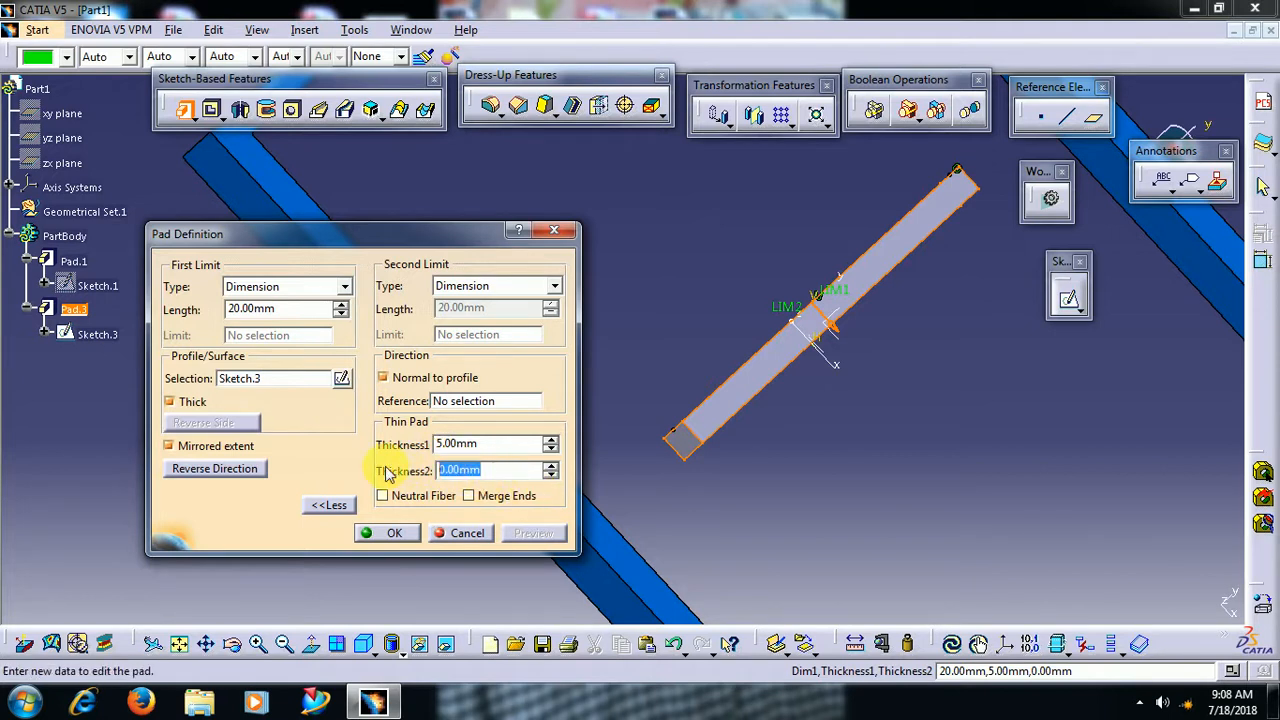
pyautogui.write('3')
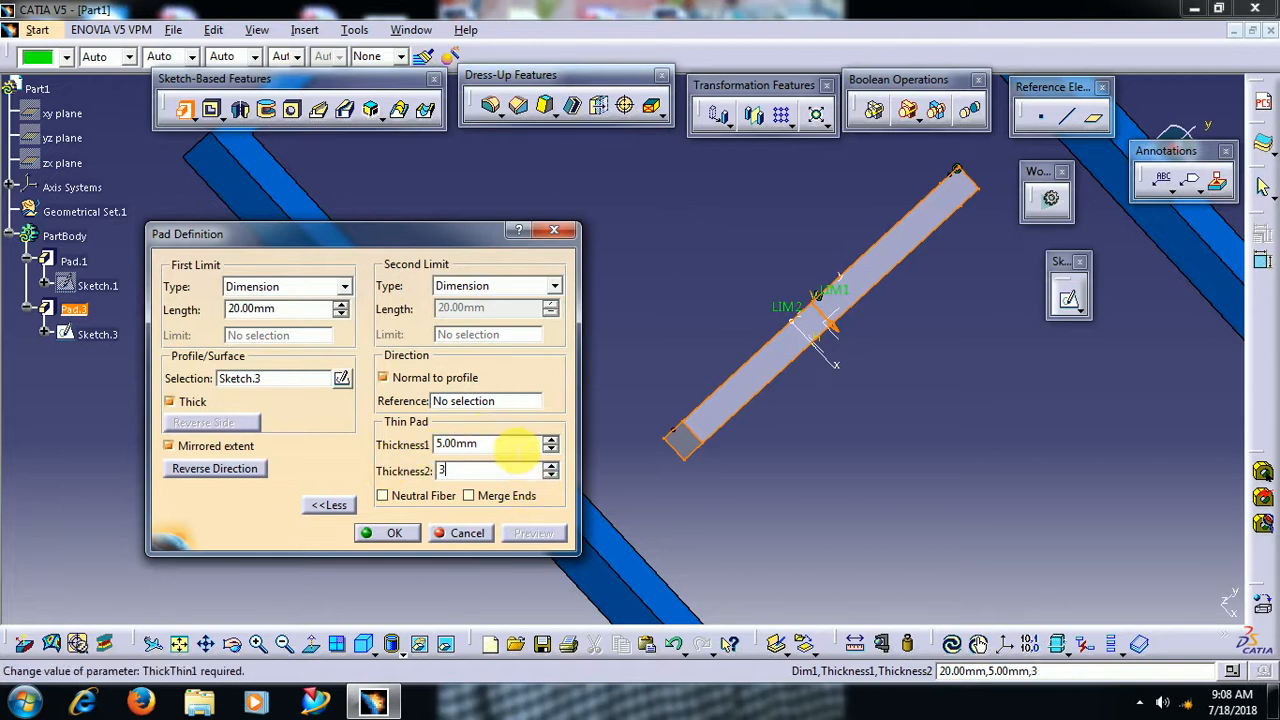
pyautogui.click(534, 532)
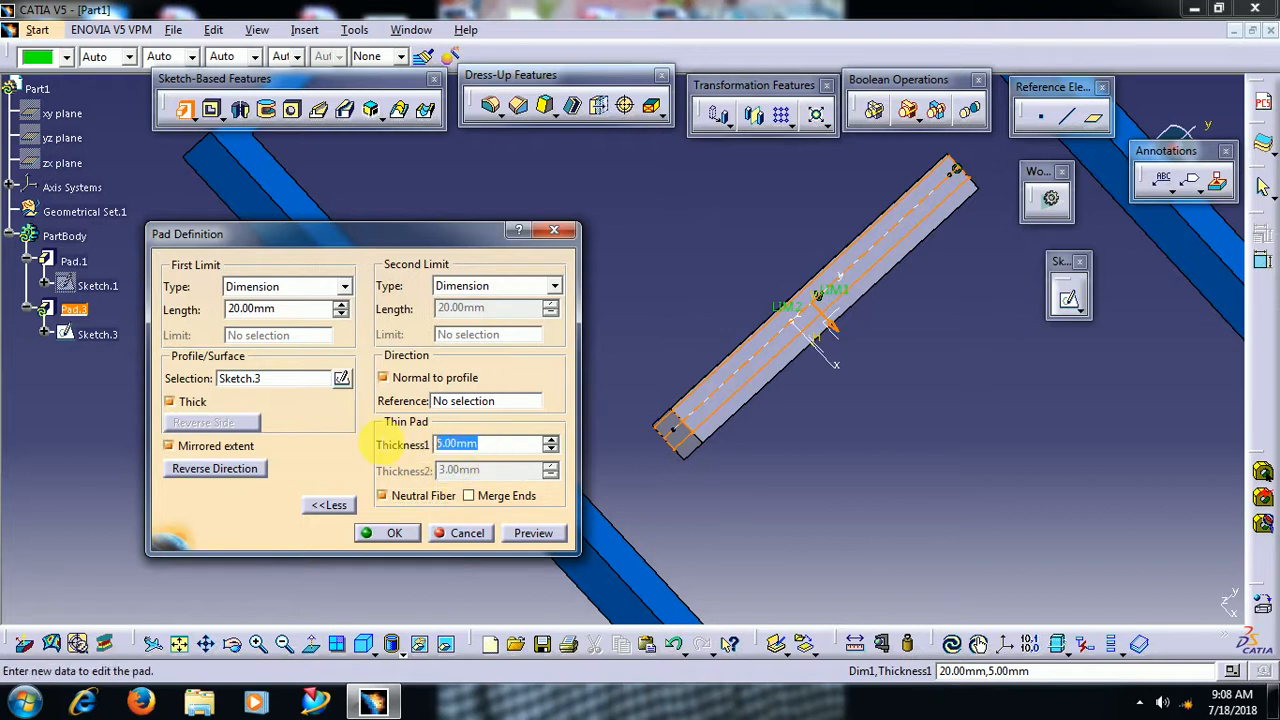
# Reduce Thickness1 to 3 mm, preview, and confirm the thin wall as Pad.2
pyautogui.write('3')
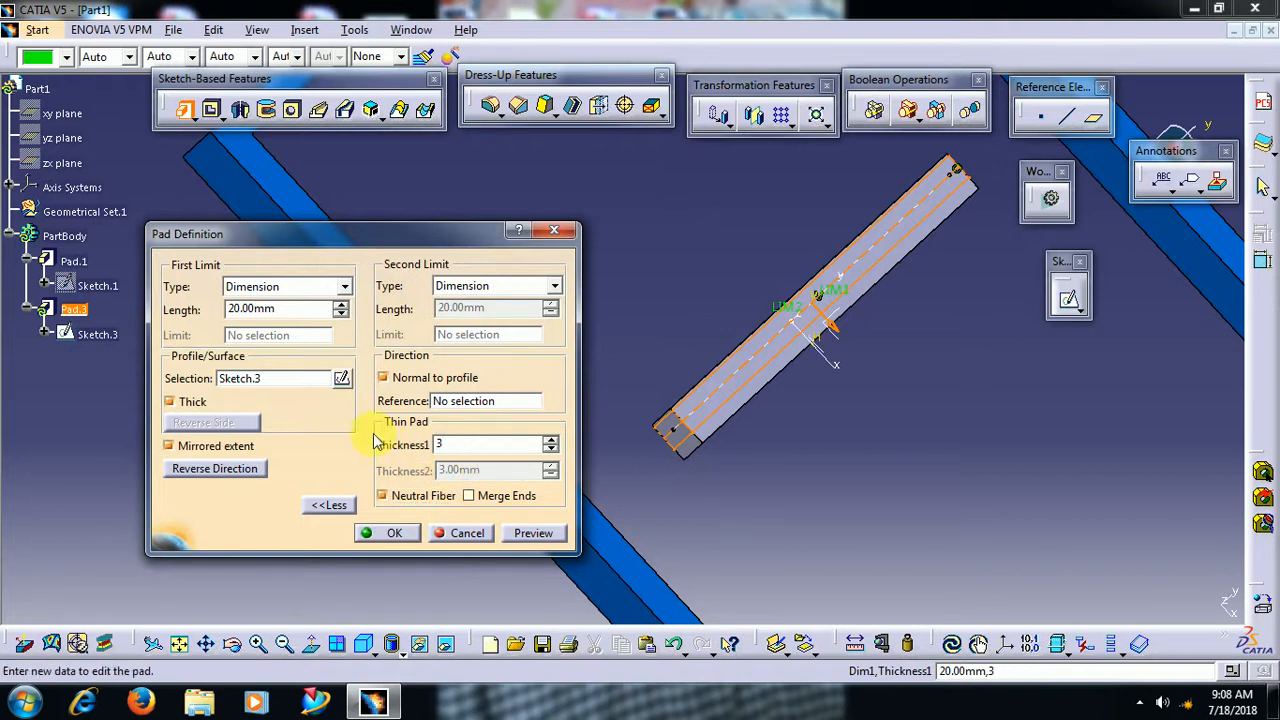
pyautogui.click(532, 532)
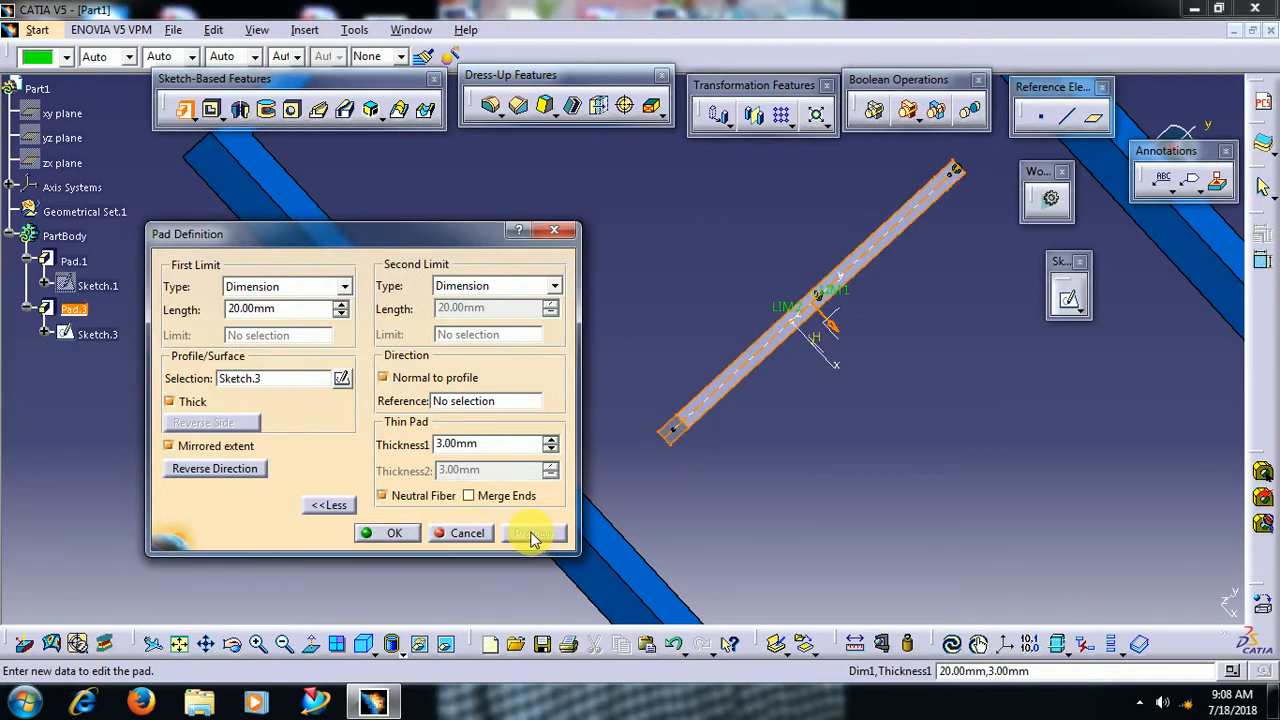
pyautogui.click(534, 532)
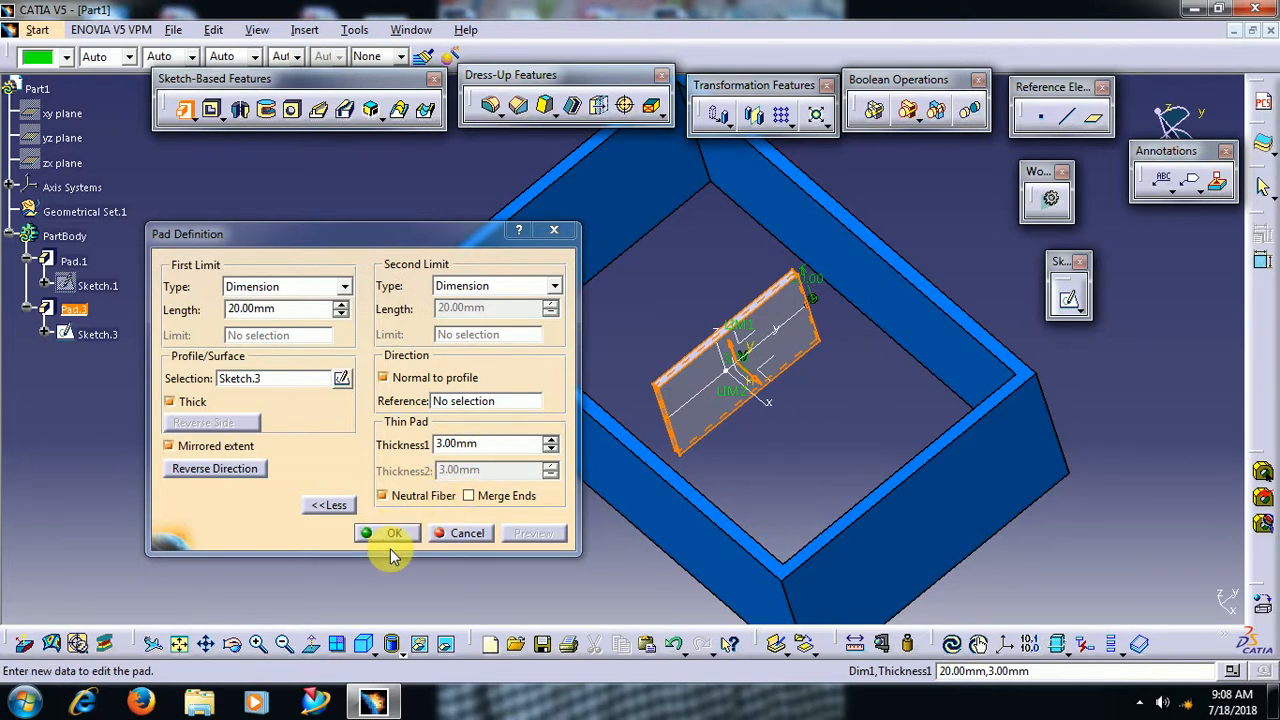
pyautogui.click(388, 532)
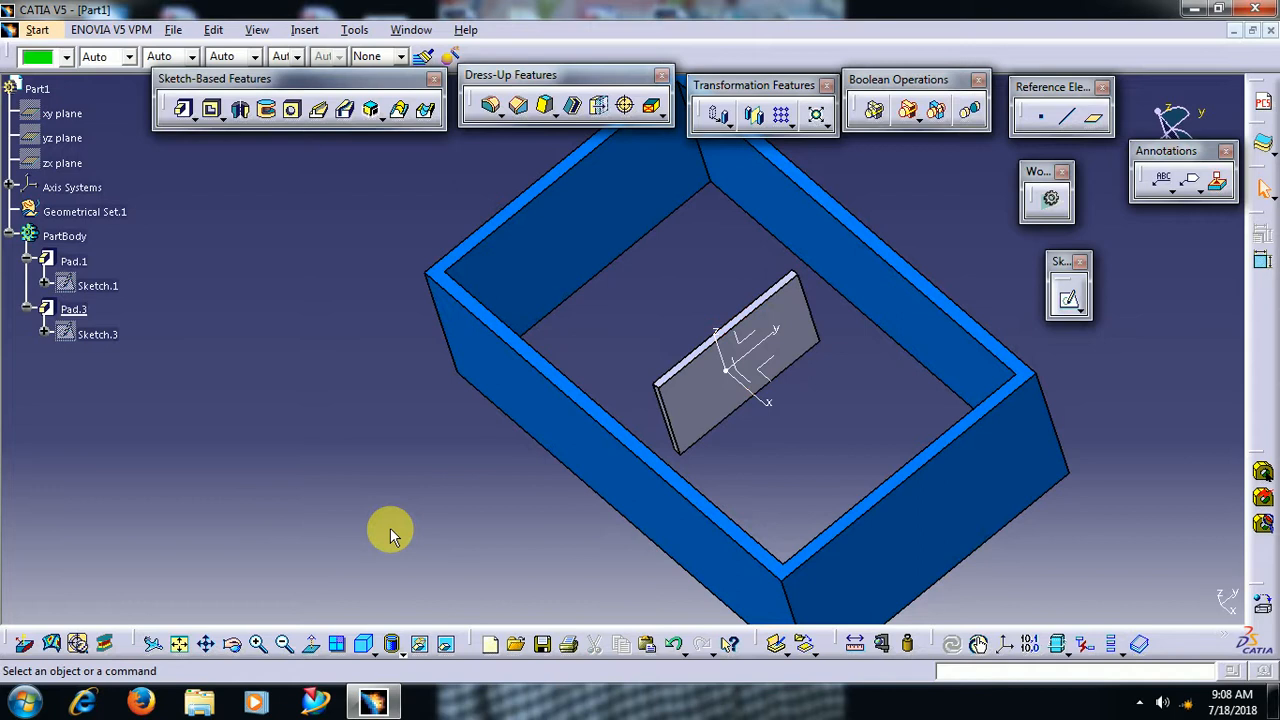
# Edit Pad.2 with Merge Ends so the wall spans the box side to side
pyautogui.doubleClick(72, 308)
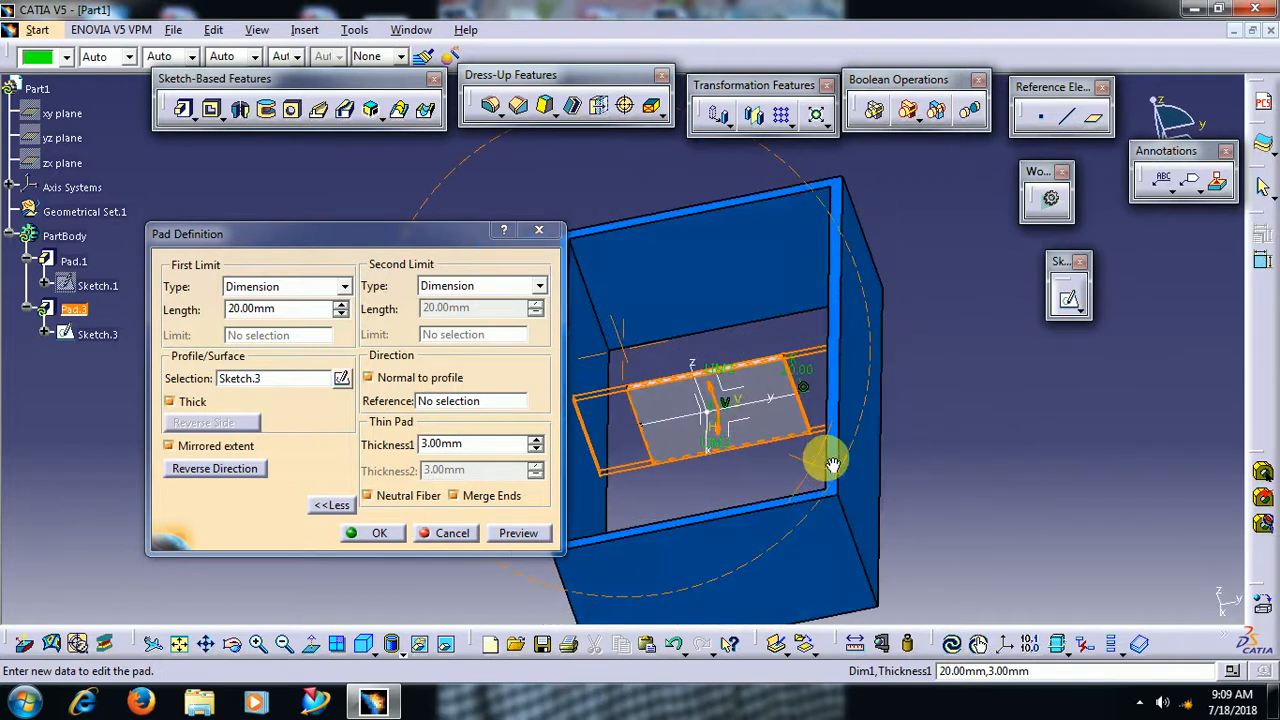
pyautogui.moveTo(830, 464); pyautogui.dragTo(830, 390)
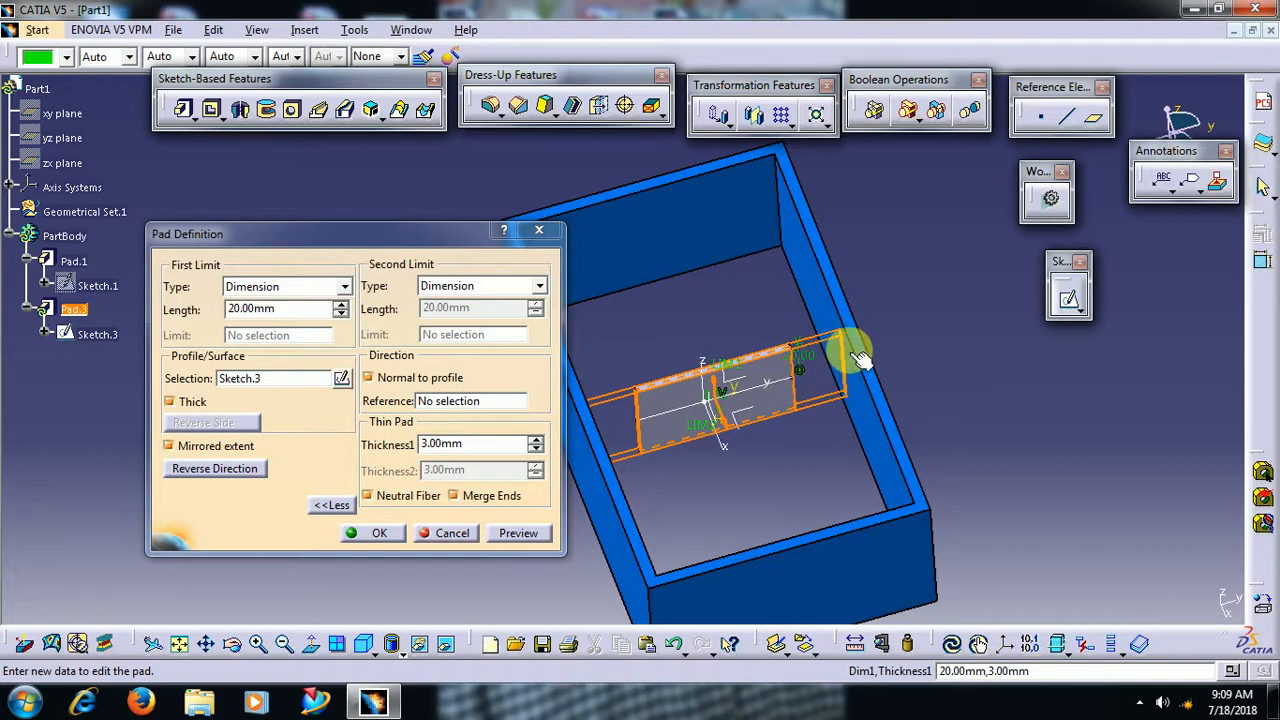
pyautogui.moveTo(580, 486)
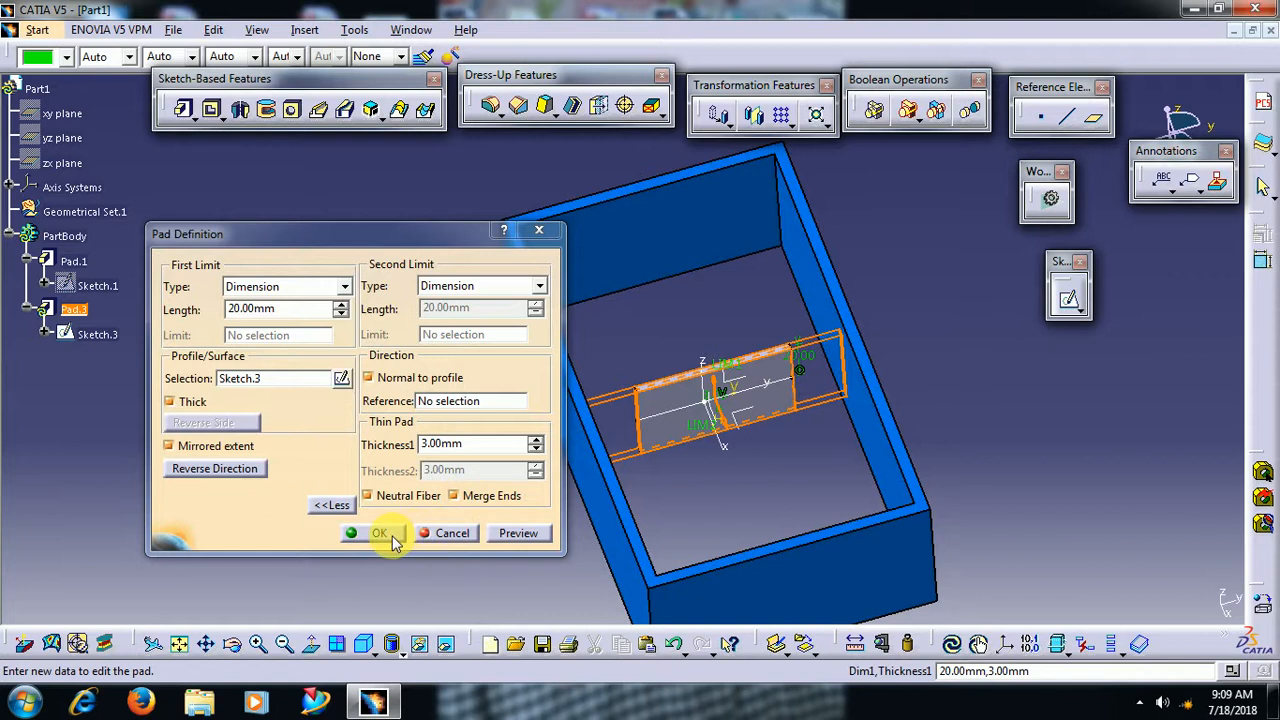
pyautogui.click(380, 532)
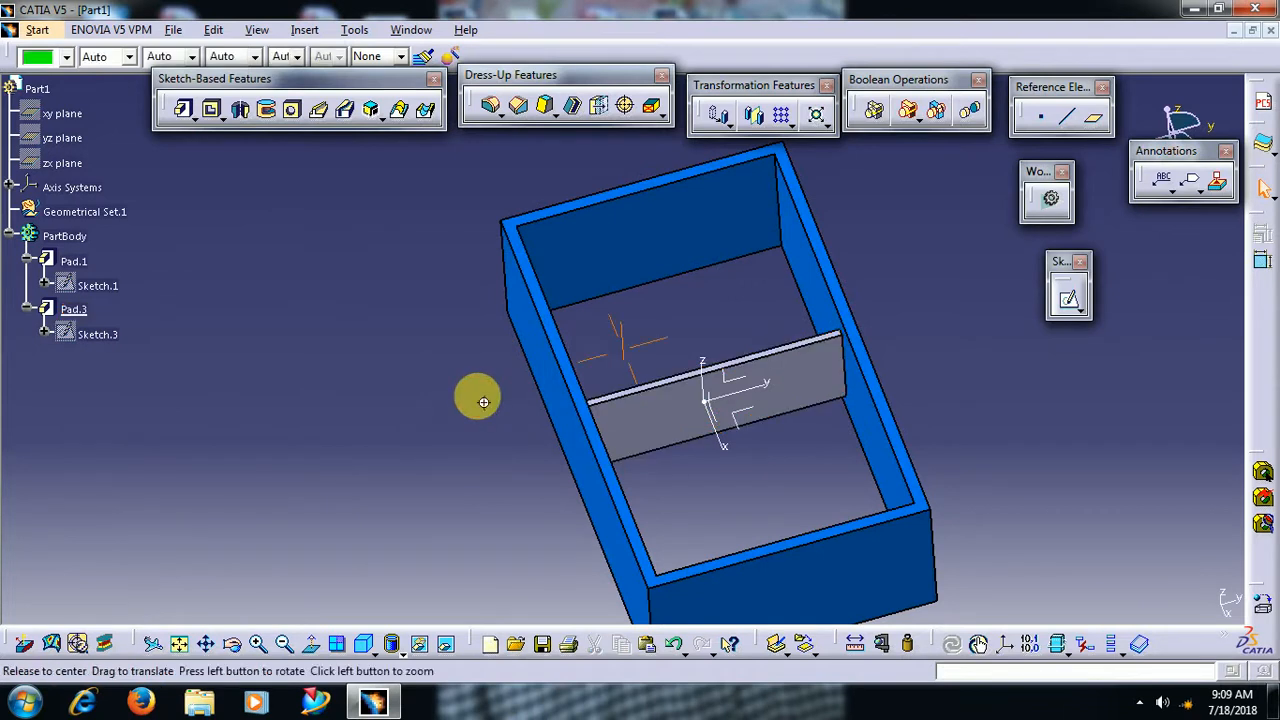
# Colour the wall pad green, then begin another pad feature
pyautogui.moveTo(484, 400); pyautogui.dragTo(756, 448)
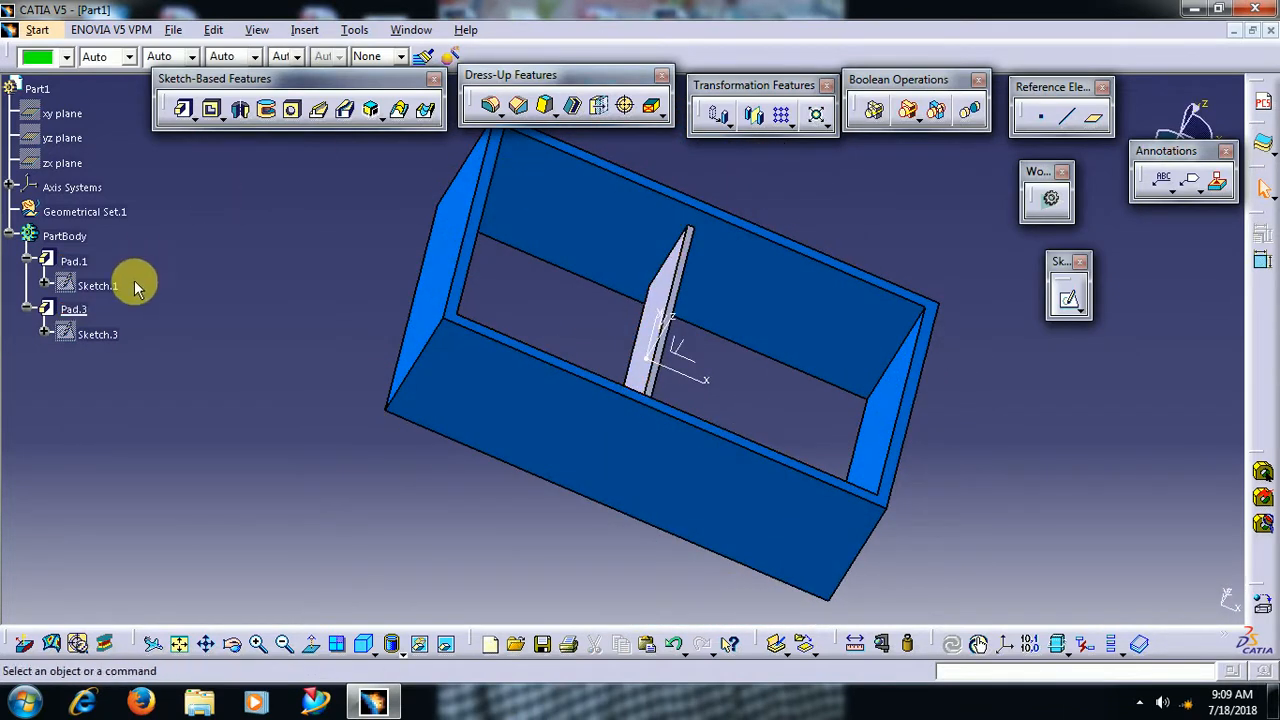
pyautogui.click(72, 308)
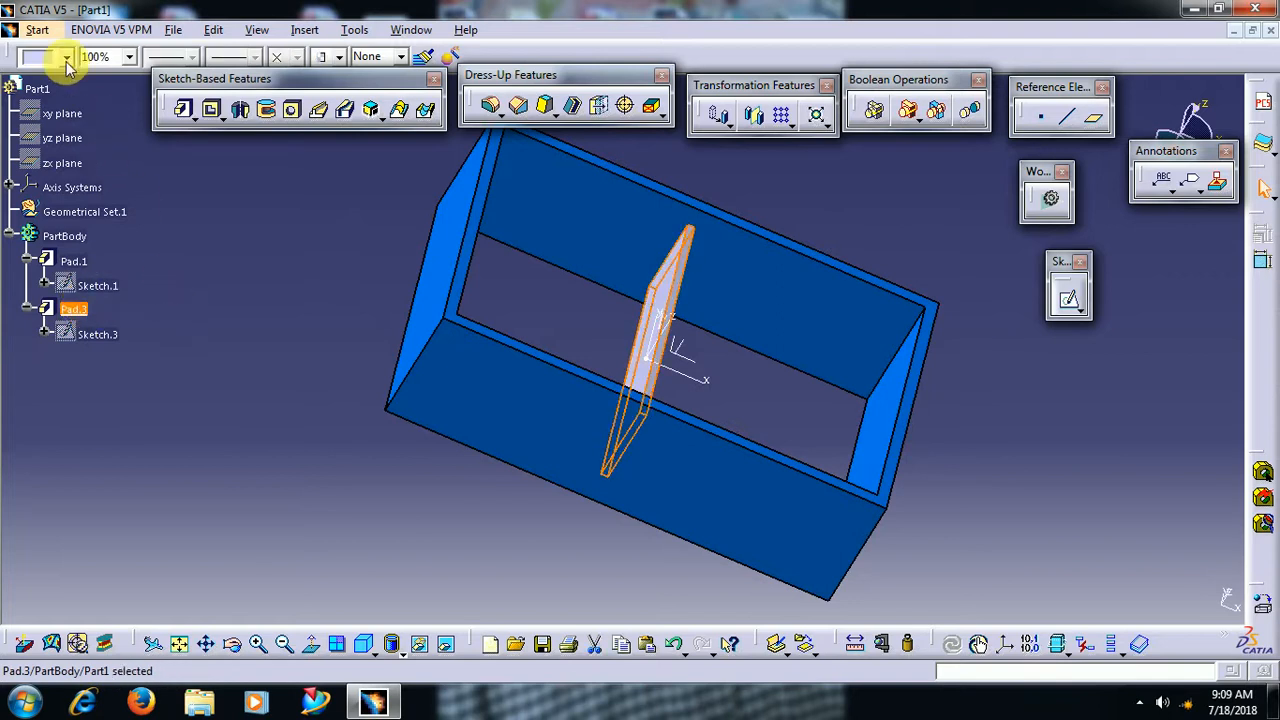
pyautogui.click(68, 56)
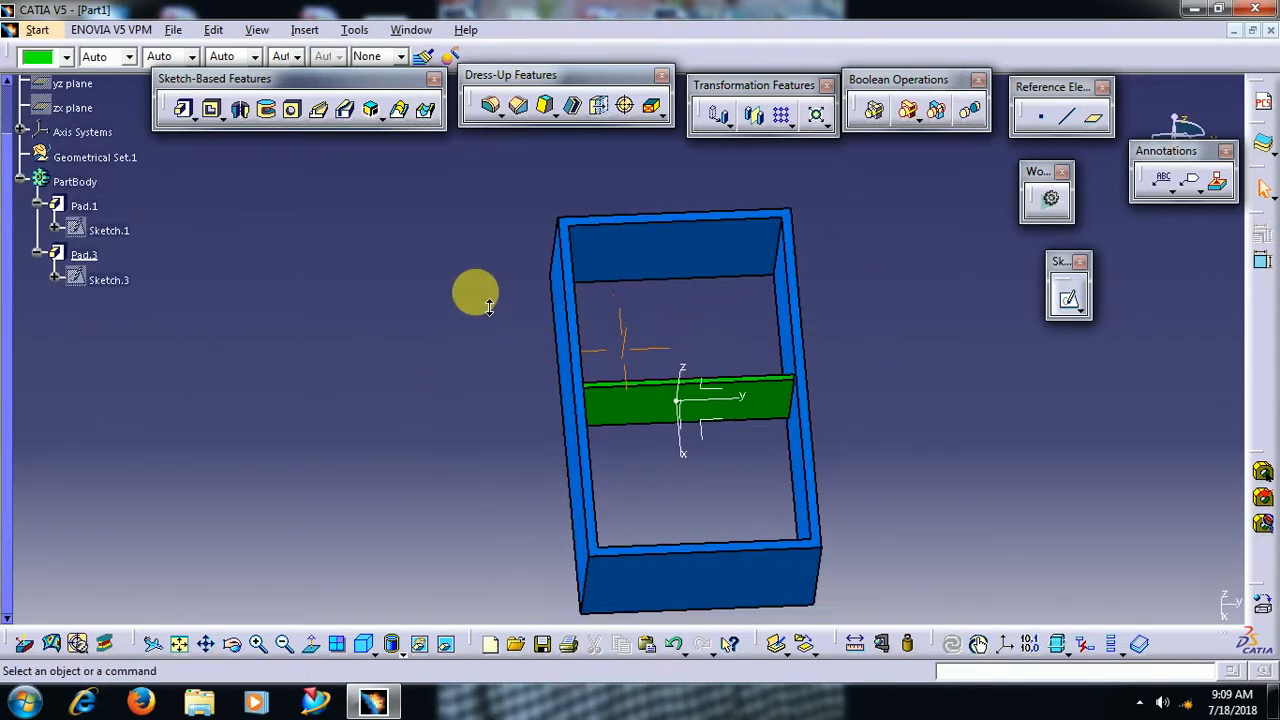
pyautogui.moveTo(476, 292); pyautogui.dragTo(458, 396)
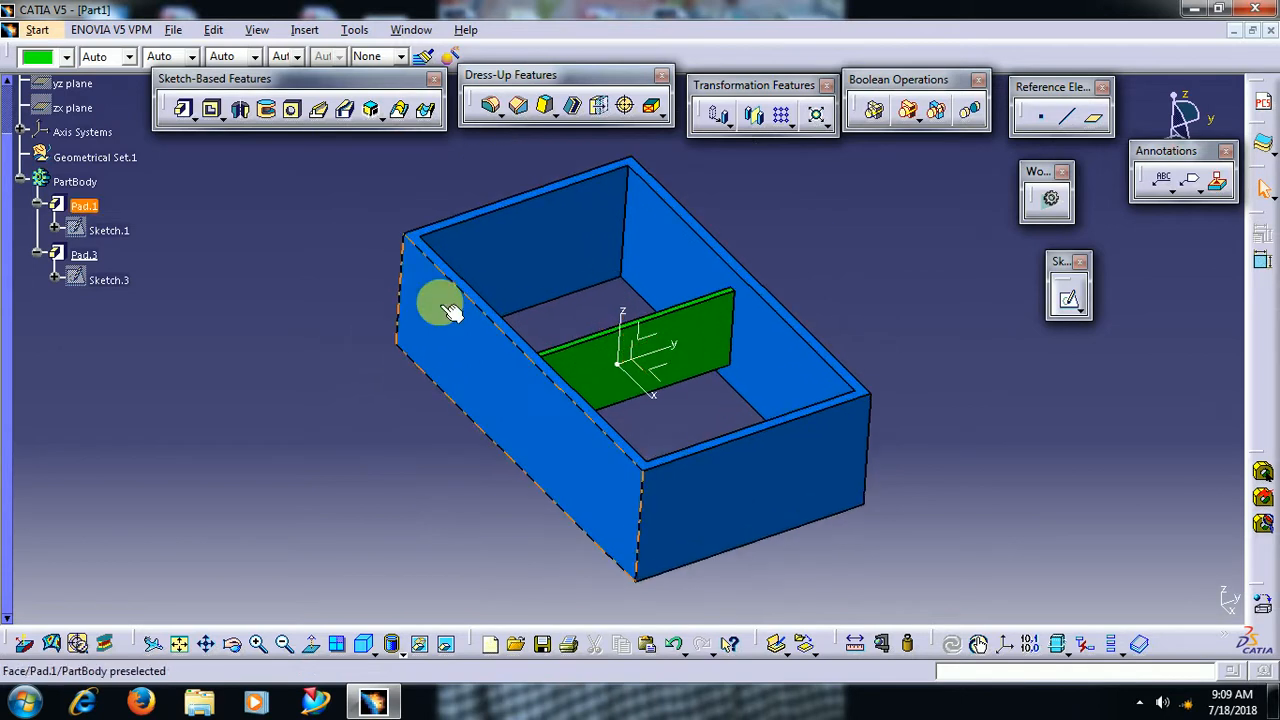
pyautogui.doubleClick(440, 304)
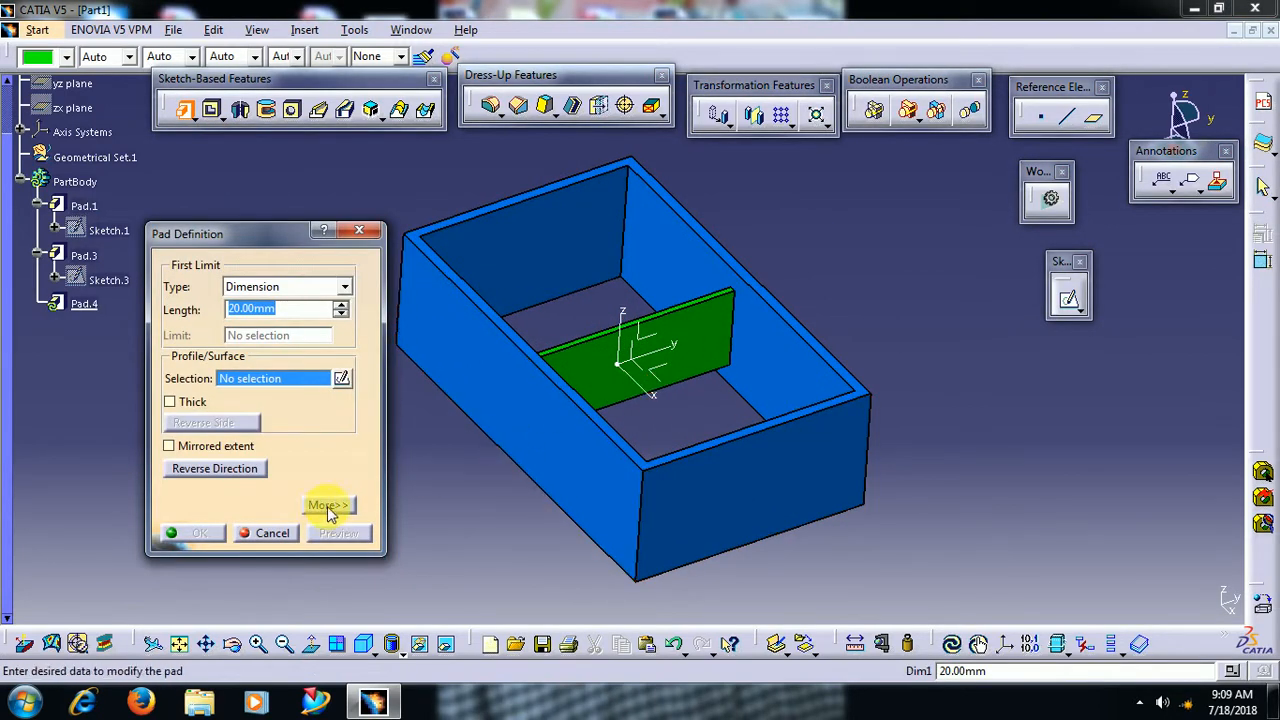
# Cancel the extra pad, leaving the box with its green wall, and go to the File menu
pyautogui.click(328, 504)
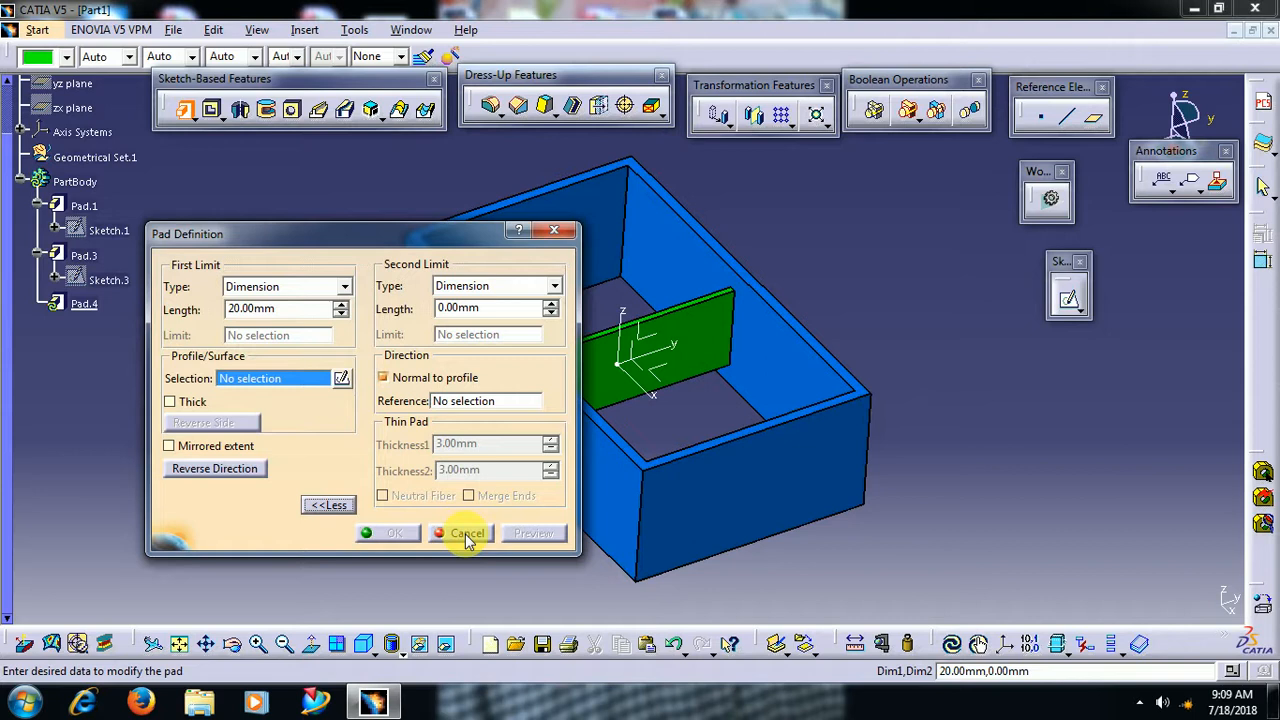
pyautogui.click(468, 532)
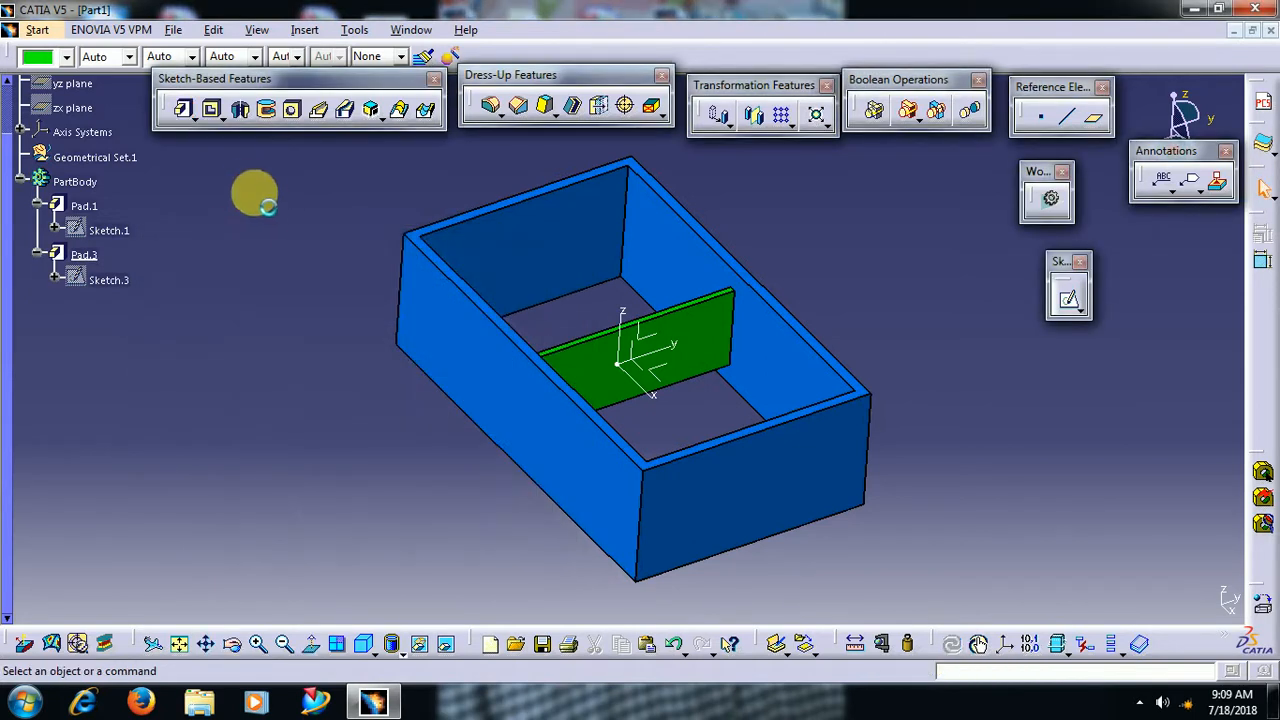
pyautogui.click(172, 30)
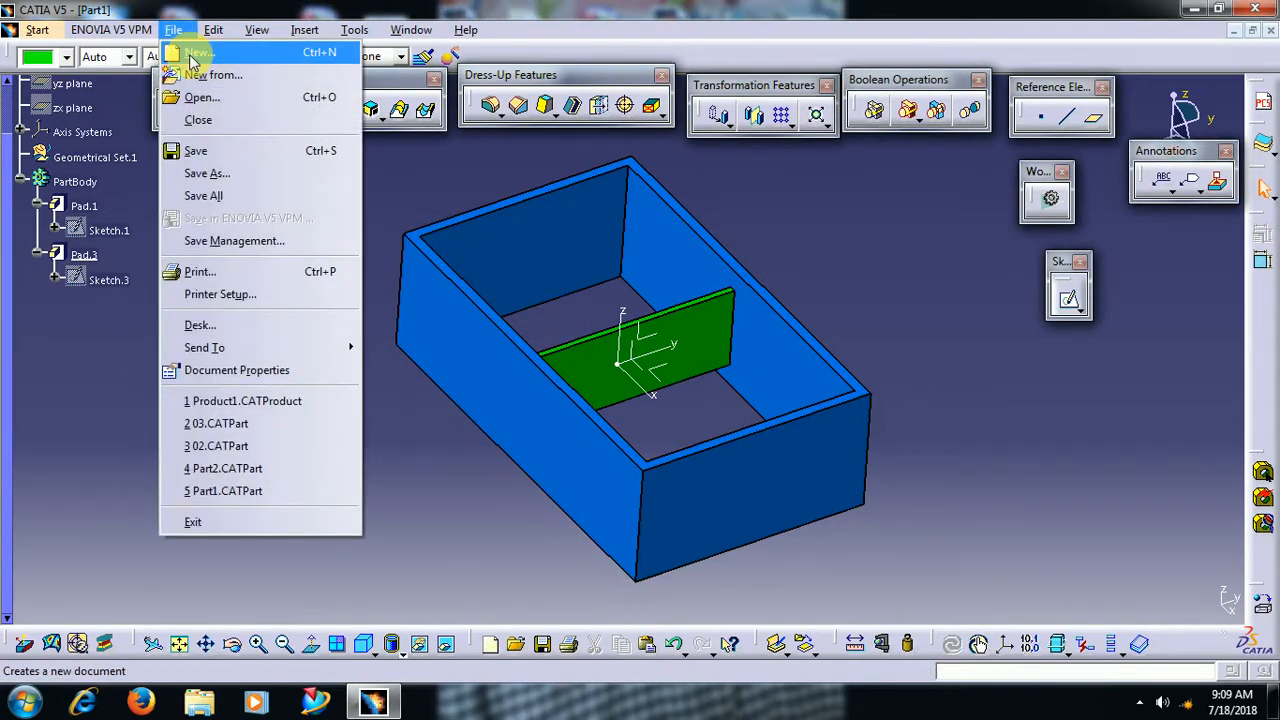
# Create a new Part document, Part2, via File > New
pyautogui.click(196, 52)
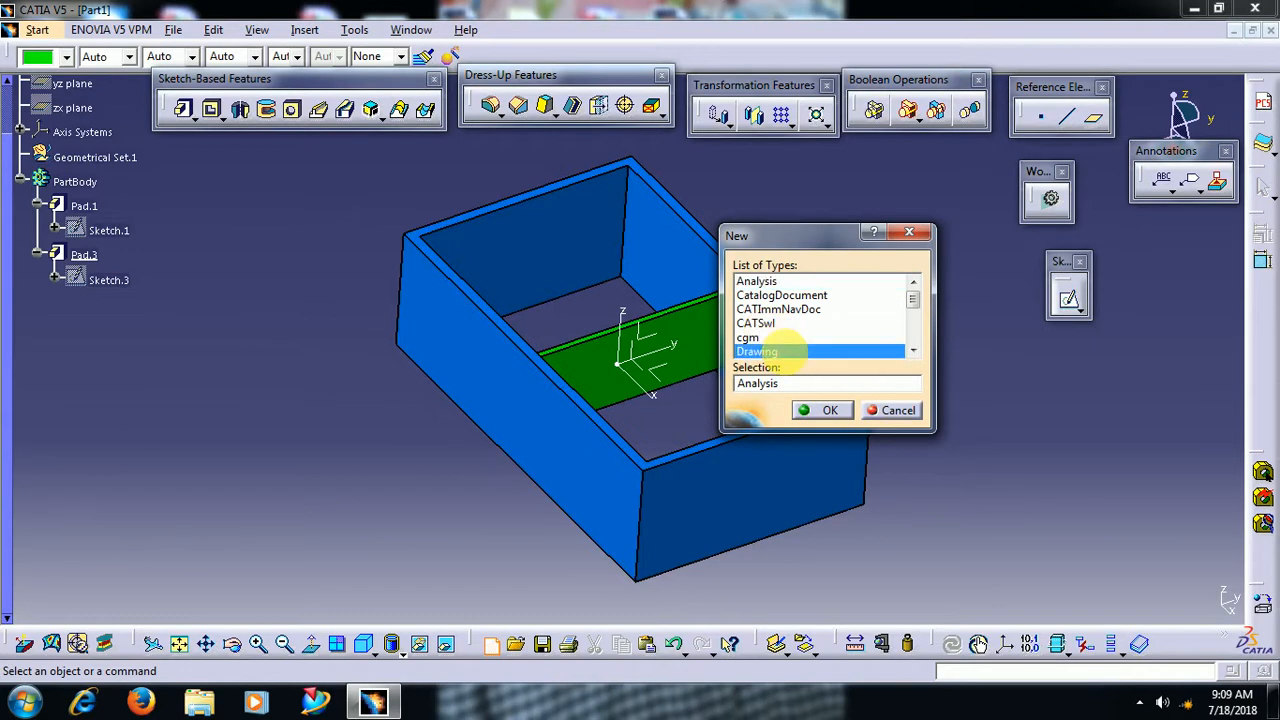
pyautogui.click(828, 410)
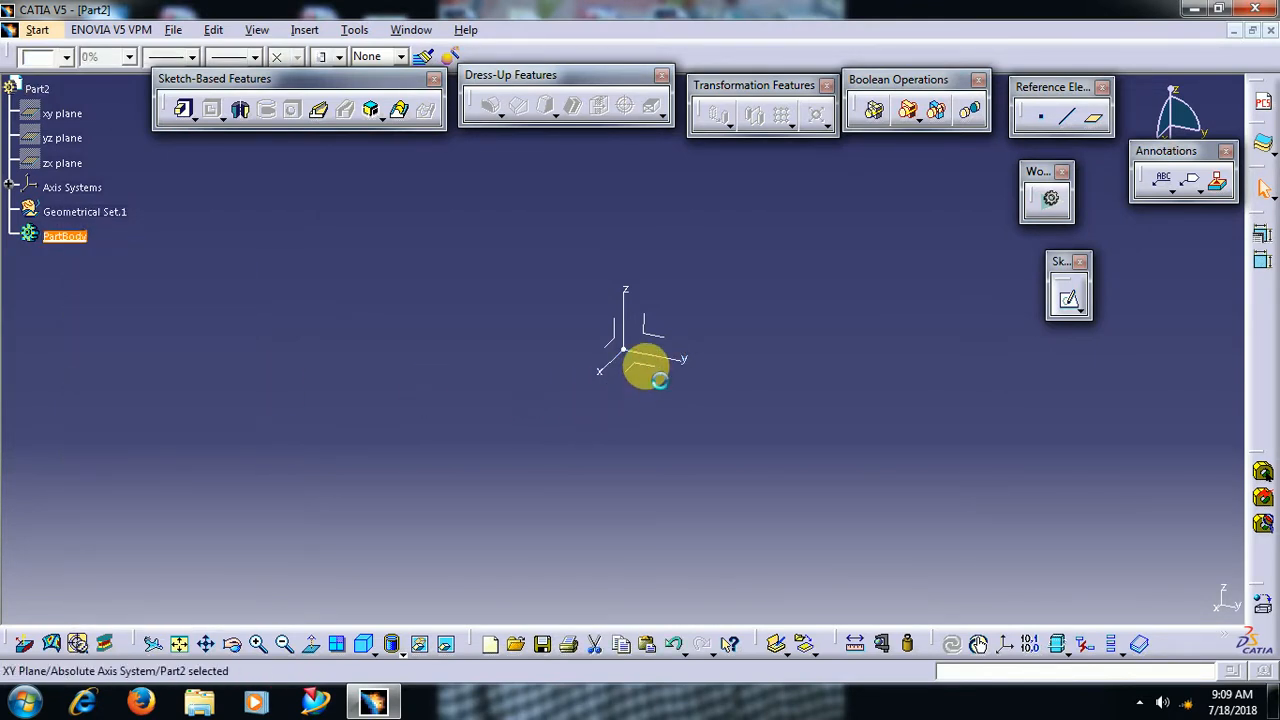
# Start a new sketch on the xy plane in Part2 and launch Pad on its rectangle
pyautogui.click(1068, 298)
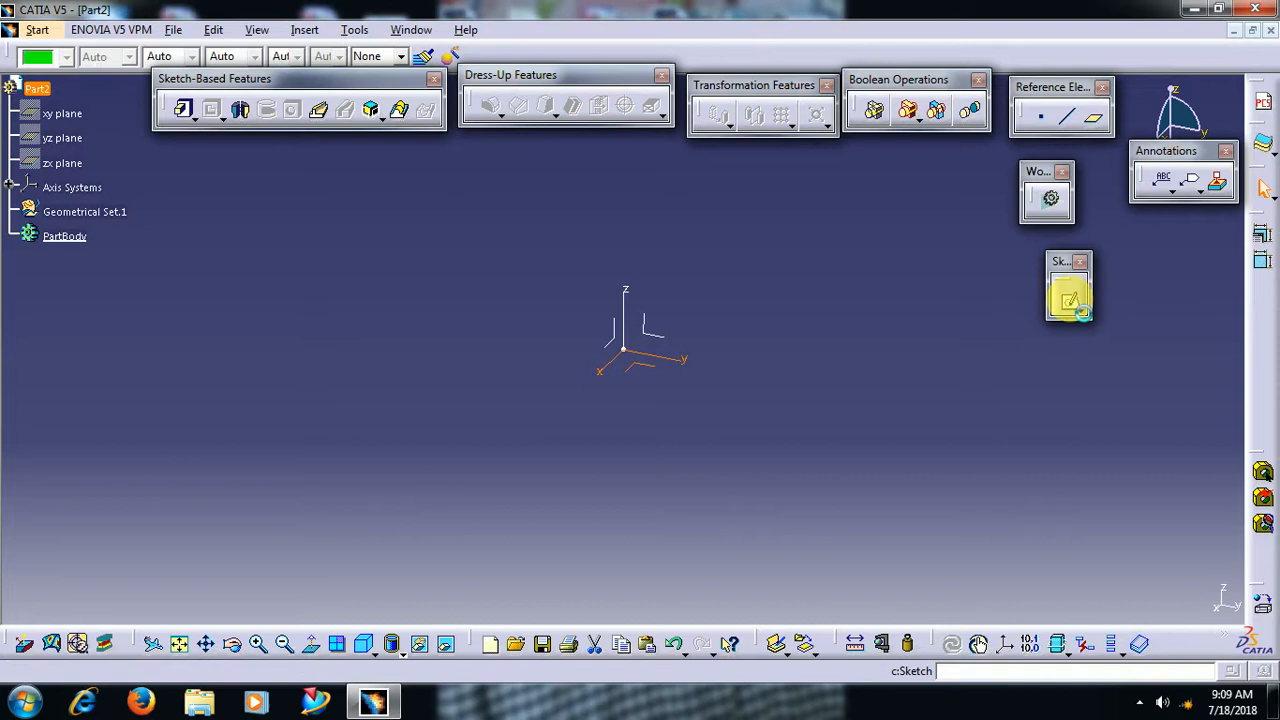
pyautogui.click(1068, 296)
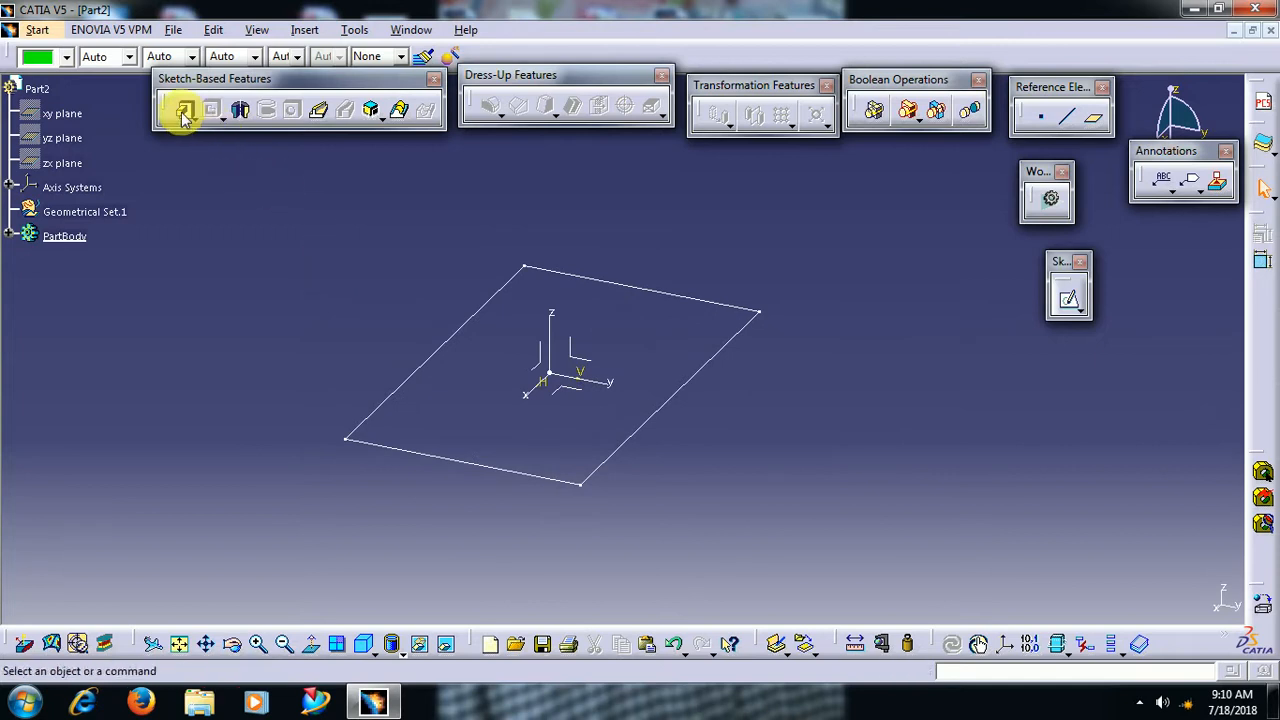
pyautogui.click(184, 108)
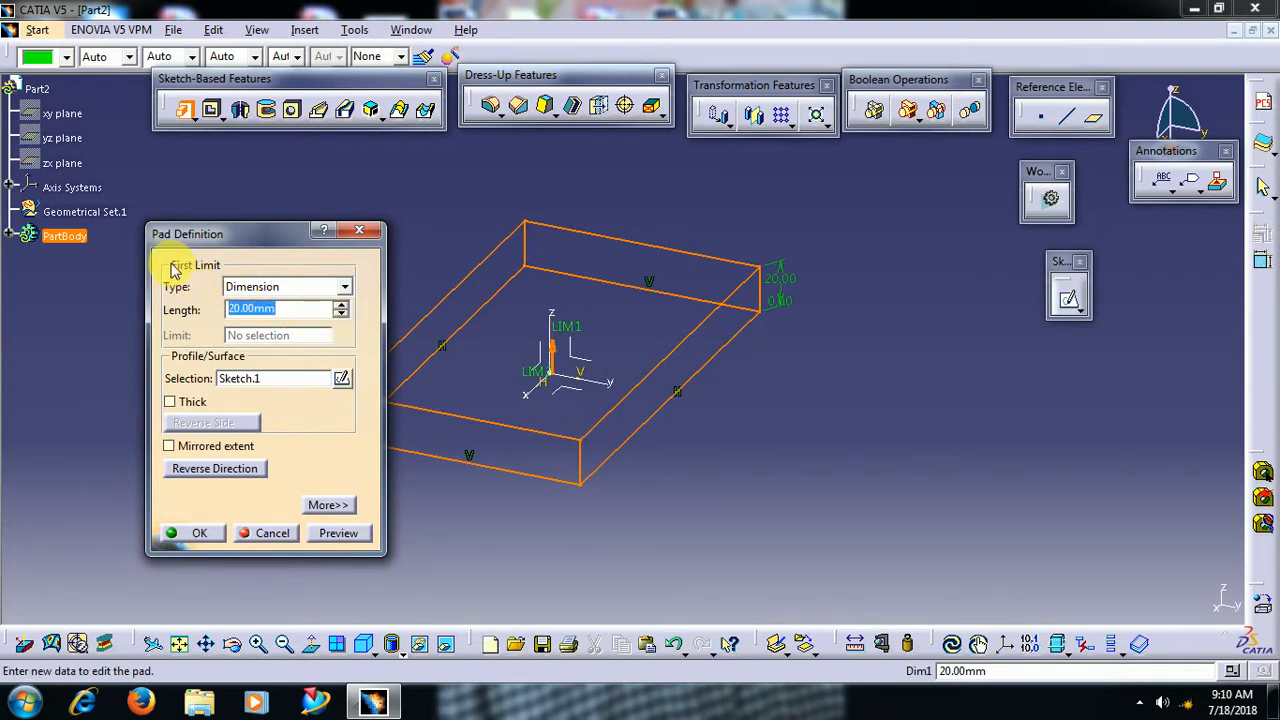
# Pad the rectangular sketch 30 mm into a solid block and inspect it
pyautogui.write('30')
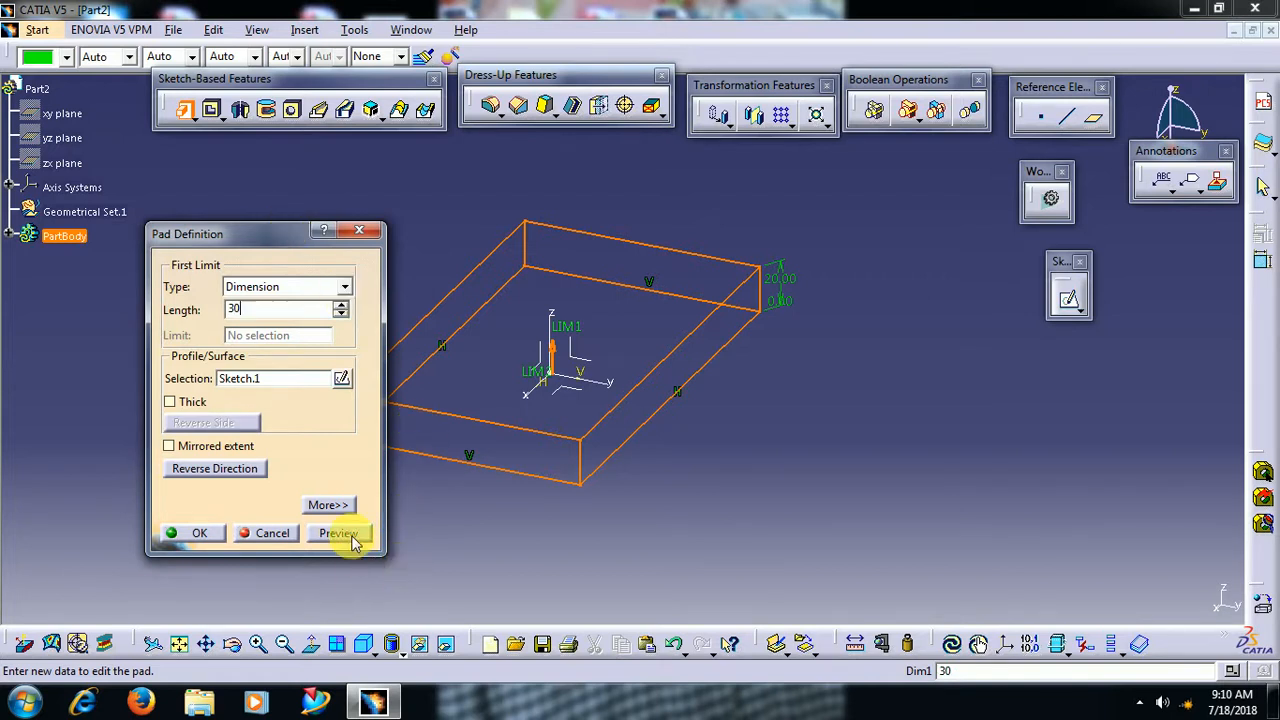
pyautogui.click(338, 532)
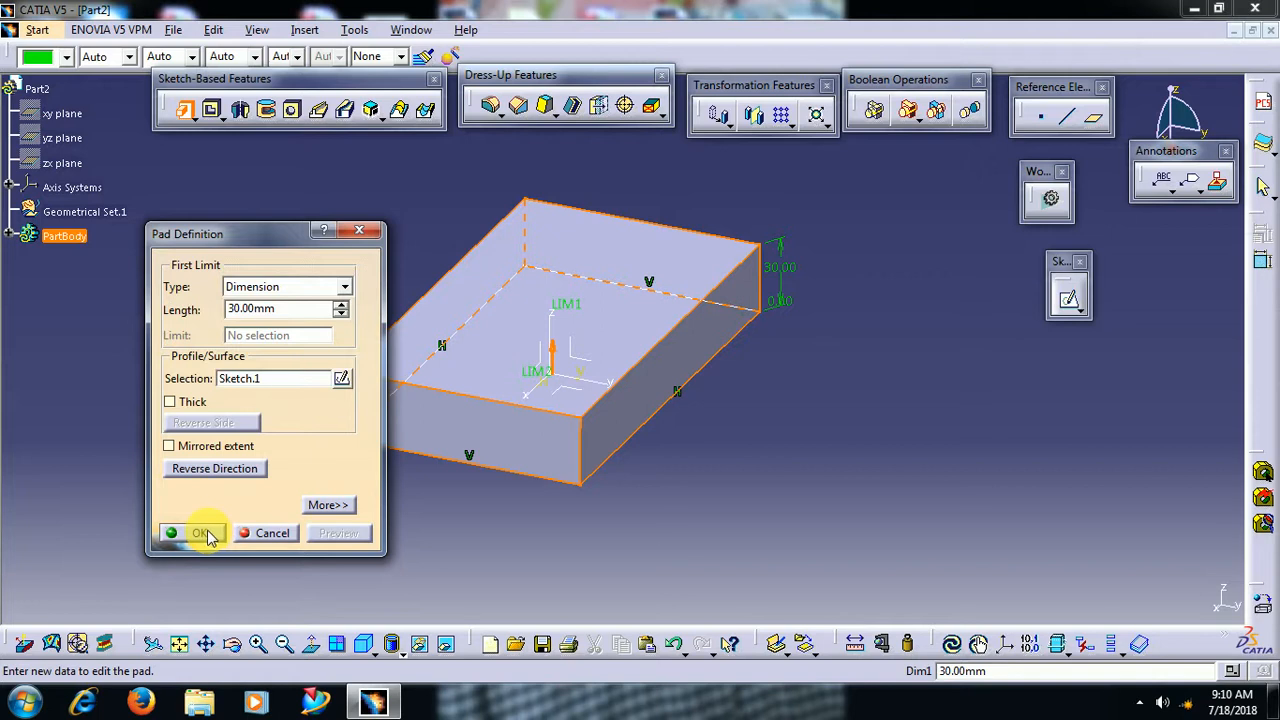
pyautogui.click(192, 532)
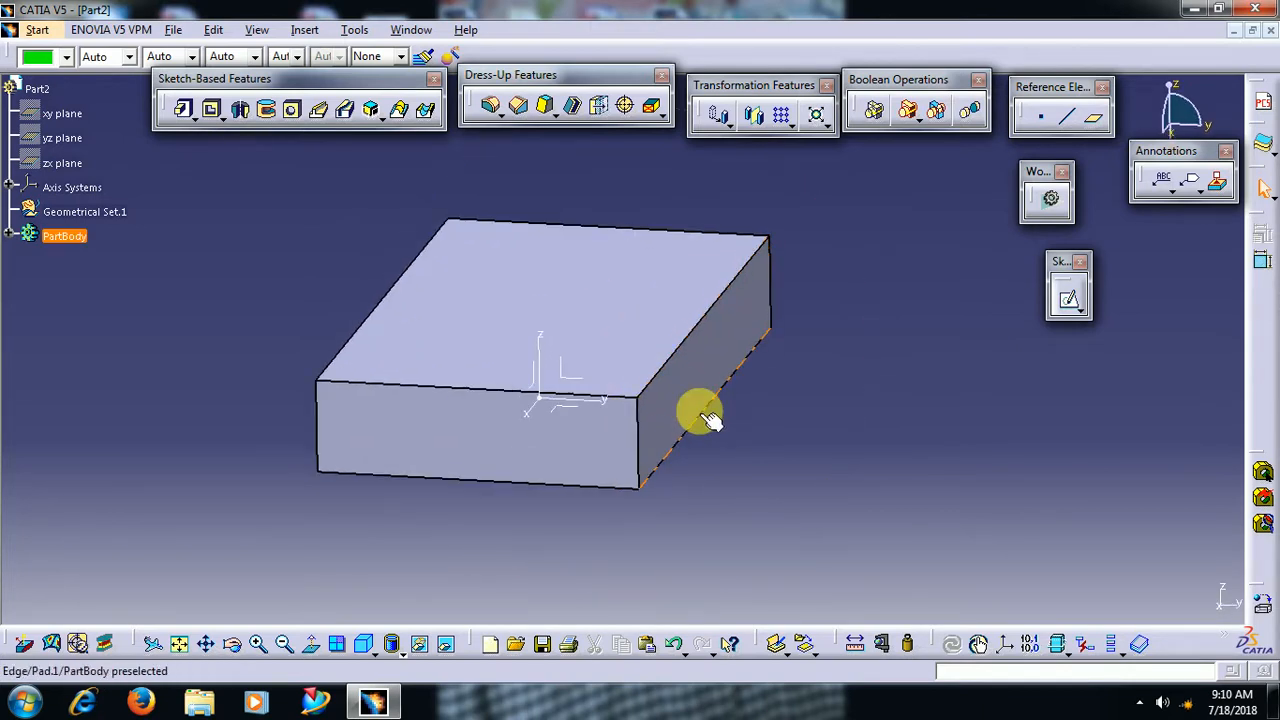
pyautogui.moveTo(716, 396)
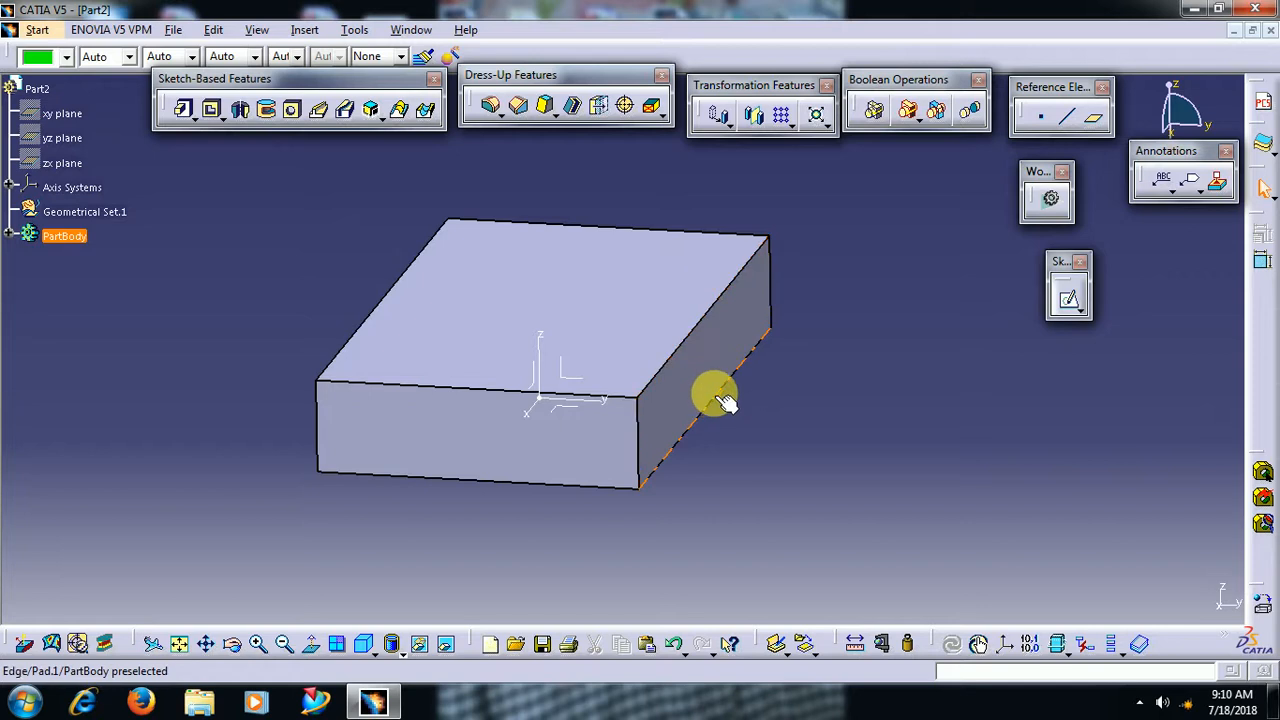
pyautogui.moveTo(716, 392); pyautogui.dragTo(640, 432)
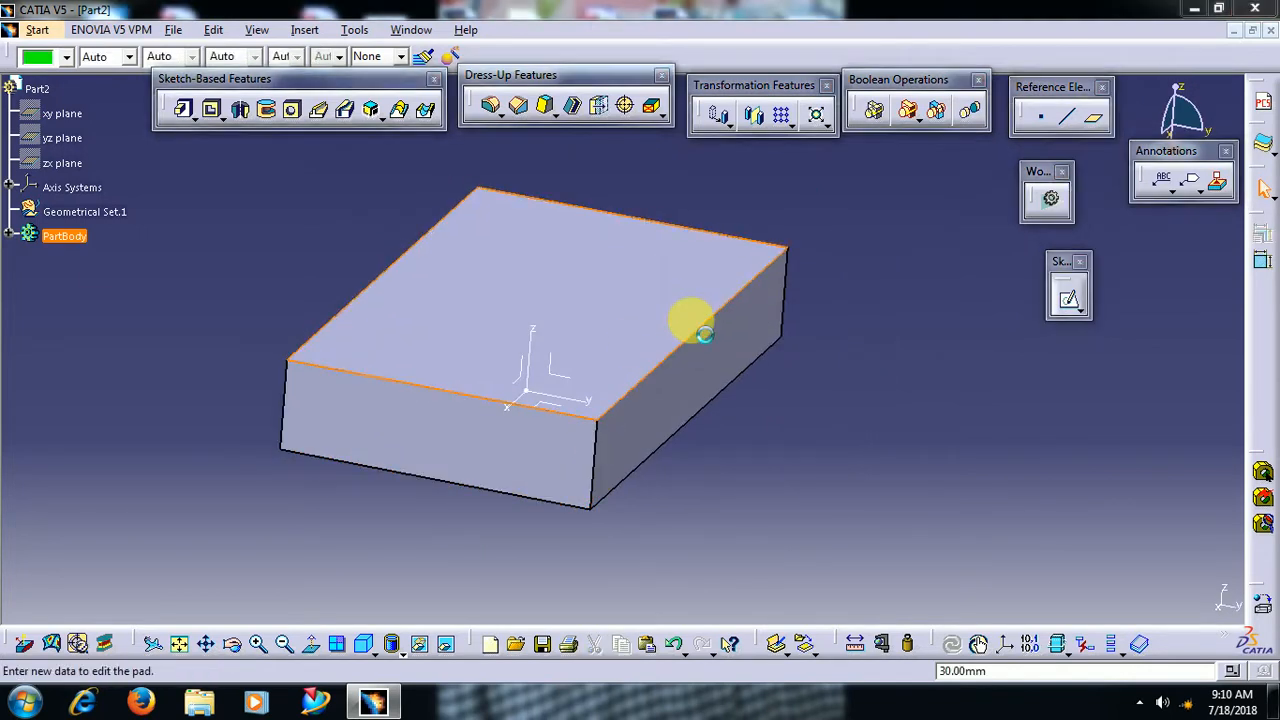
# Try the pad's custom Direction Reference, then cut the 30 mm pad from Part2
pyautogui.click(328, 504)
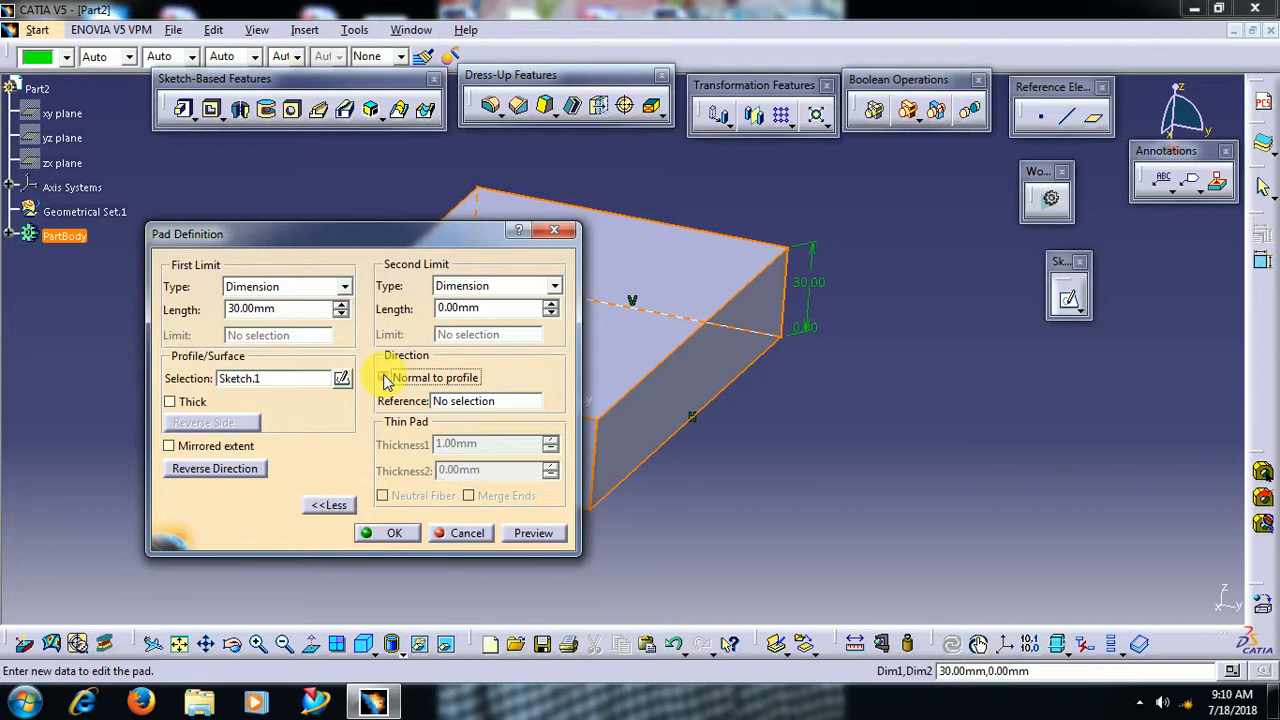
pyautogui.click(384, 376)
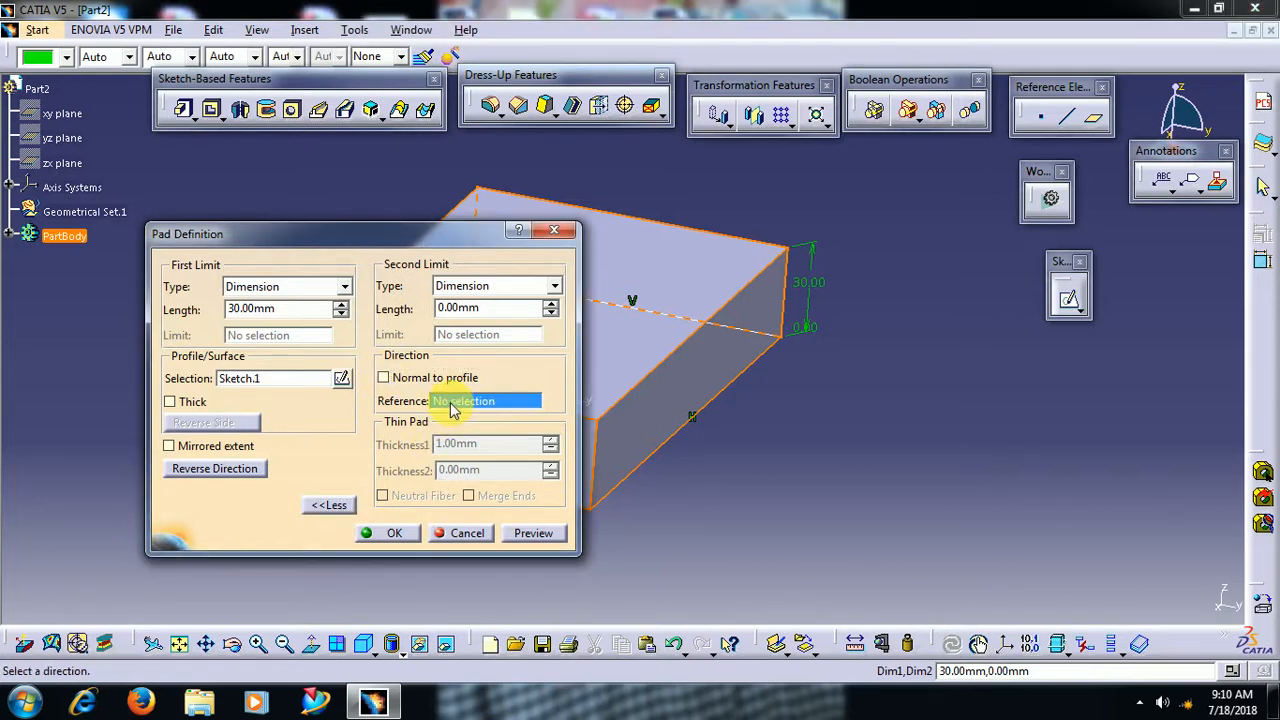
pyautogui.rightClick(484, 400)
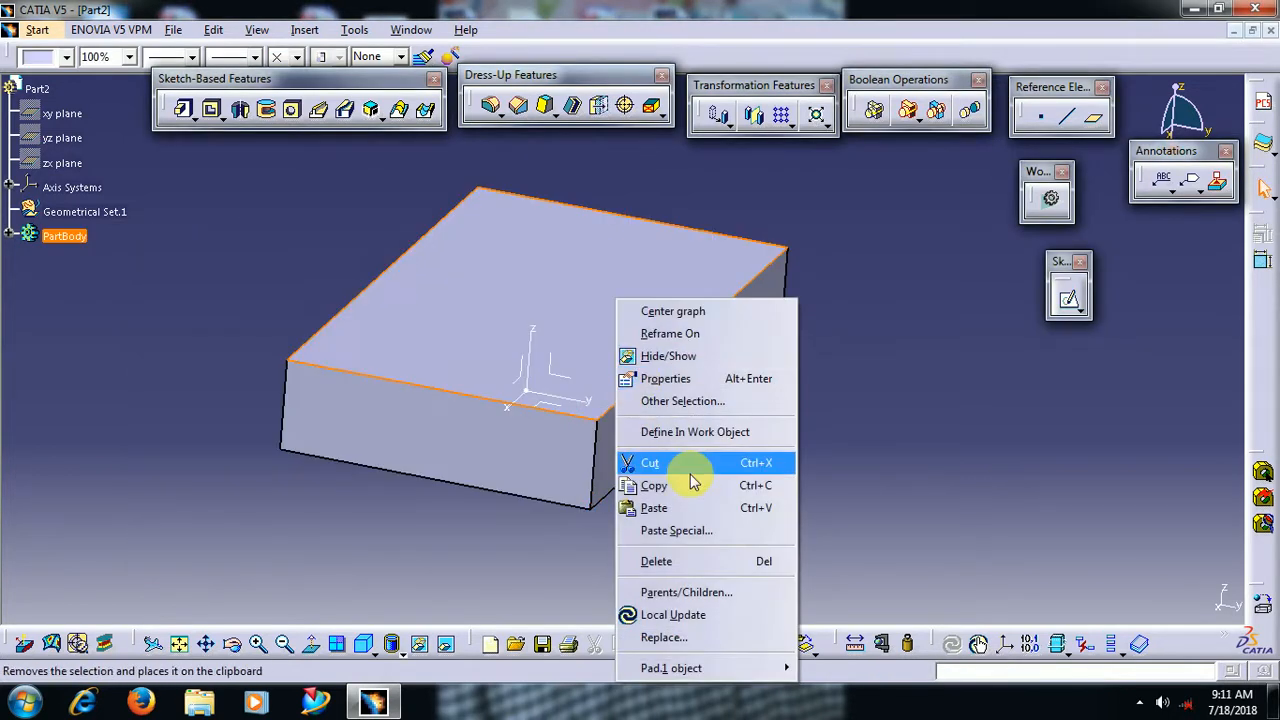
pyautogui.click(656, 560)
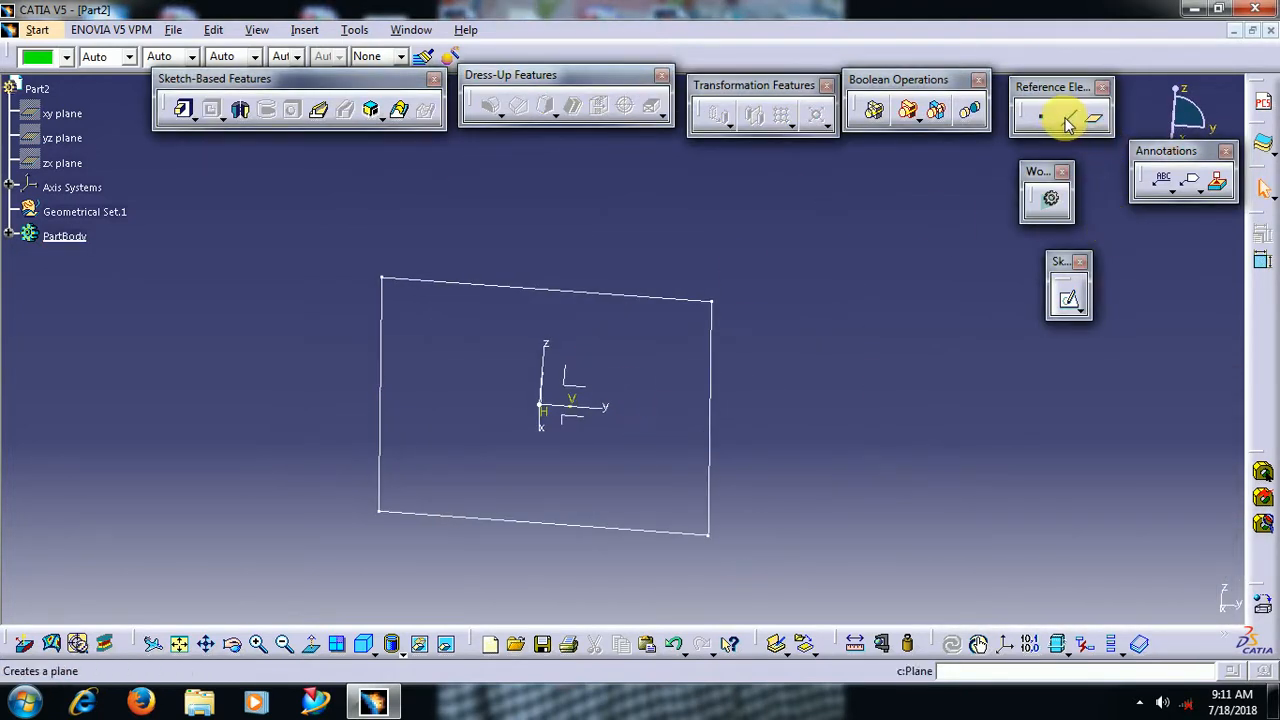
# Create Line.1 Point-Point from Point.1 on the sketch to Point.2 on the YZ plane
pyautogui.click(1068, 112)
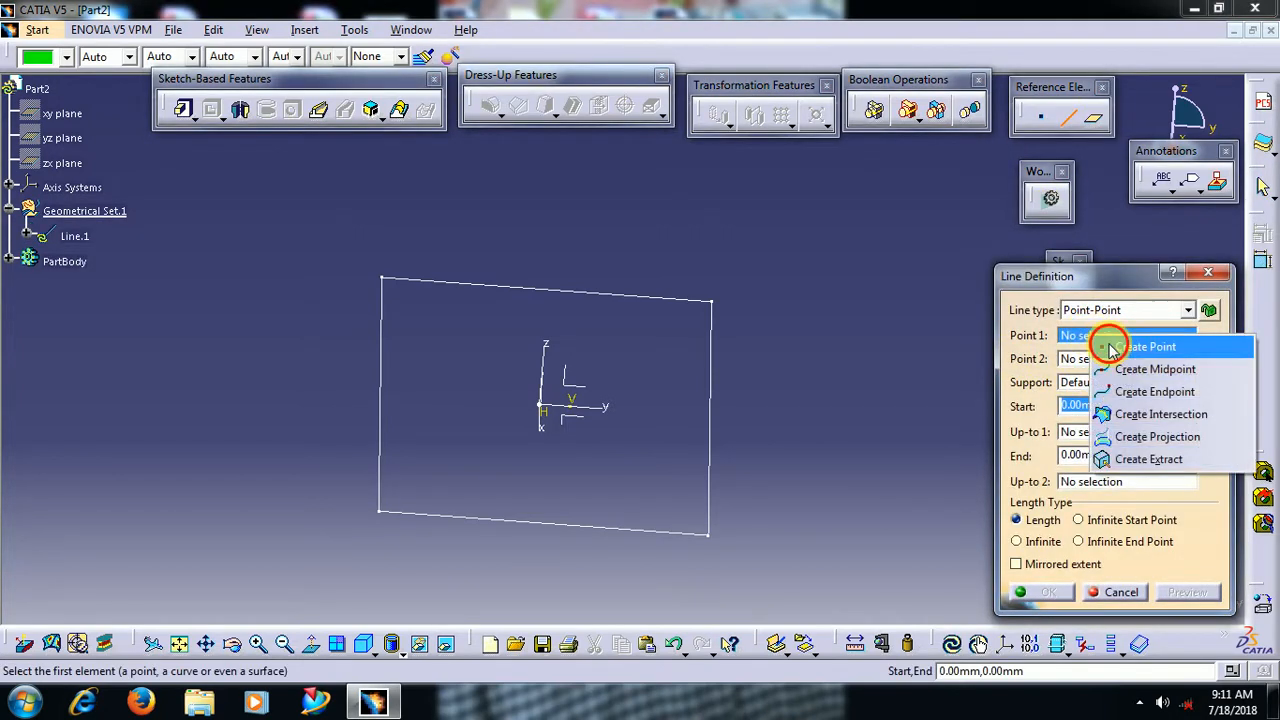
pyautogui.click(1150, 346)
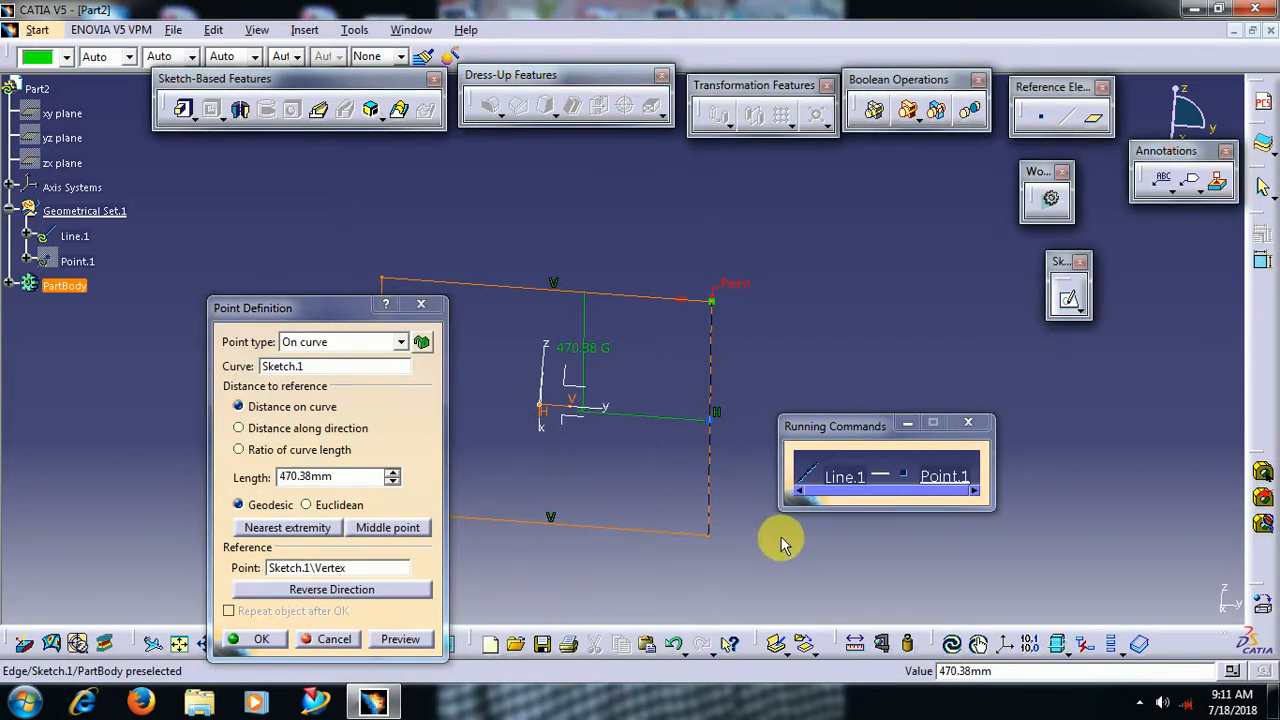
pyautogui.click(260, 638)
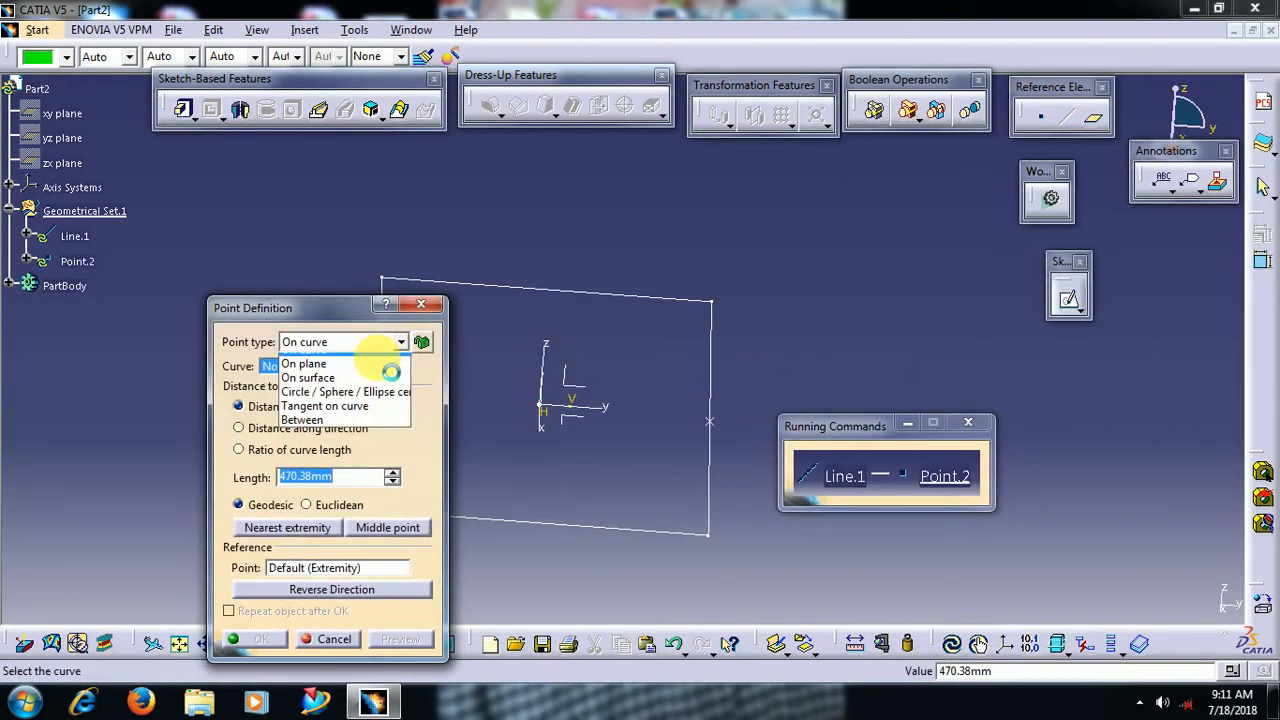
pyautogui.click(304, 364)
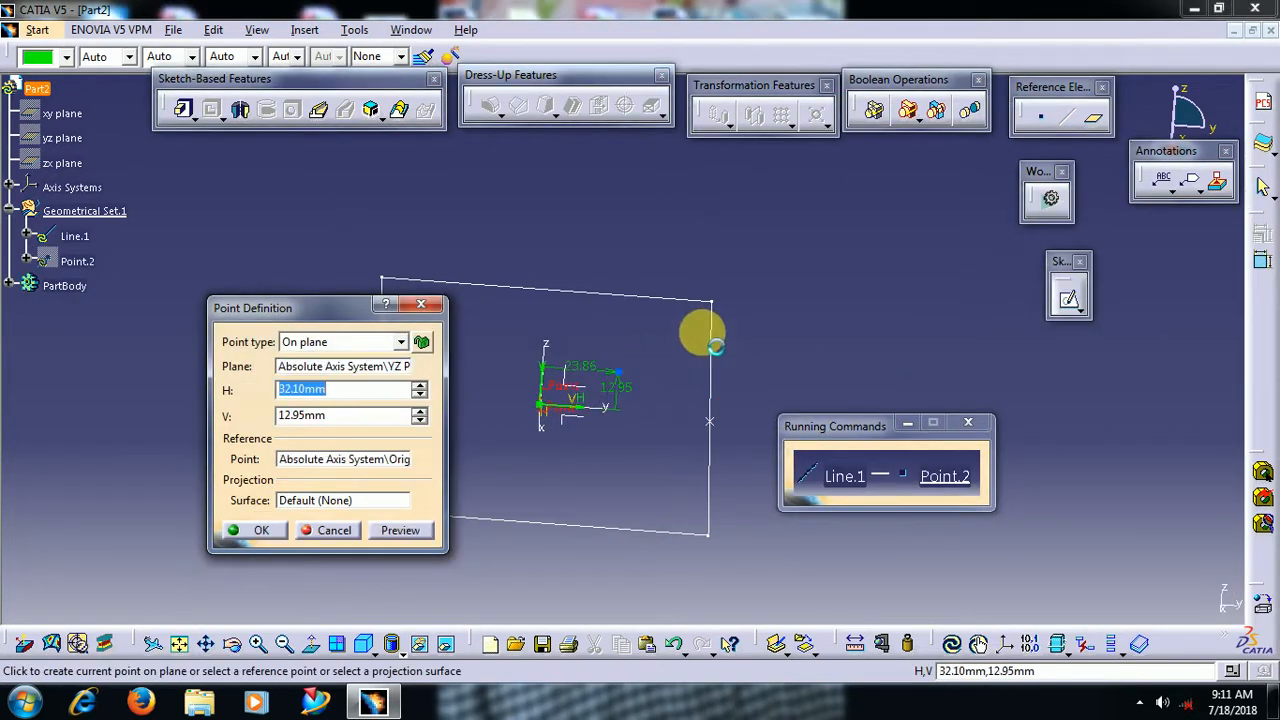
pyautogui.click(260, 530)
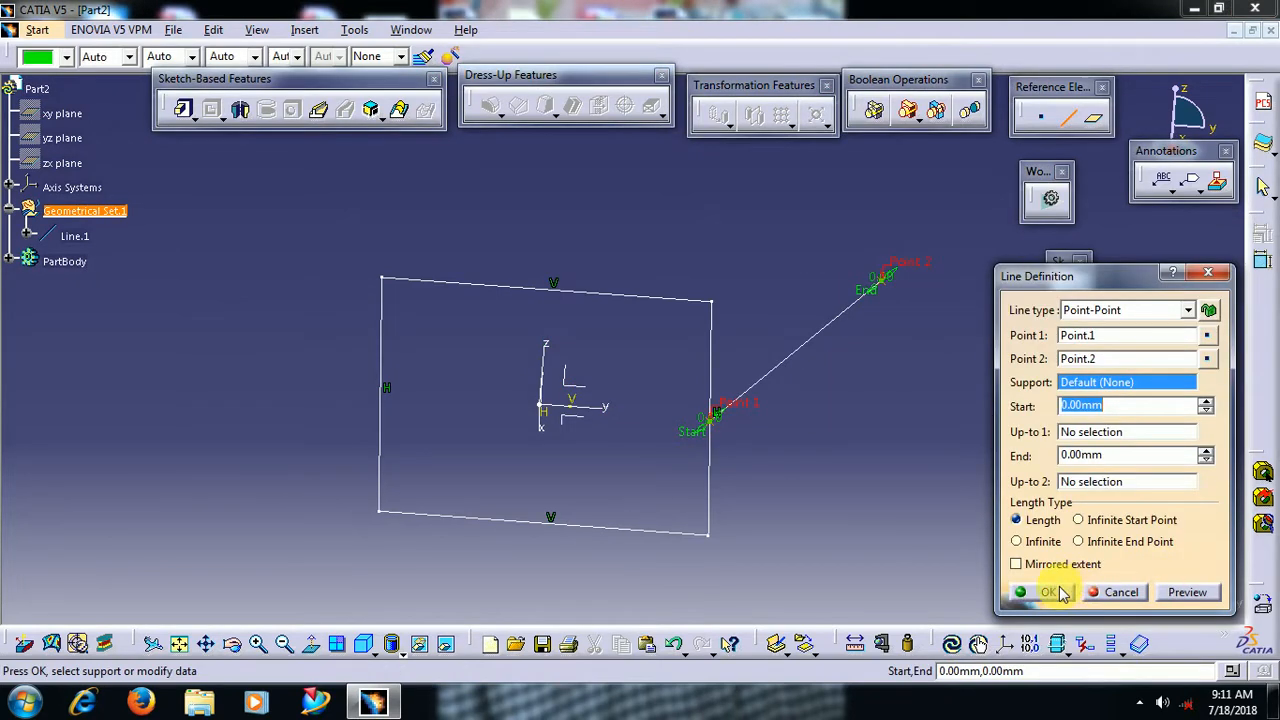
pyautogui.click(1048, 592)
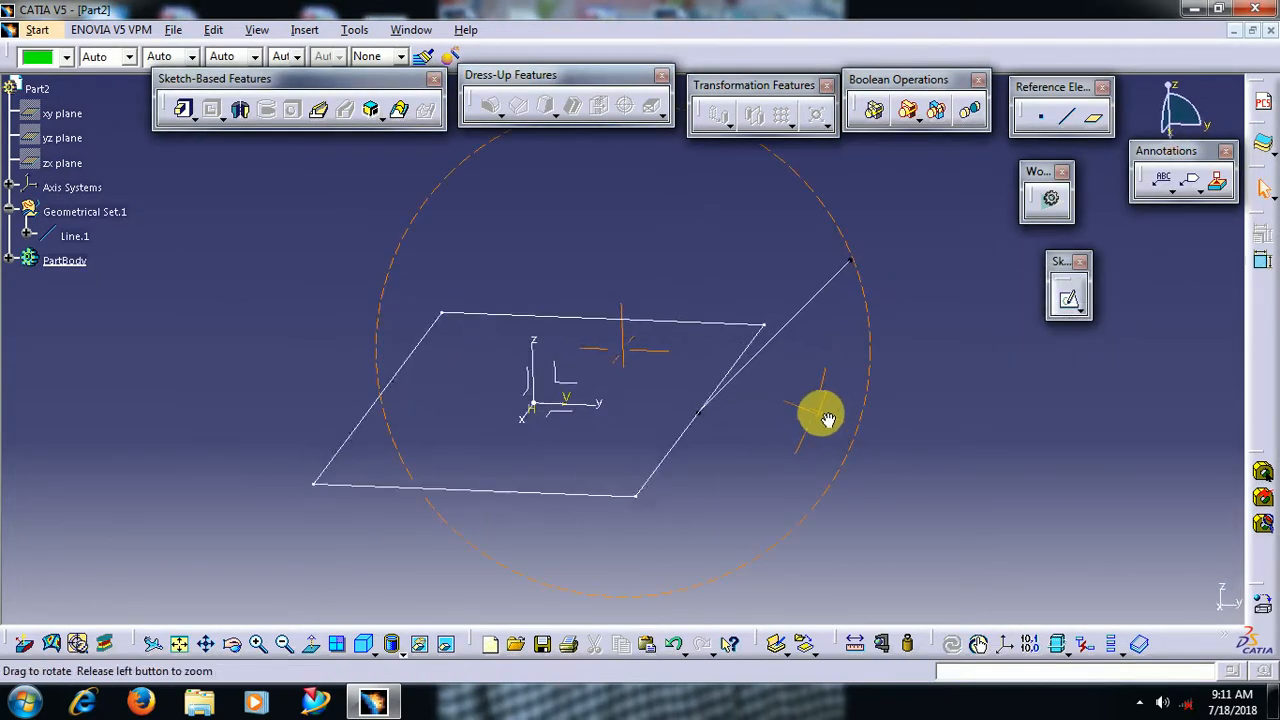
pyautogui.moveTo(824, 414); pyautogui.dragTo(864, 412)
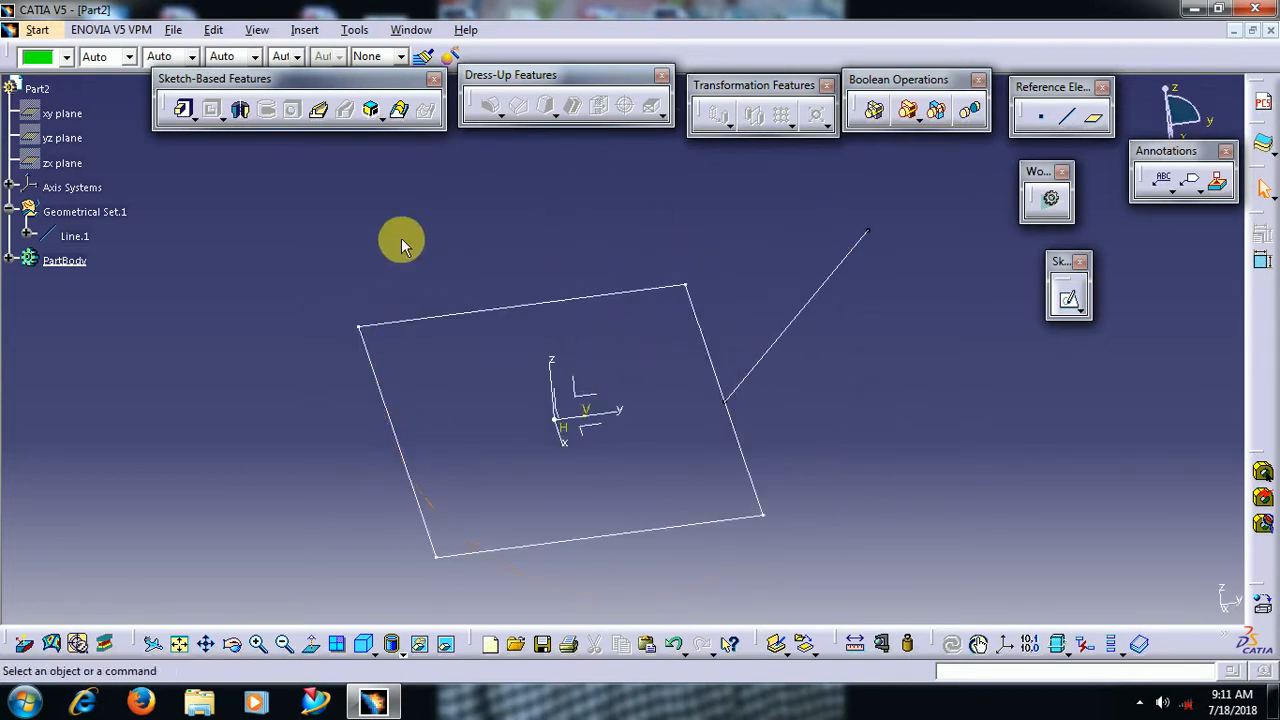
pyautogui.moveTo(210, 168)
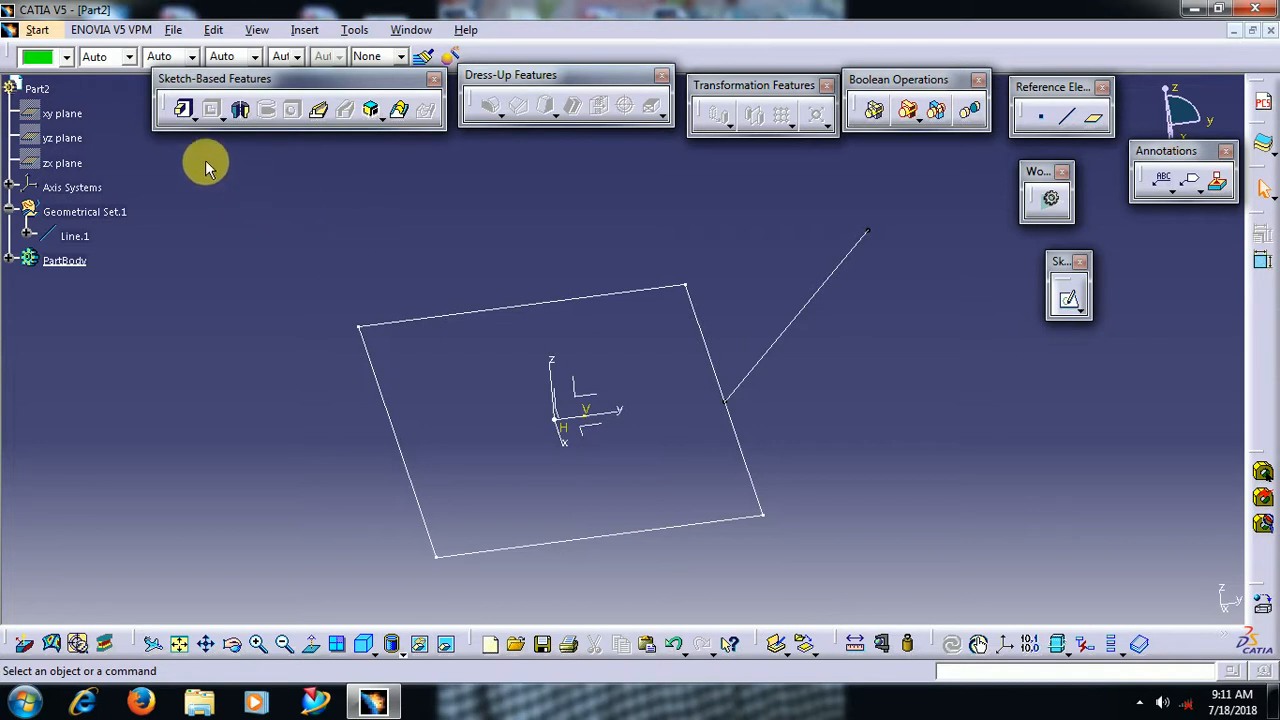
# Pad the rectangle 30 mm using Line.1 as direction reference, forming a slanted block
pyautogui.click(184, 108)
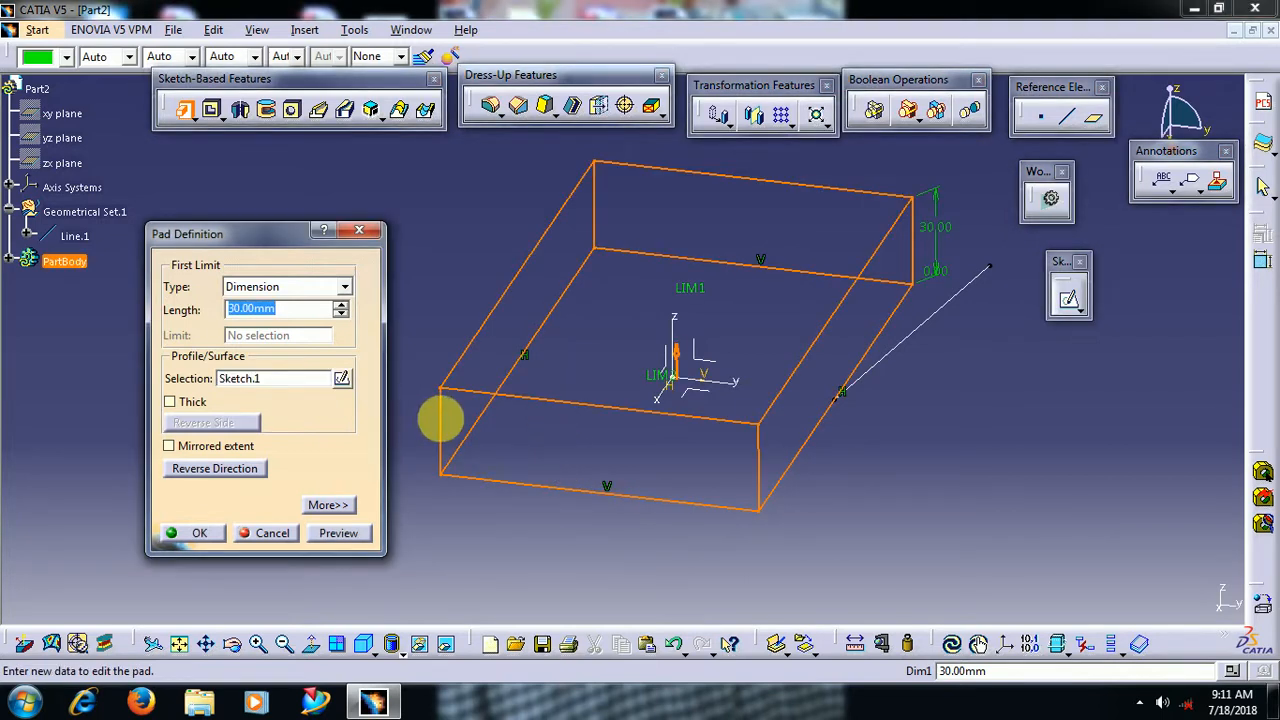
pyautogui.moveTo(444, 418); pyautogui.dragTo(648, 392)
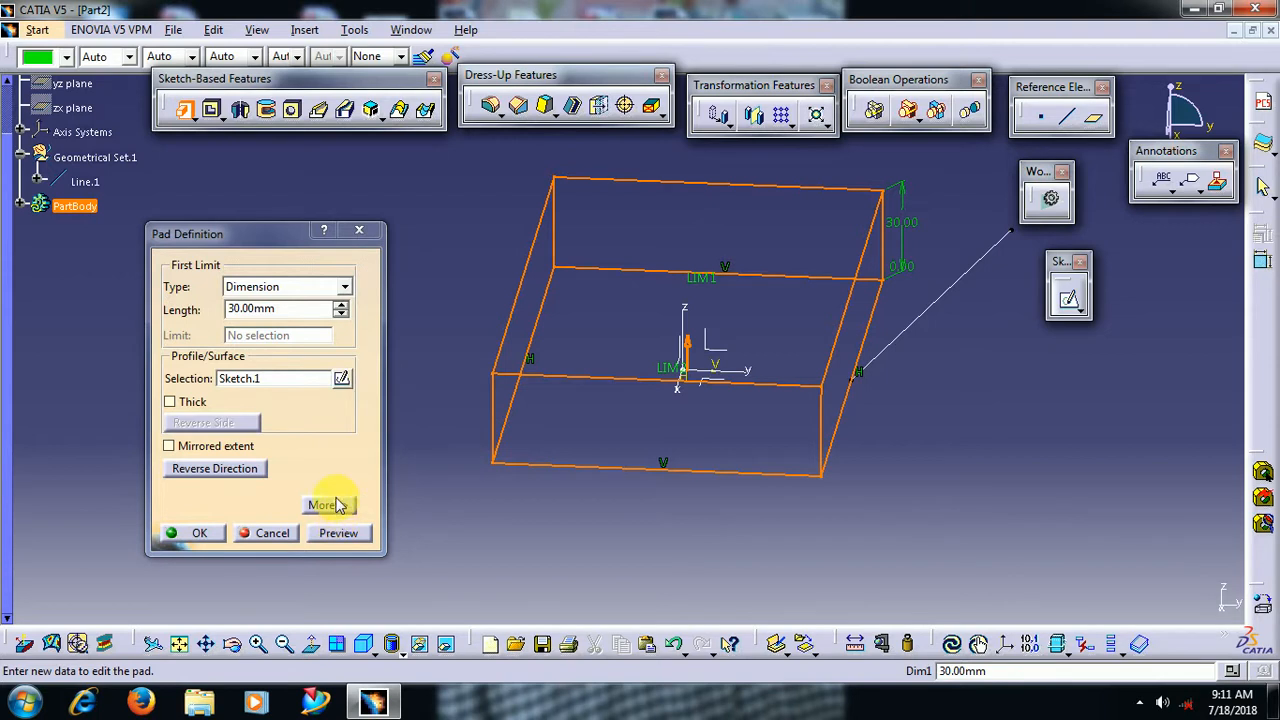
pyautogui.click(322, 504)
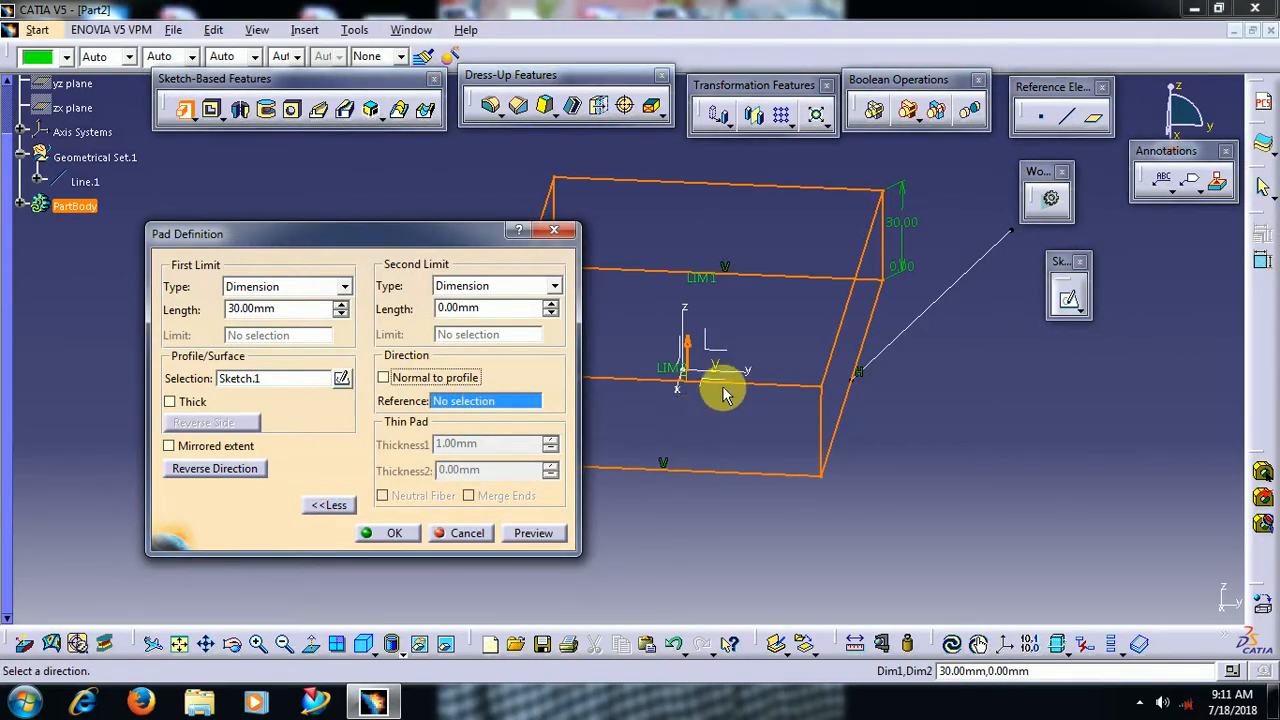
pyautogui.click(84, 180)
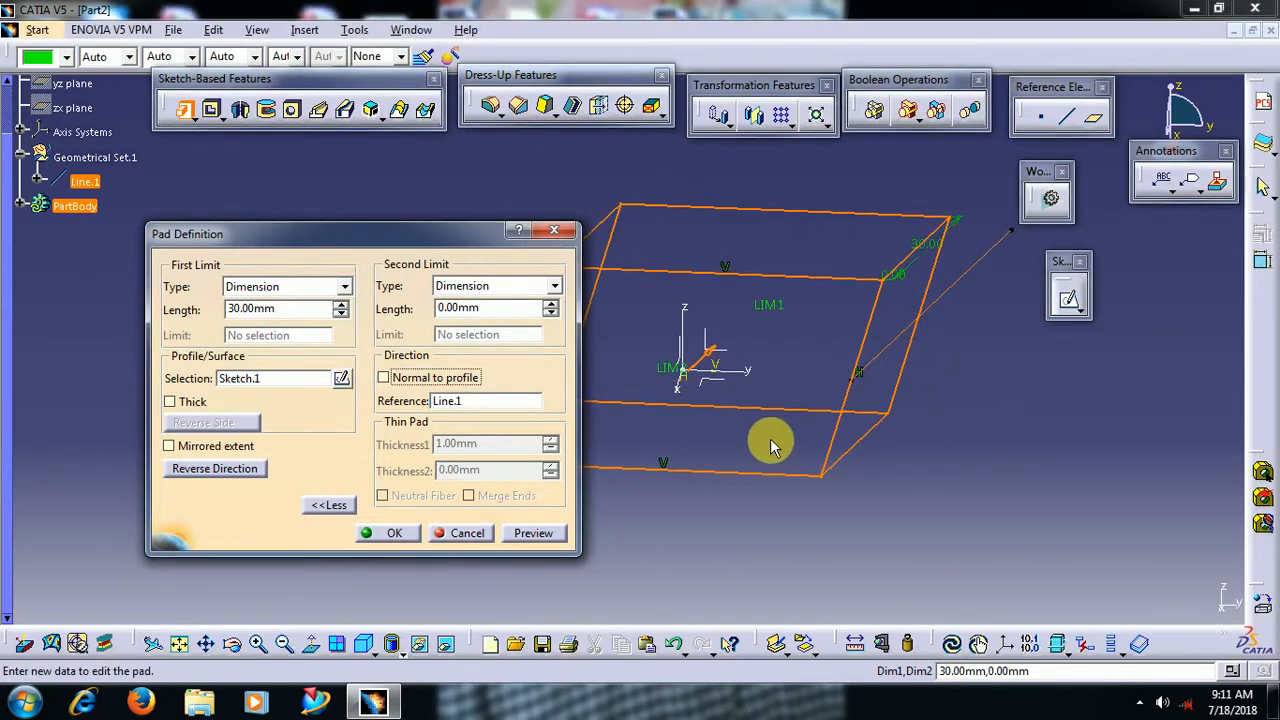
pyautogui.moveTo(770, 444); pyautogui.dragTo(856, 384)
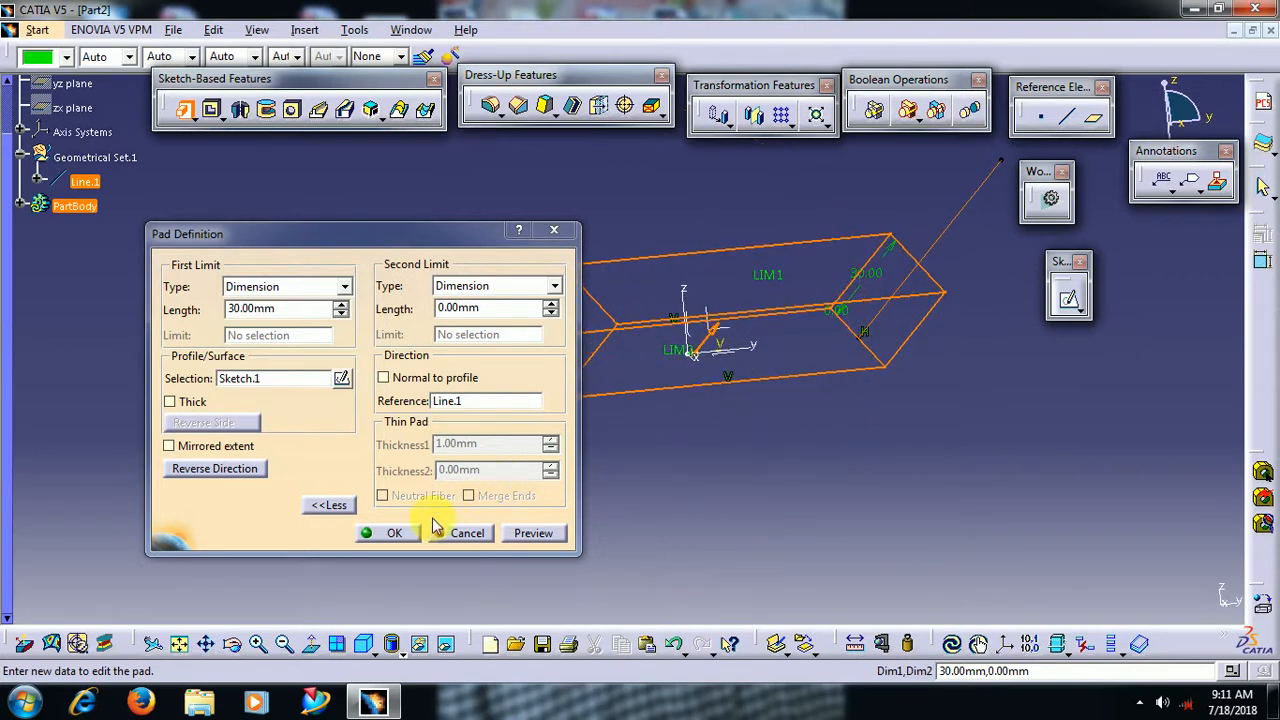
pyautogui.click(394, 532)
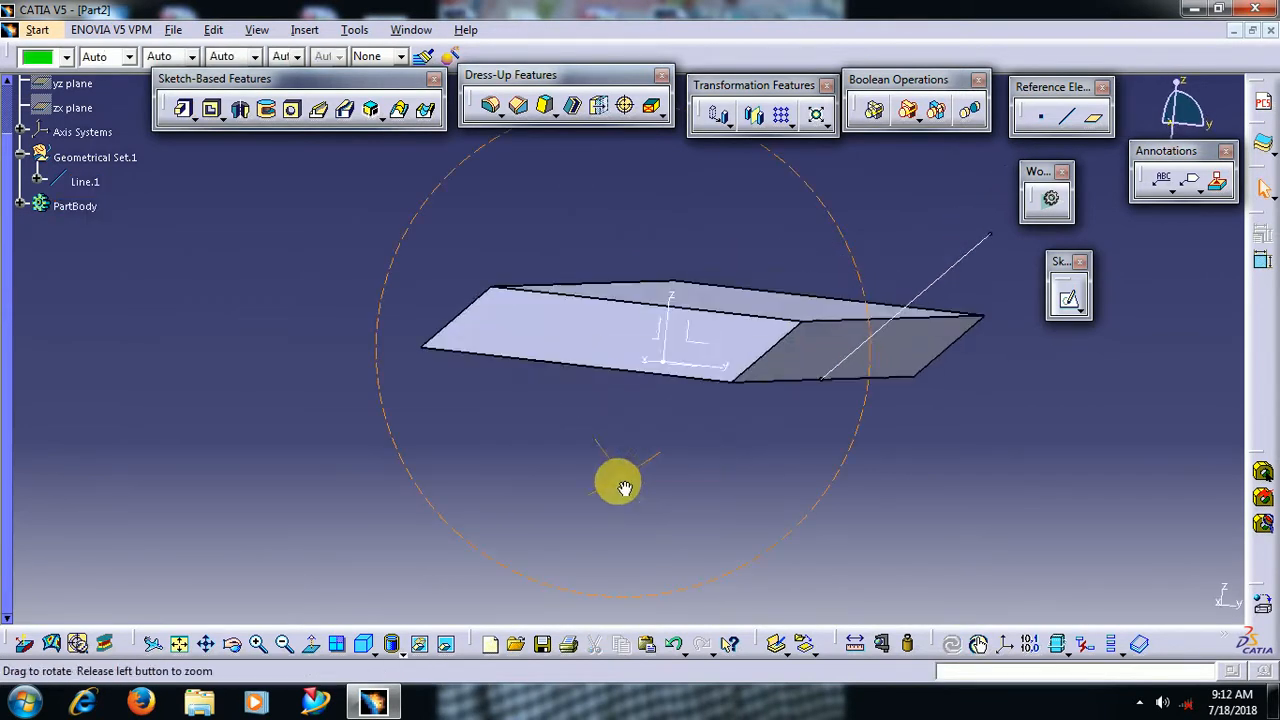
pyautogui.moveTo(624, 488); pyautogui.dragTo(700, 508)
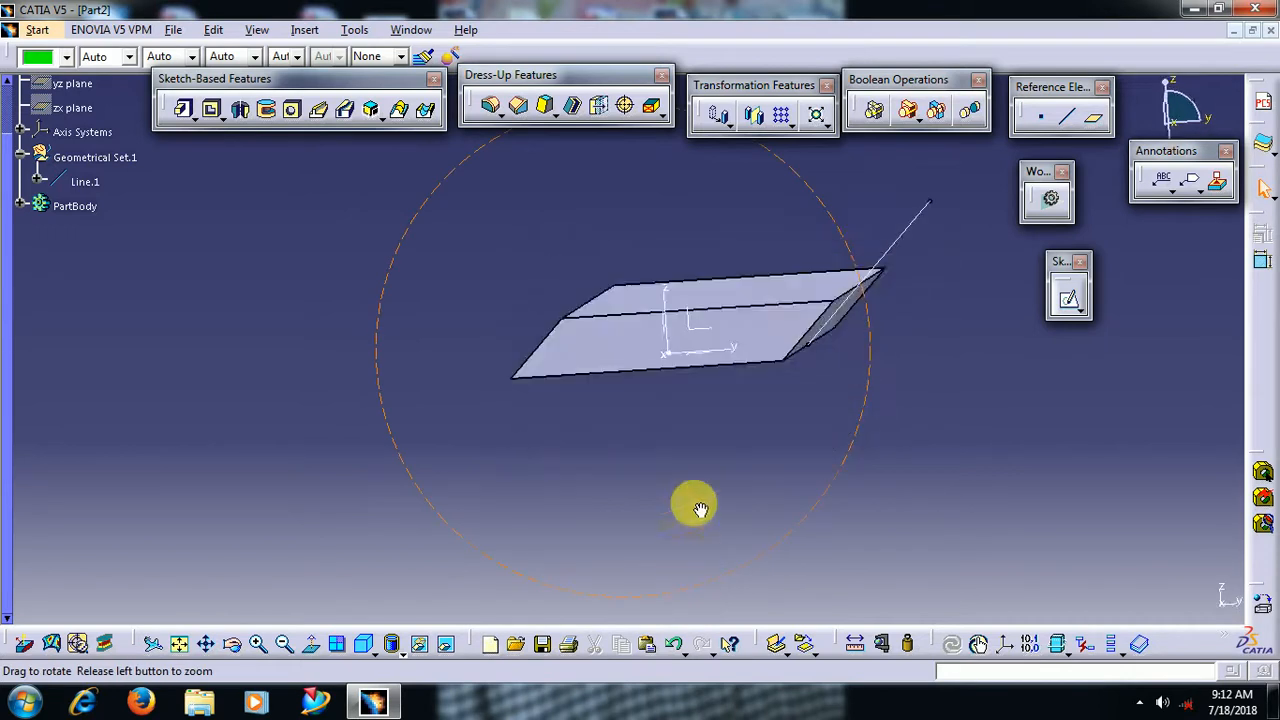
pyautogui.moveTo(696, 504); pyautogui.dragTo(760, 544)
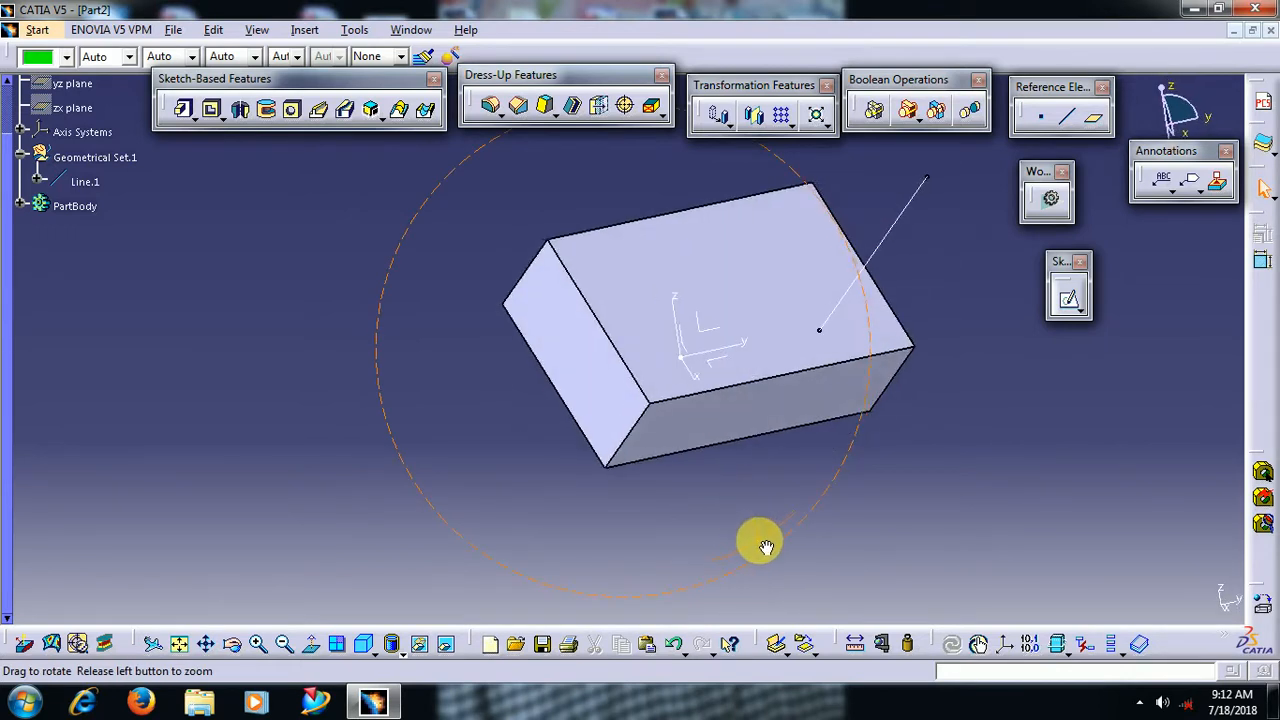